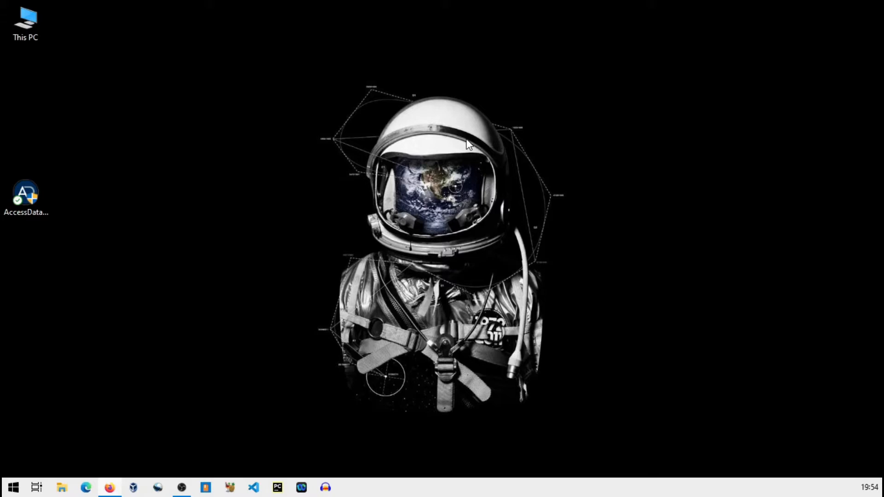
{"action": "mouse_move", "coordinate": [433, 141]}
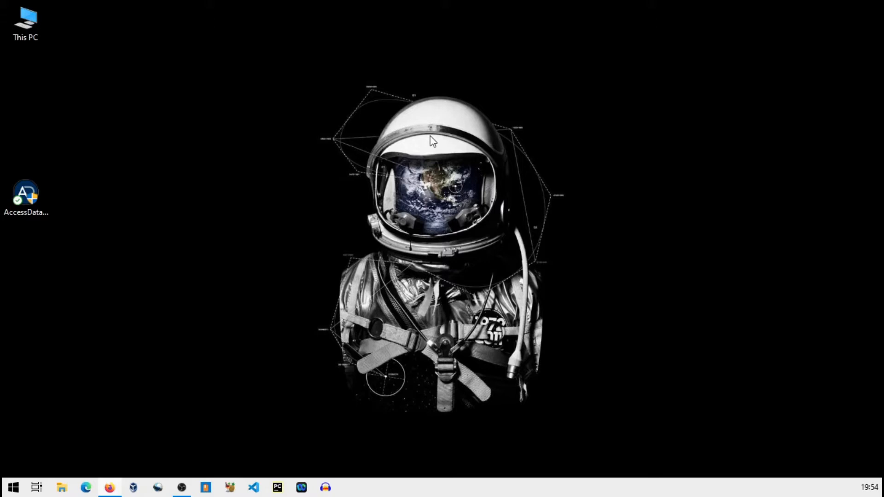
{"action": "mouse_move", "coordinate": [112, 83]}
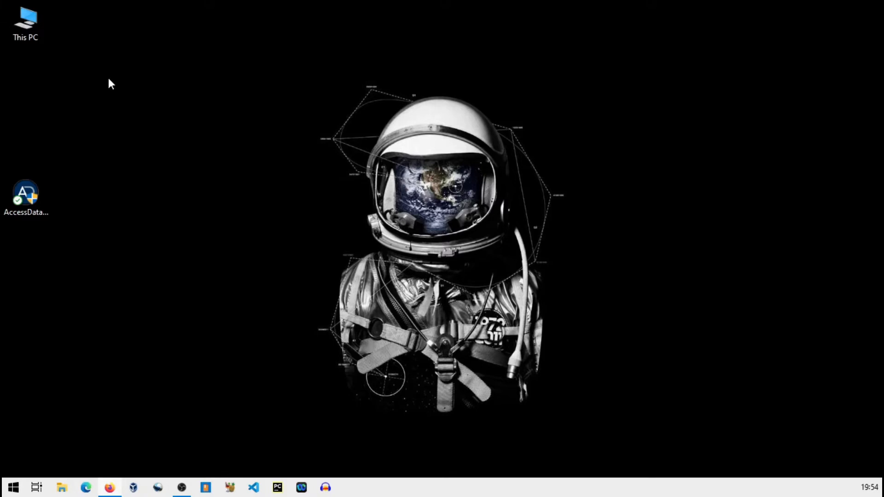
Browse This PC to SUSDRIVE (F:) and preview usain_bolt.jfif among its five files
{"action": "double_click", "coordinate": [26, 19]}
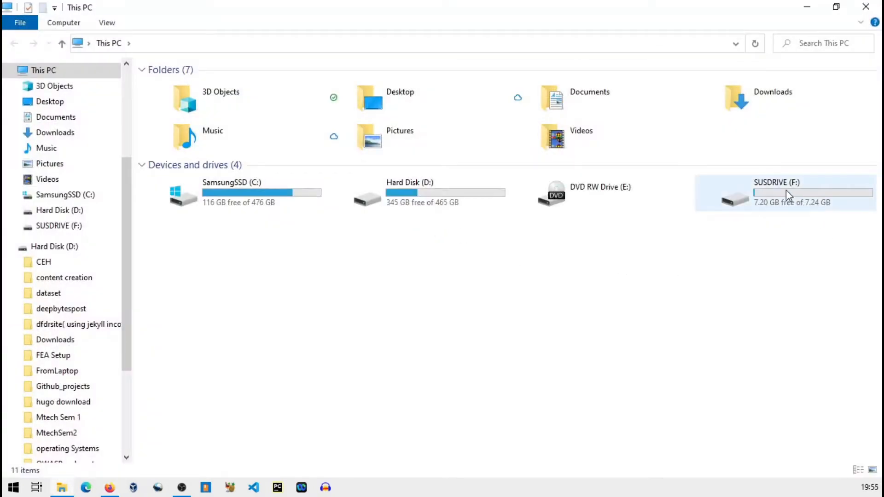
{"action": "mouse_move", "coordinate": [775, 202]}
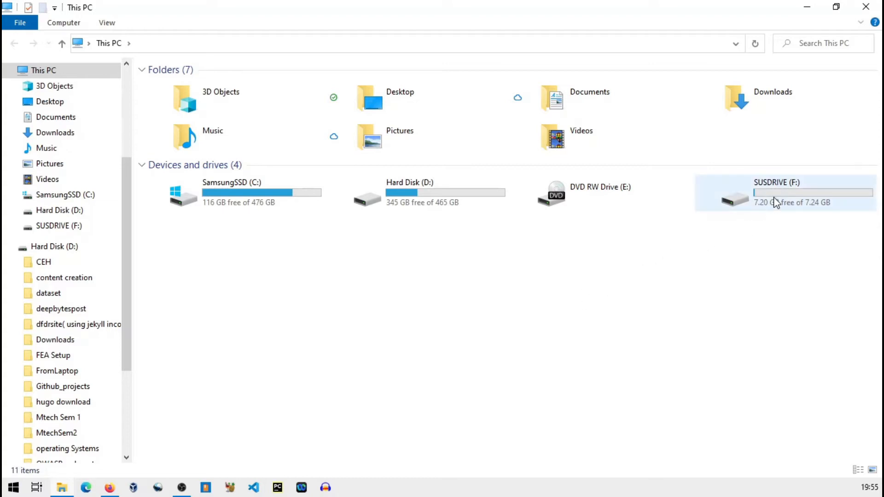
{"action": "double_click", "coordinate": [777, 194]}
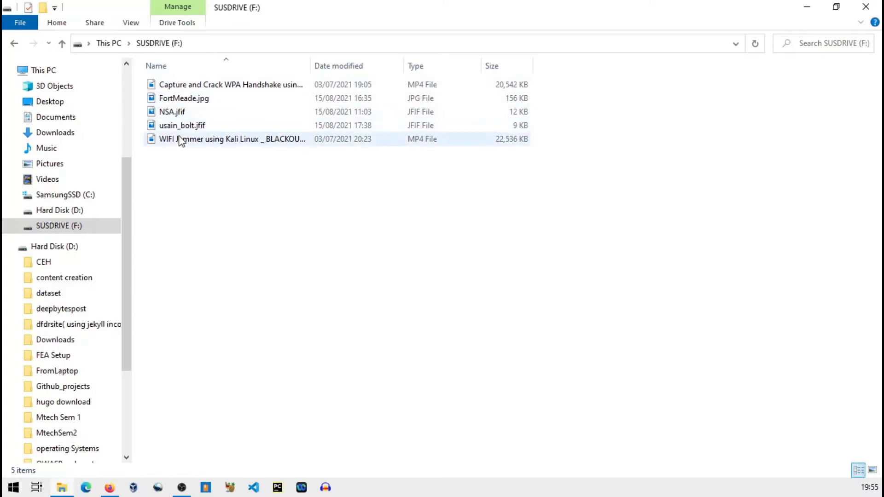
{"action": "mouse_move", "coordinate": [186, 139]}
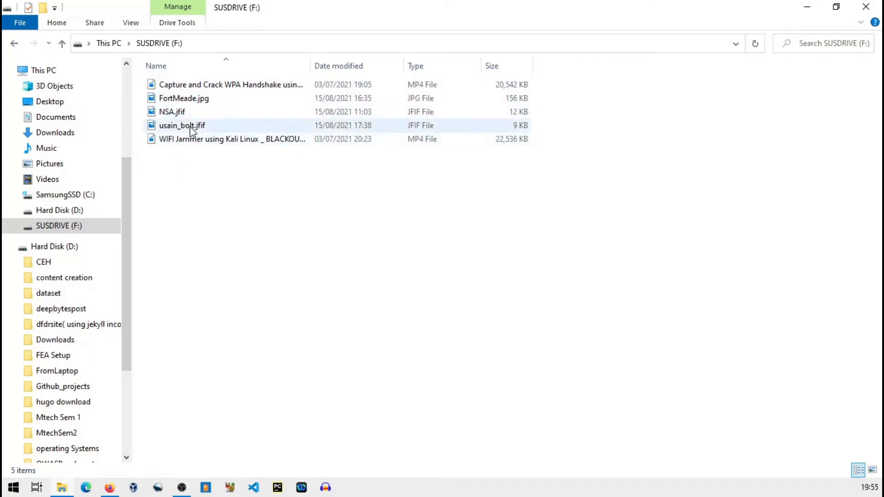
{"action": "mouse_move", "coordinate": [181, 125]}
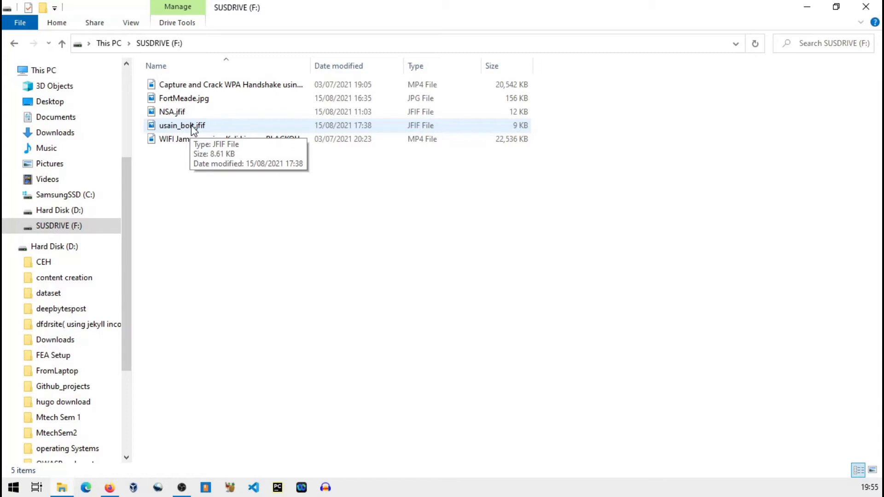
{"action": "mouse_move", "coordinate": [197, 180]}
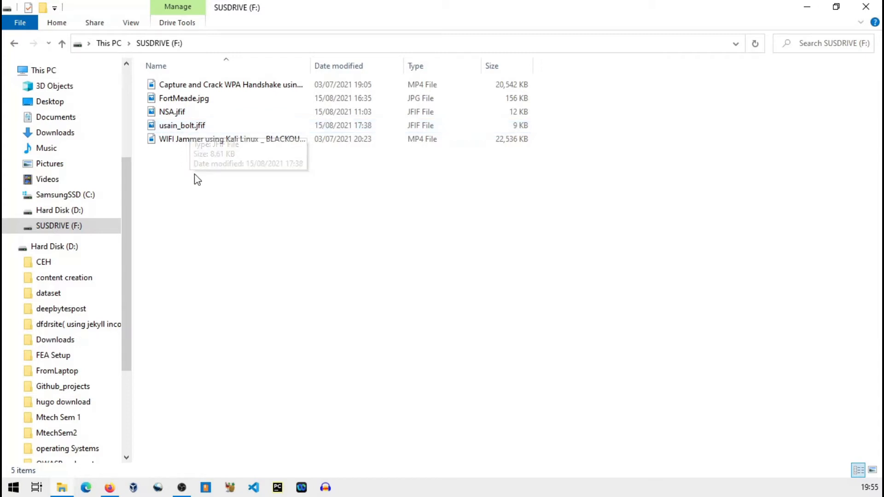
{"action": "left_click", "coordinate": [183, 126]}
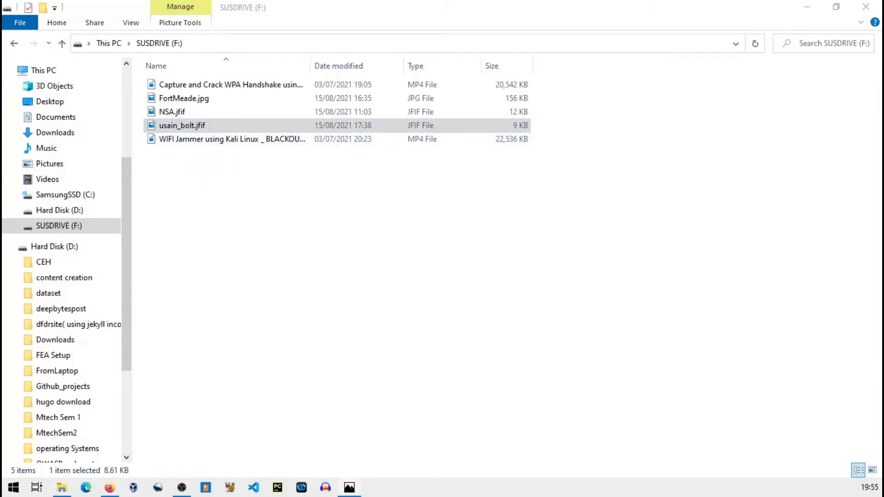
{"action": "double_click", "coordinate": [181, 125]}
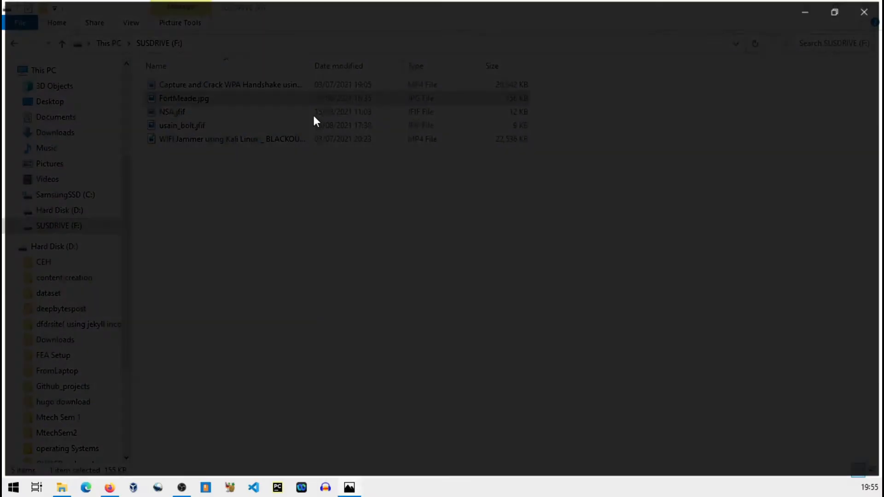
{"action": "double_click", "coordinate": [185, 99]}
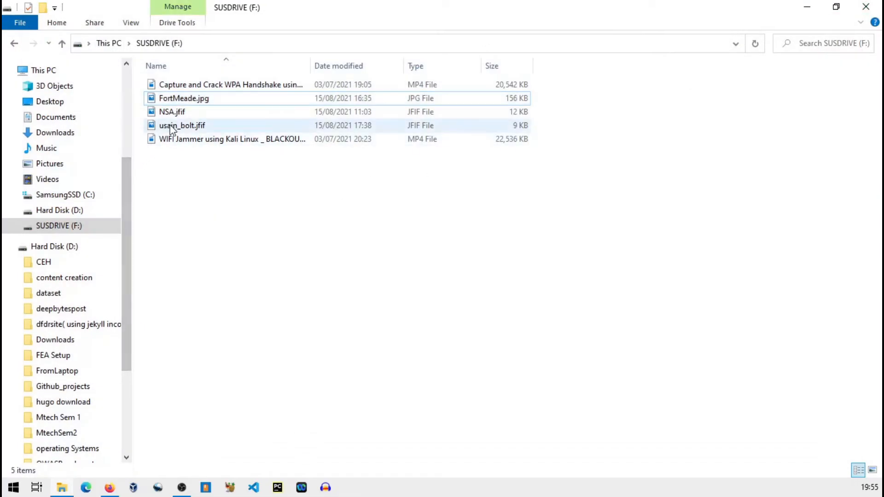
Delete usain_bolt.jfif with confirmation, then delete FortMeade.jpg from the pen drive
{"action": "right_click", "coordinate": [182, 125]}
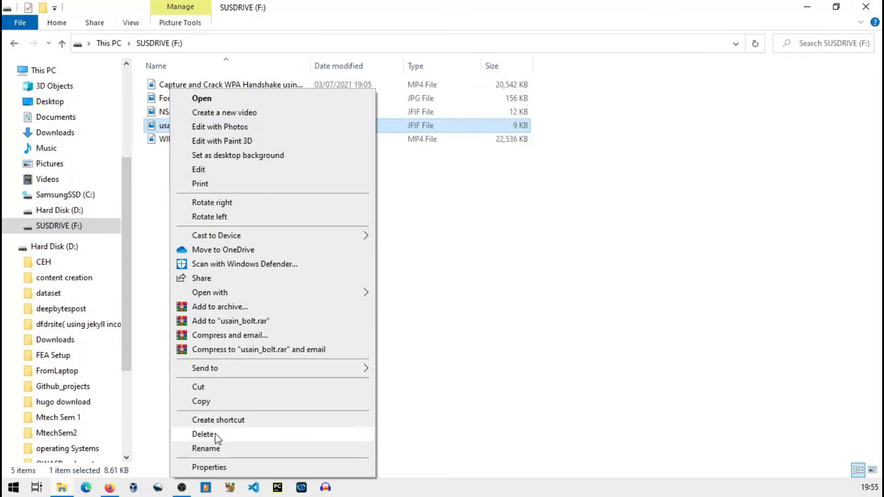
{"action": "left_click", "coordinate": [204, 433]}
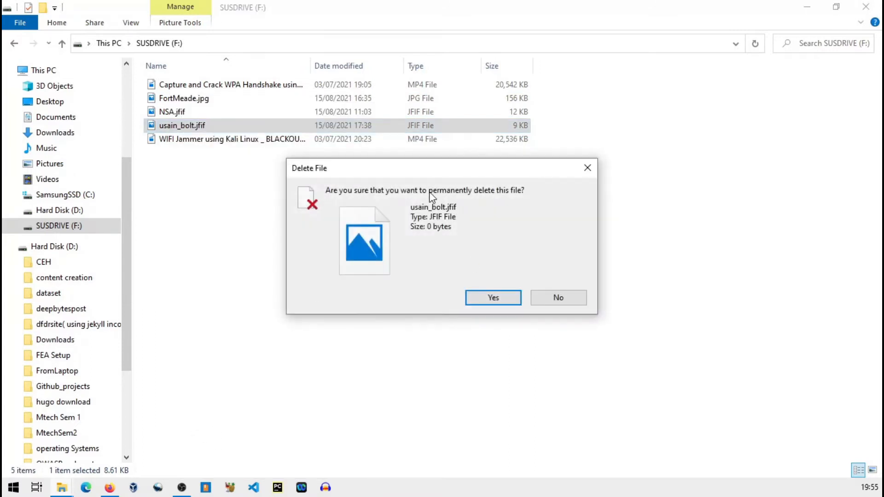
{"action": "mouse_move", "coordinate": [523, 217]}
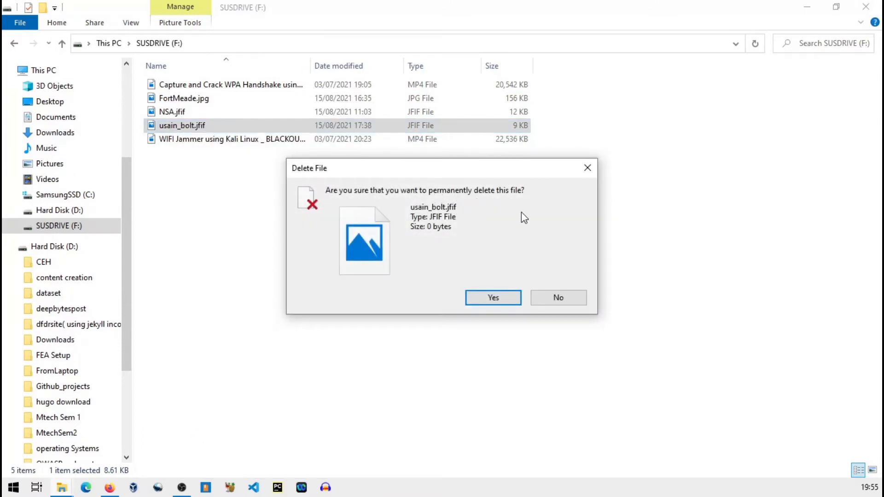
{"action": "mouse_move", "coordinate": [510, 236]}
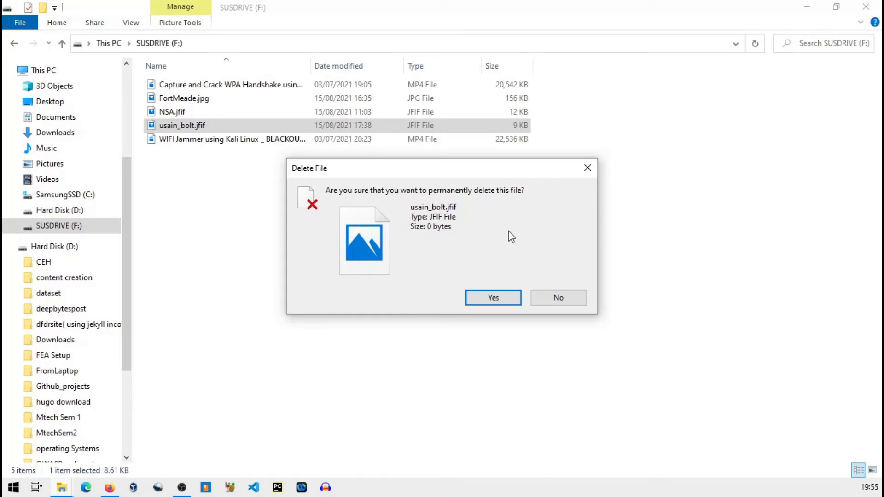
{"action": "mouse_move", "coordinate": [491, 298]}
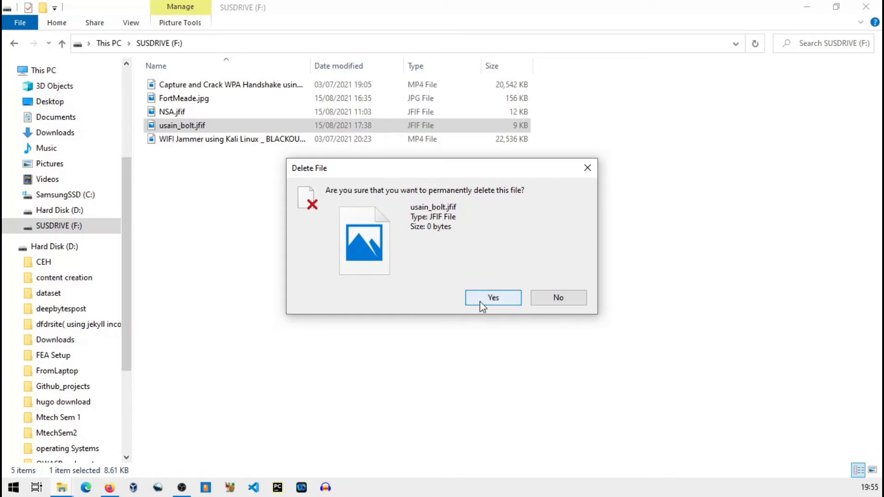
{"action": "left_click", "coordinate": [492, 297]}
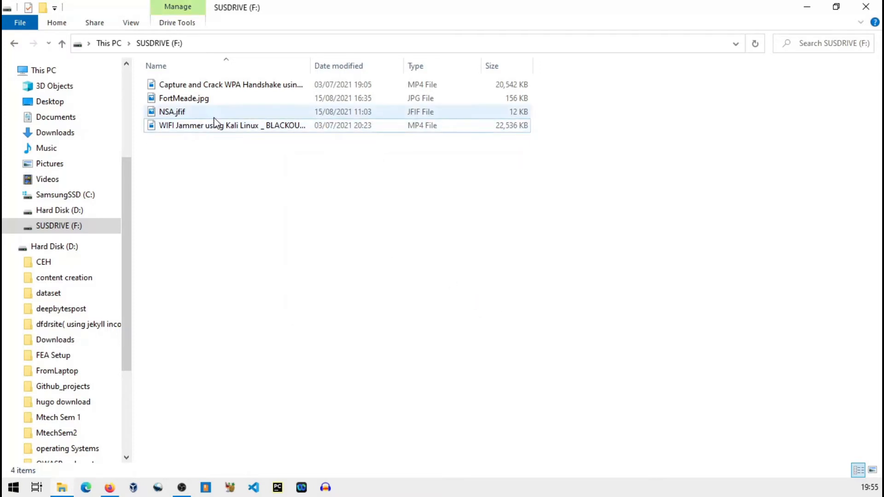
{"action": "right_click", "coordinate": [184, 98]}
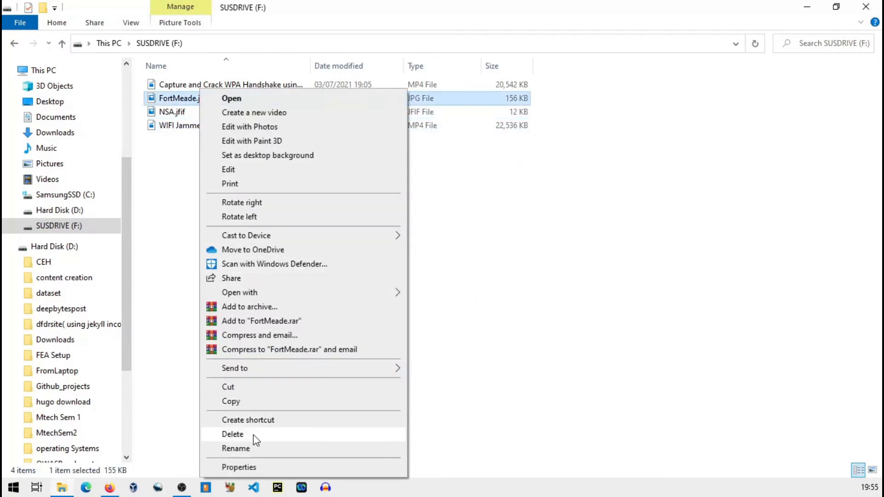
{"action": "left_click", "coordinate": [232, 434]}
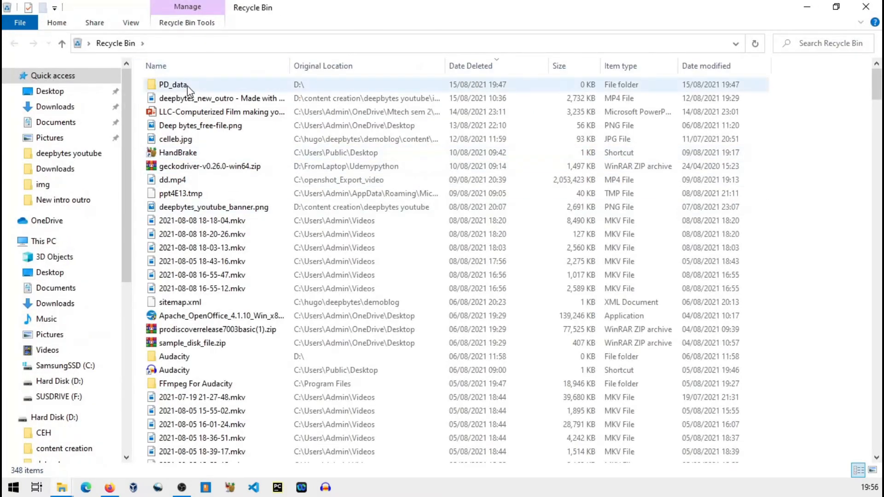
Inspect the Recycle Bin, then return to SUSDRIVE (F:) with three files remaining
{"action": "left_click", "coordinate": [222, 112]}
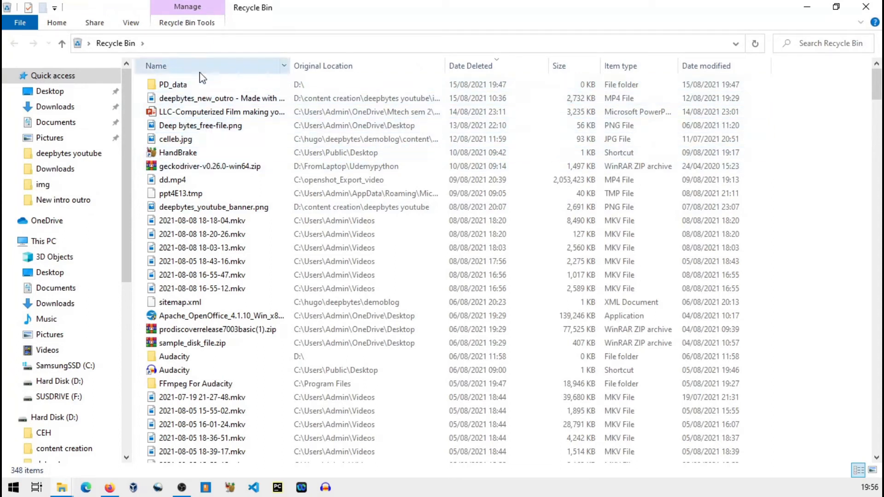
{"action": "mouse_move", "coordinate": [866, 7]}
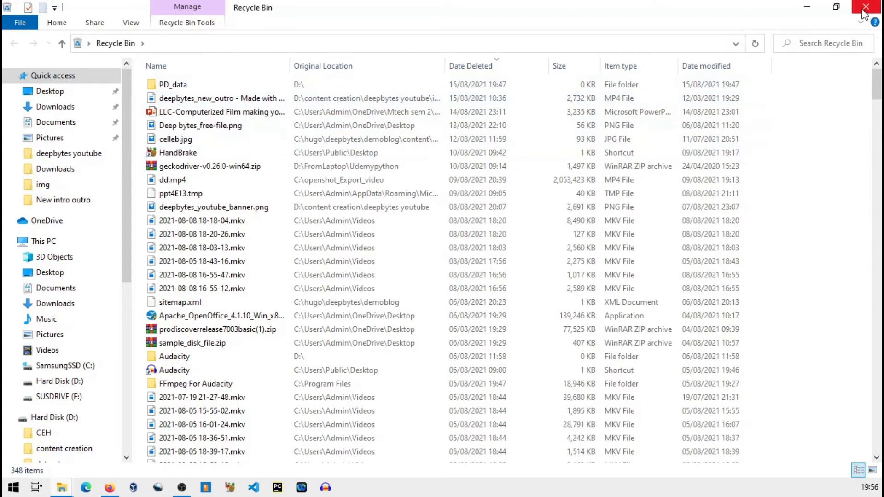
{"action": "left_click", "coordinate": [181, 302]}
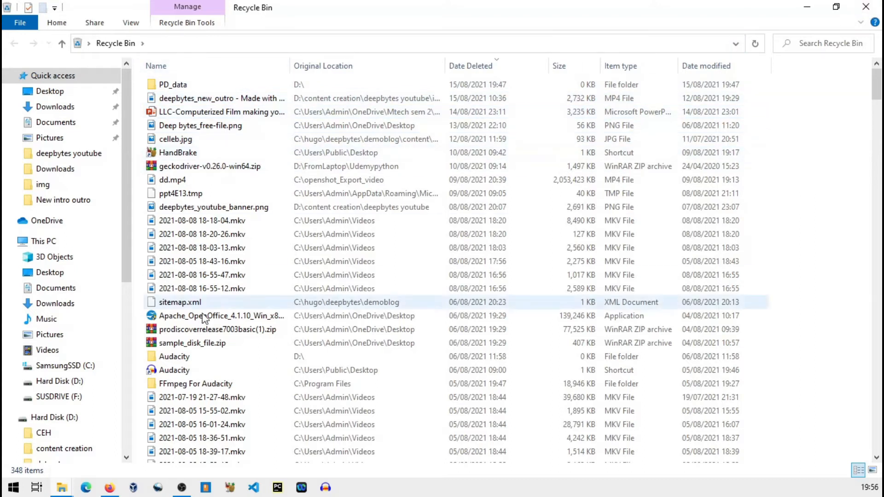
{"action": "left_click", "coordinate": [220, 111]}
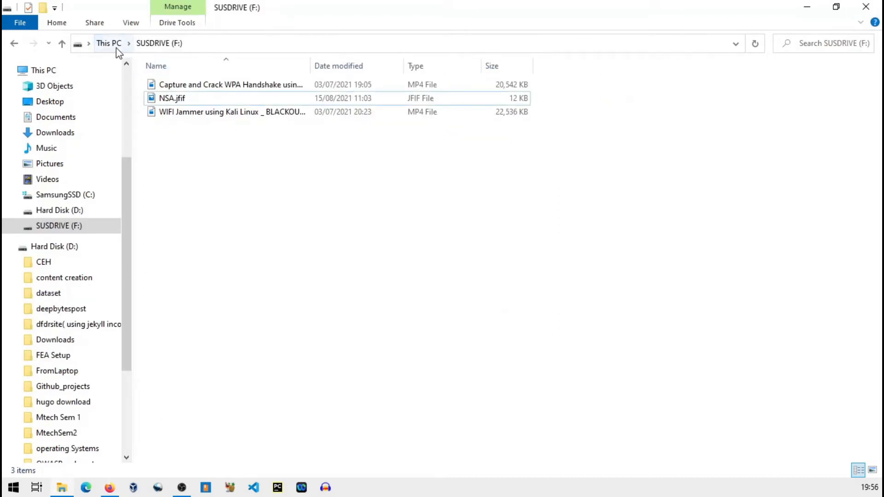
{"action": "left_click", "coordinate": [109, 43]}
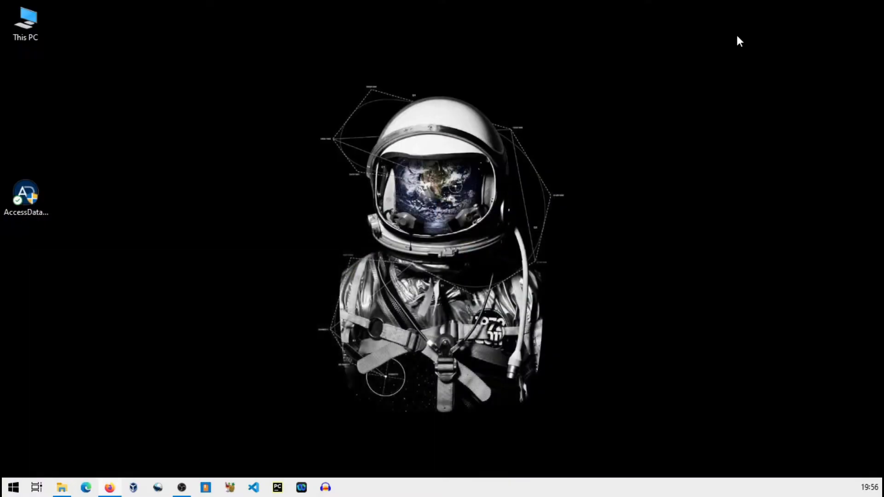
{"action": "mouse_move", "coordinate": [269, 111]}
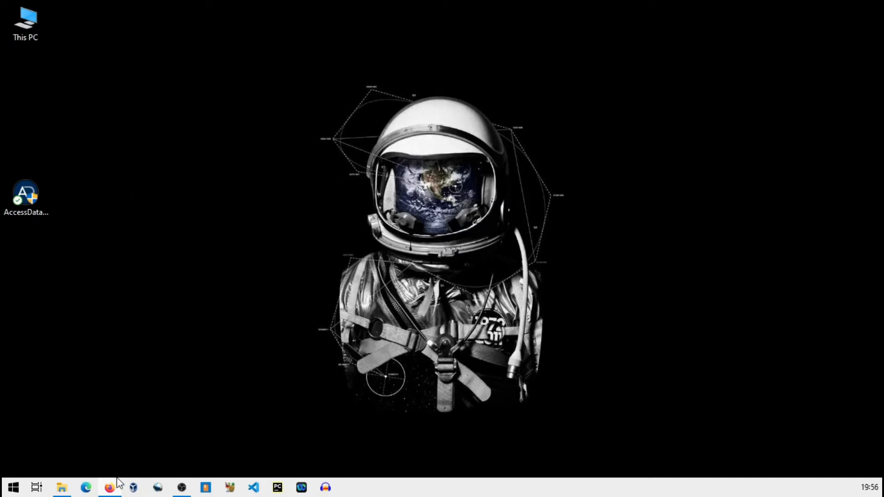
Launch Microsoft Edge from the taskbar
{"action": "left_click", "coordinate": [86, 487]}
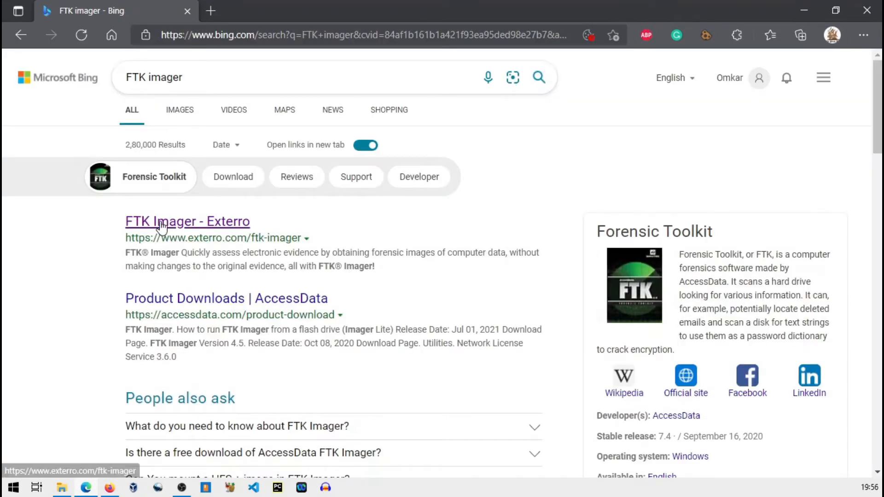
Review the Features & Capabilities section on the Exterro FTK Imager page
{"action": "left_click", "coordinate": [187, 221]}
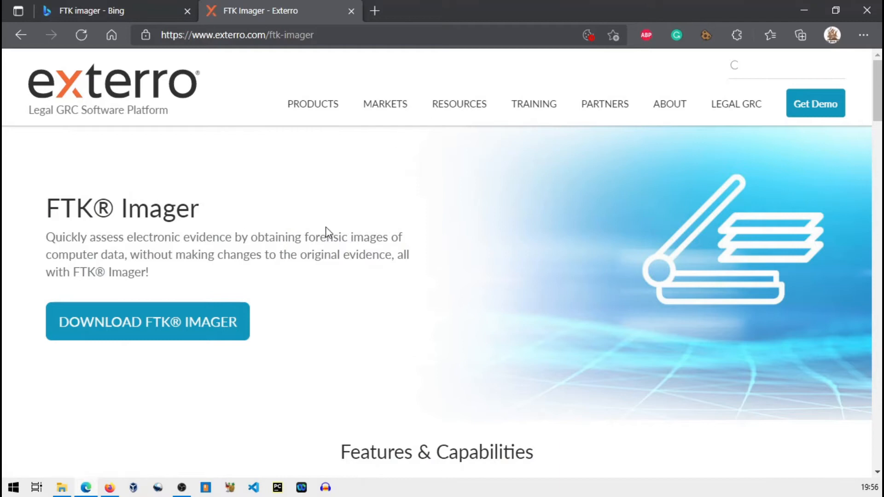
{"action": "scroll", "scroll_direction": "down", "scroll_amount": 3}
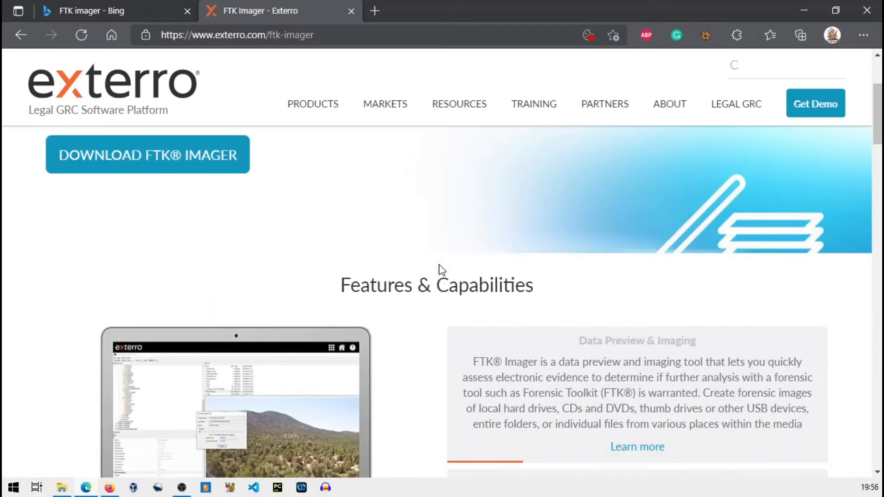
{"action": "scroll", "scroll_direction": "down", "scroll_amount": 3}
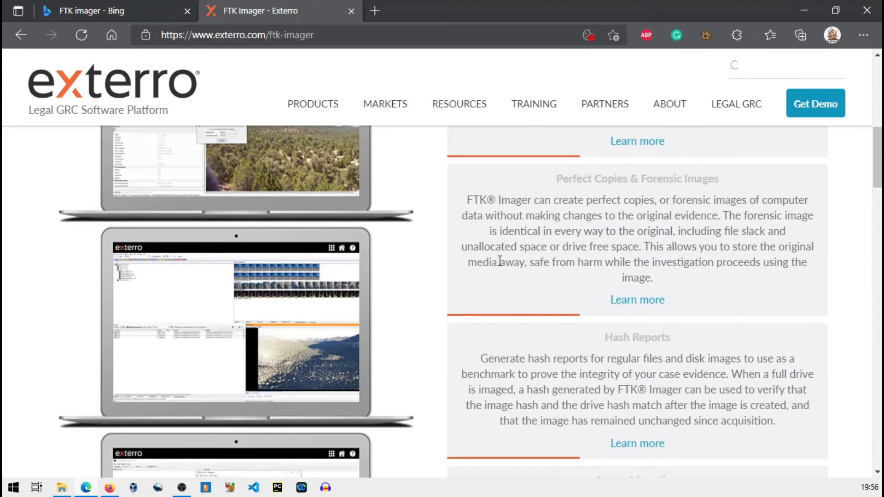
{"action": "scroll", "scroll_direction": "up", "scroll_amount": 3}
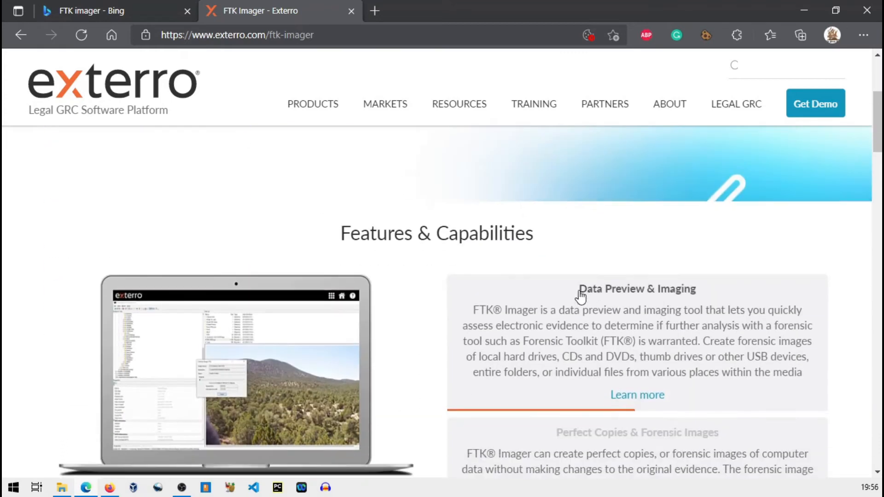
{"action": "scroll", "scroll_direction": "up", "scroll_amount": 3}
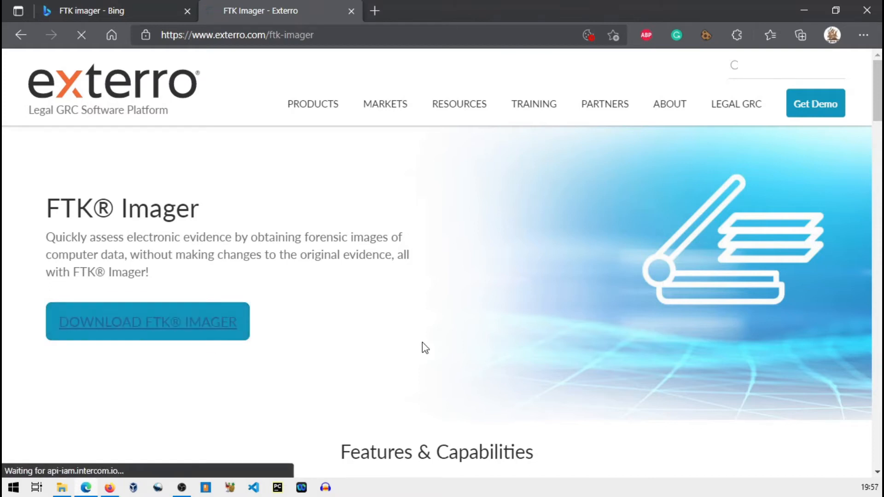
Look over the AccessData FTK Imager 4.5 download request form, then close it
{"action": "left_click", "coordinate": [147, 323]}
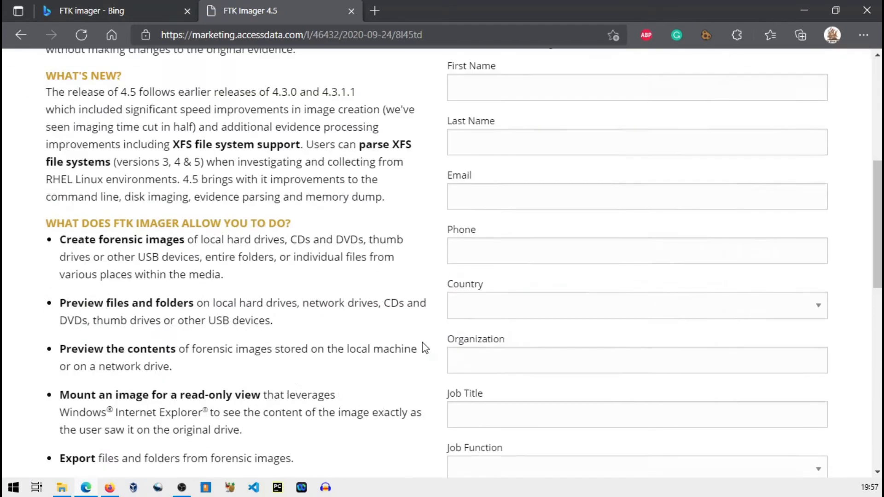
{"action": "scroll", "scroll_direction": "up", "scroll_amount": 3}
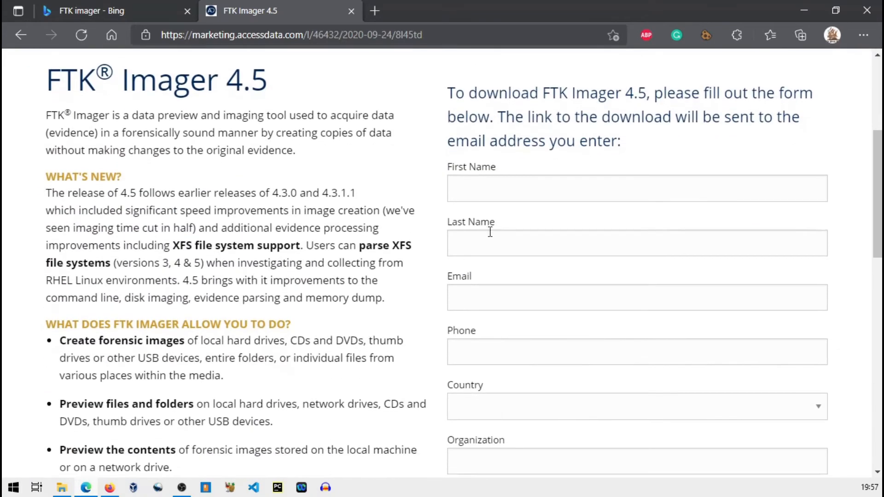
{"action": "scroll", "scroll_direction": "down", "scroll_amount": 3}
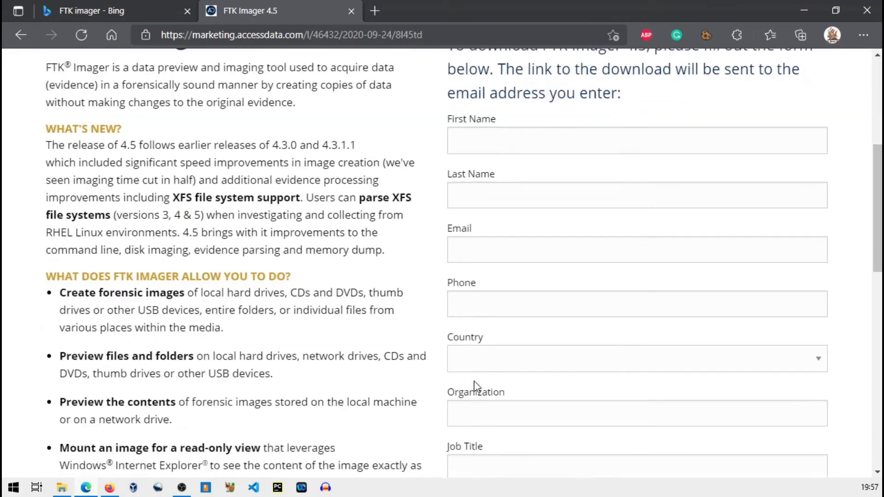
{"action": "scroll", "scroll_direction": "up", "scroll_amount": 3}
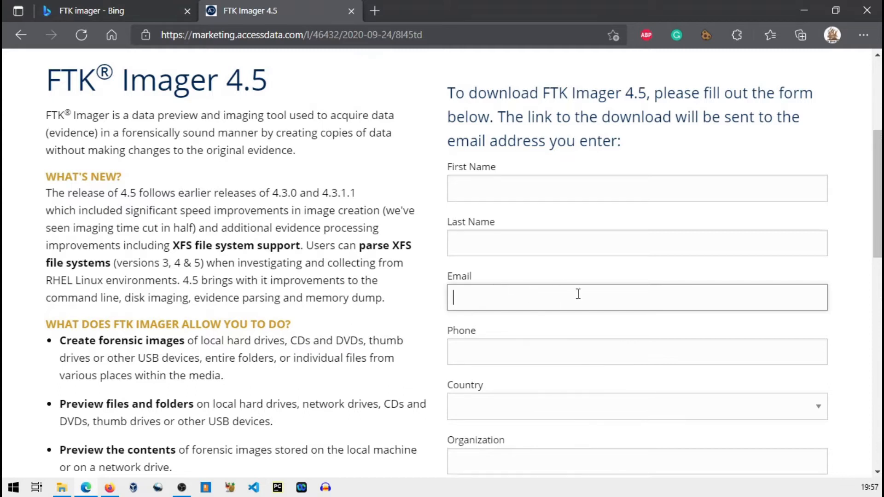
{"action": "scroll", "scroll_direction": "up", "scroll_amount": 3}
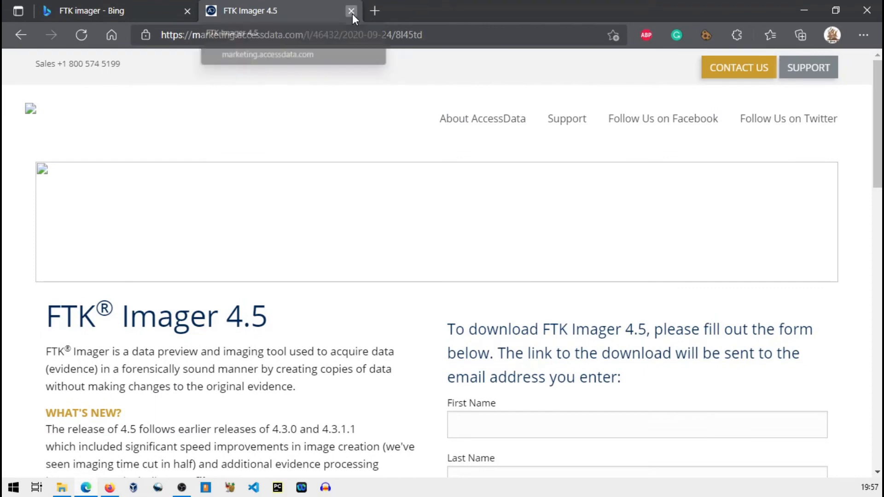
{"action": "left_click", "coordinate": [350, 10]}
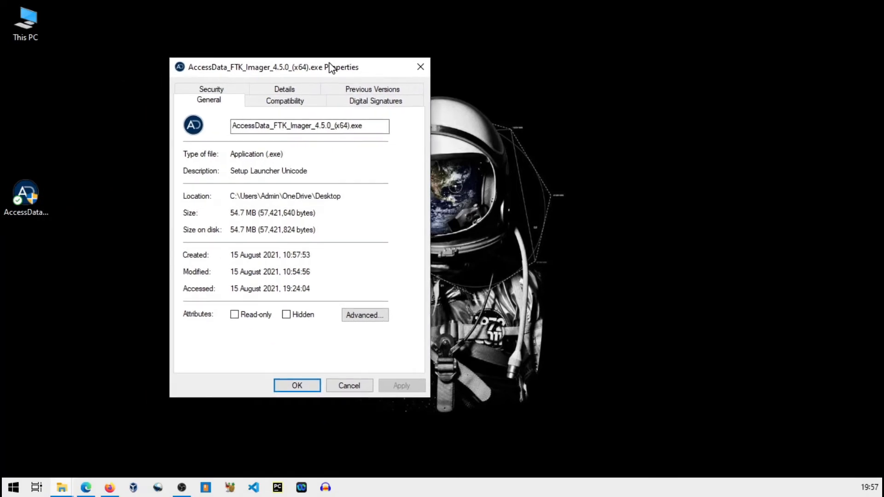
{"action": "mouse_move", "coordinate": [302, 375]}
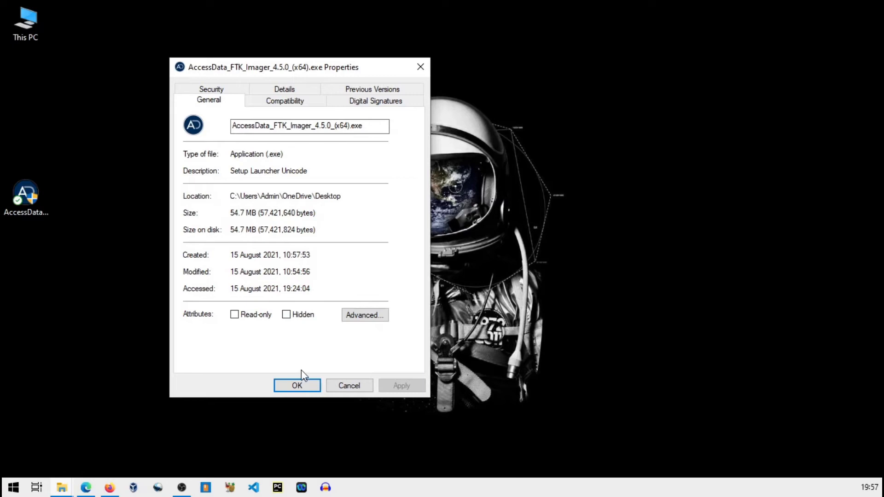
{"action": "mouse_move", "coordinate": [383, 97]}
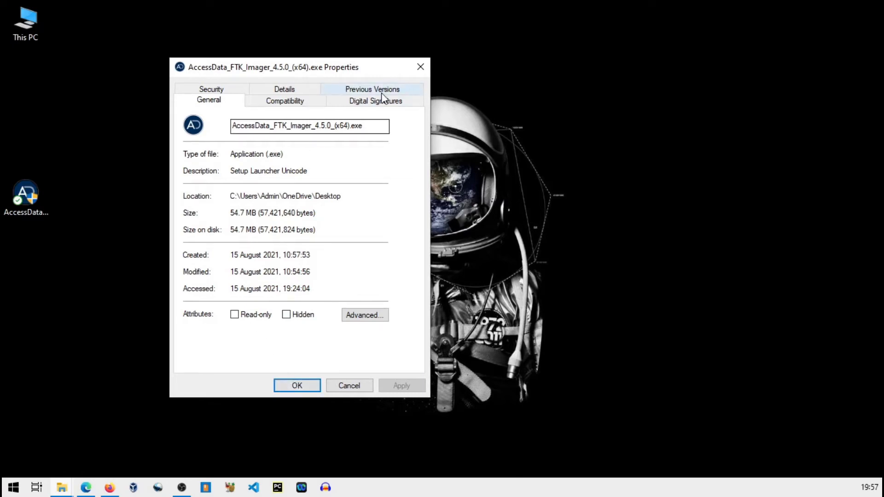
Dismiss the FTK Imager 4.5.0 installer's Properties and launch the installer
{"action": "left_click", "coordinate": [348, 385]}
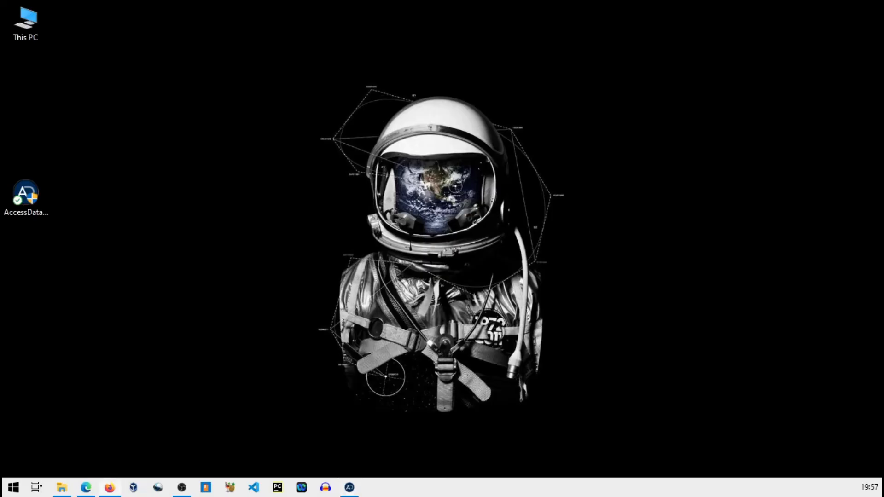
{"action": "double_click", "coordinate": [26, 191]}
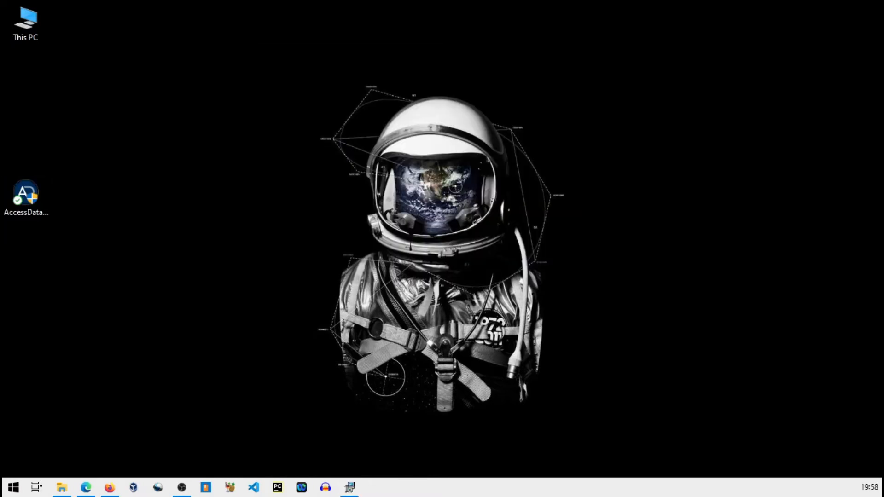
Run the InstallShield wizard accepting the license and default AccessData folder, launching after setup
{"action": "double_click", "coordinate": [26, 191]}
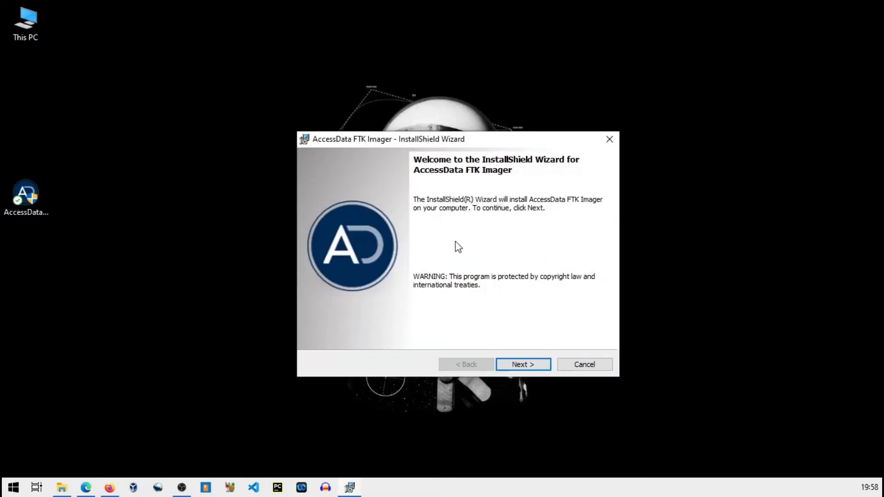
{"action": "left_click", "coordinate": [522, 365]}
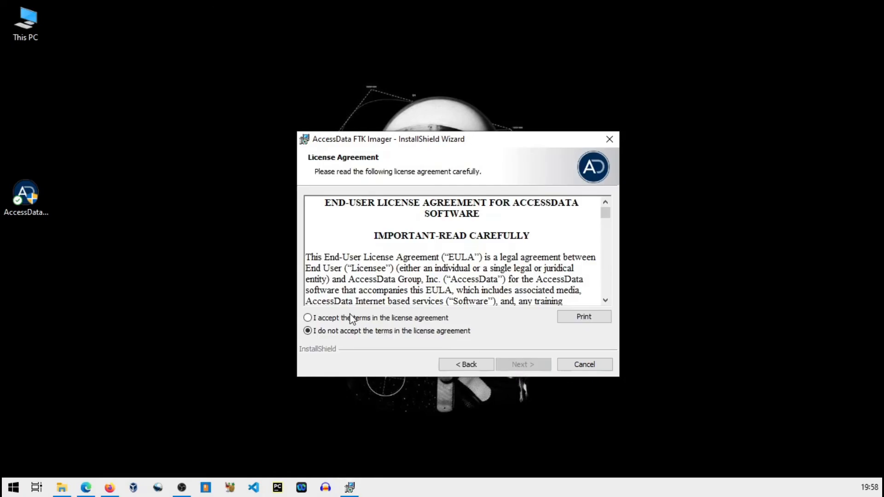
{"action": "left_click", "coordinate": [522, 364]}
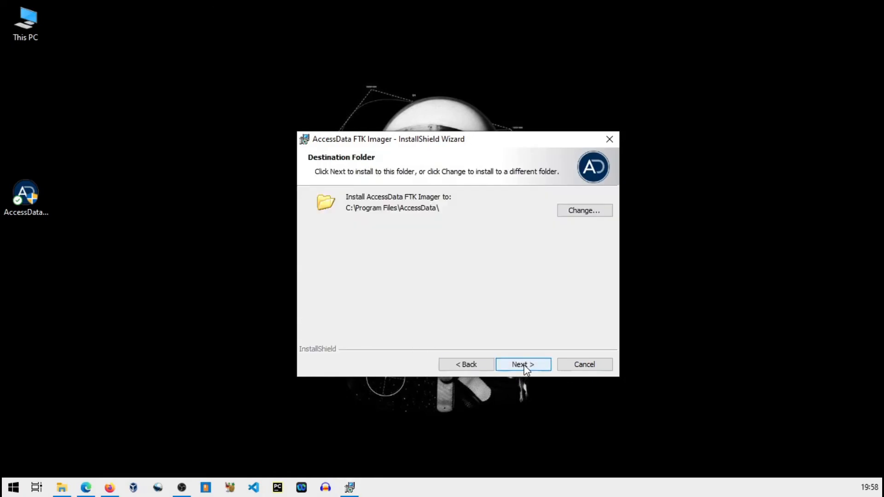
{"action": "mouse_move", "coordinate": [535, 322]}
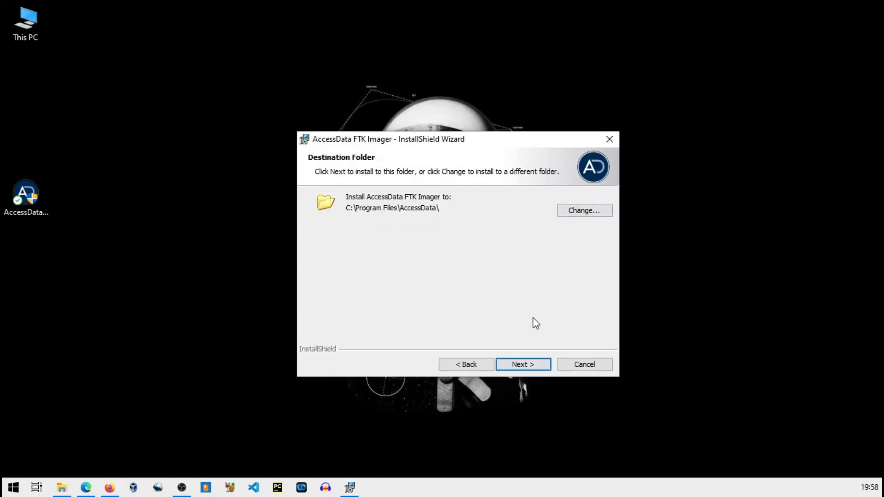
{"action": "left_click", "coordinate": [522, 364]}
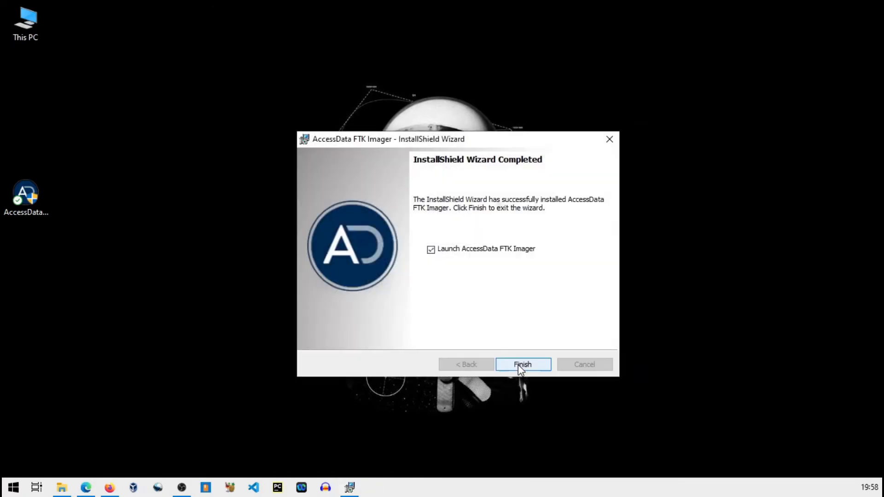
{"action": "left_click", "coordinate": [521, 365]}
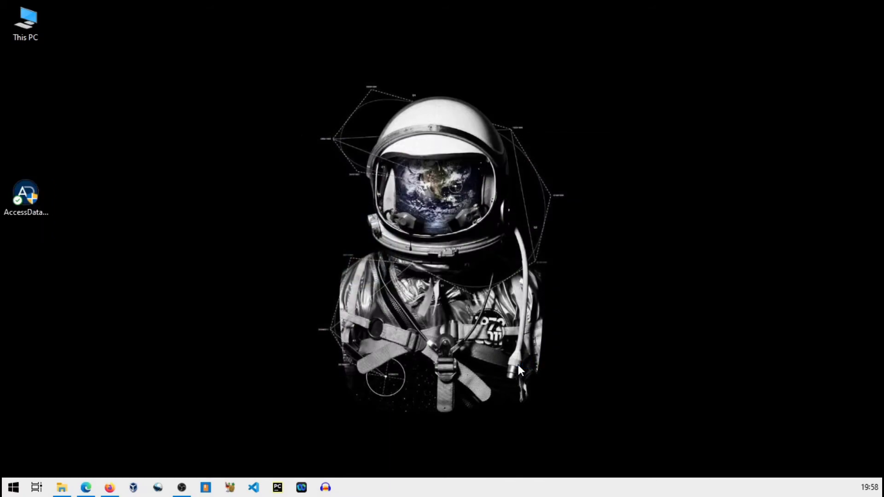
Launch AccessData FTK Imager 4.5.0.3 from its desktop shortcut
{"action": "double_click", "coordinate": [26, 192]}
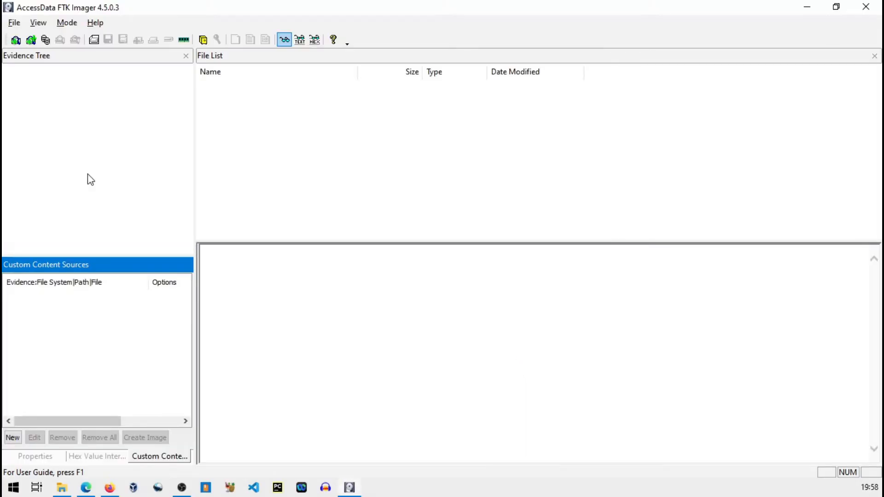
{"action": "mouse_move", "coordinate": [250, 201]}
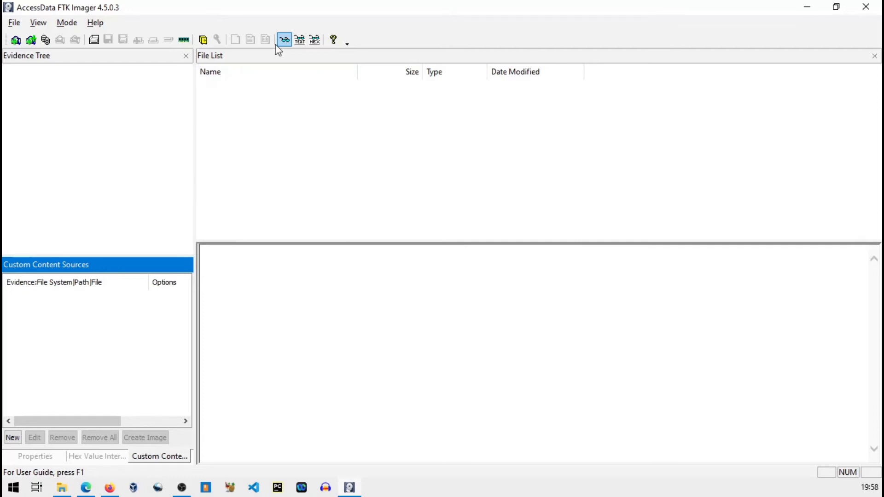
{"action": "mouse_move", "coordinate": [231, 127]}
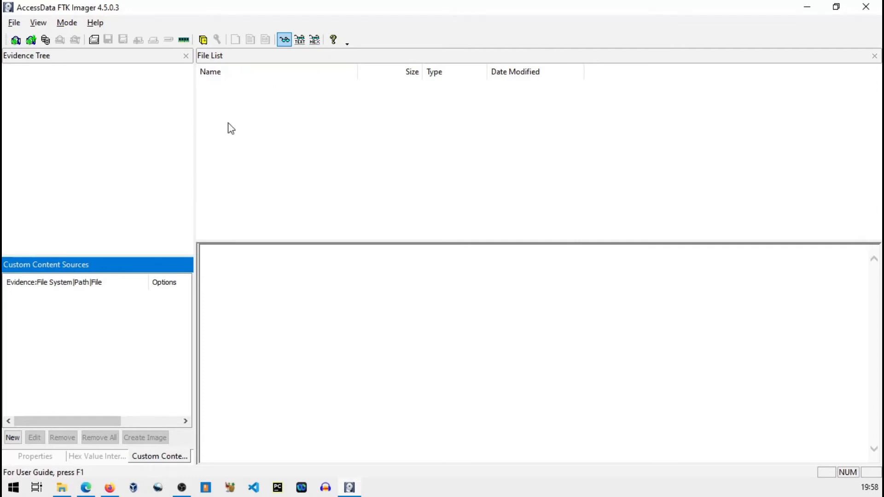
{"action": "mouse_move", "coordinate": [95, 130]}
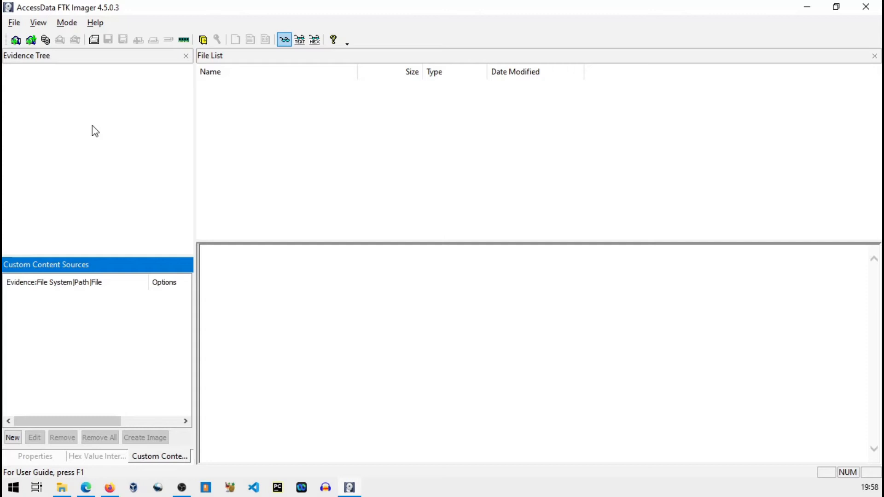
{"action": "mouse_move", "coordinate": [84, 94]}
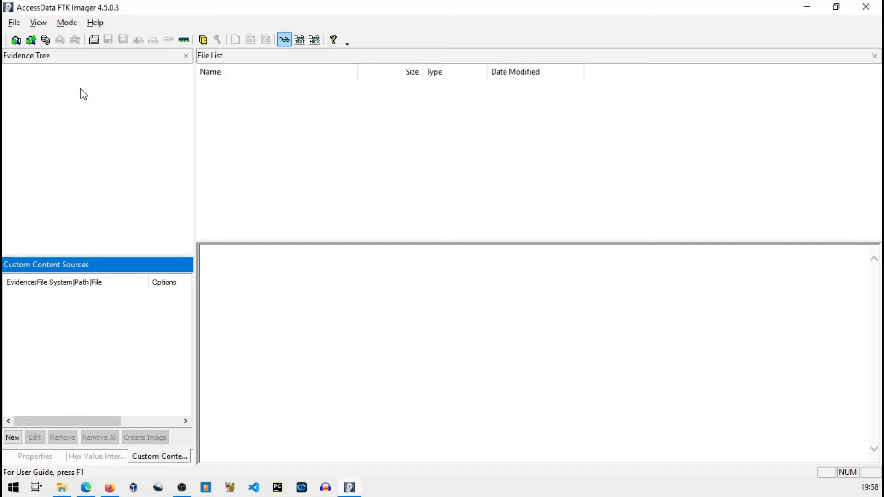
{"action": "mouse_move", "coordinate": [29, 91]}
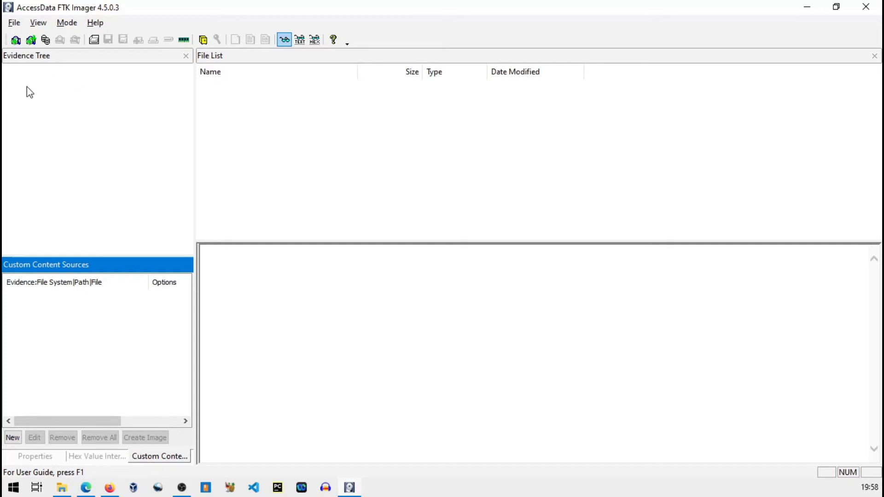
{"action": "mouse_move", "coordinate": [18, 58]}
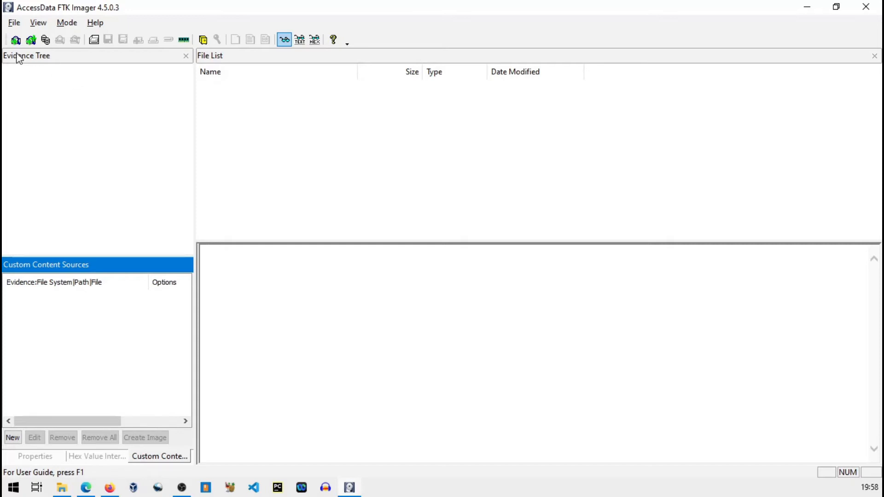
{"action": "left_click", "coordinate": [14, 22]}
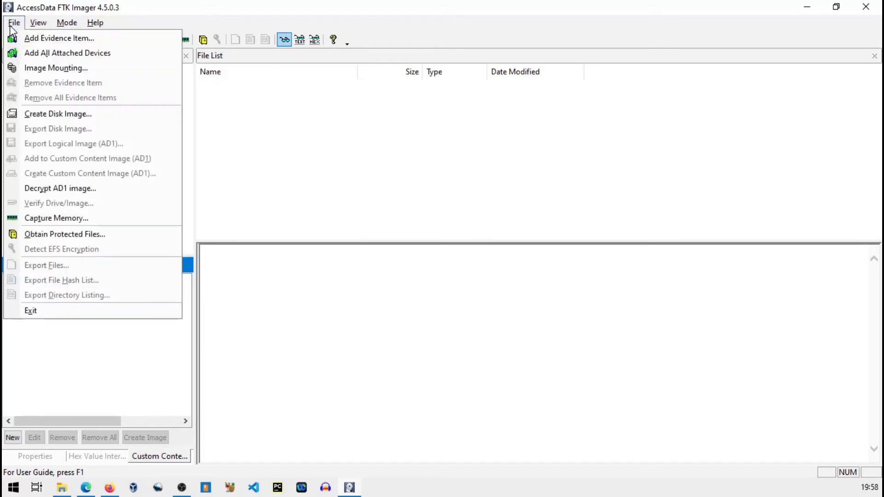
{"action": "mouse_move", "coordinate": [68, 52]}
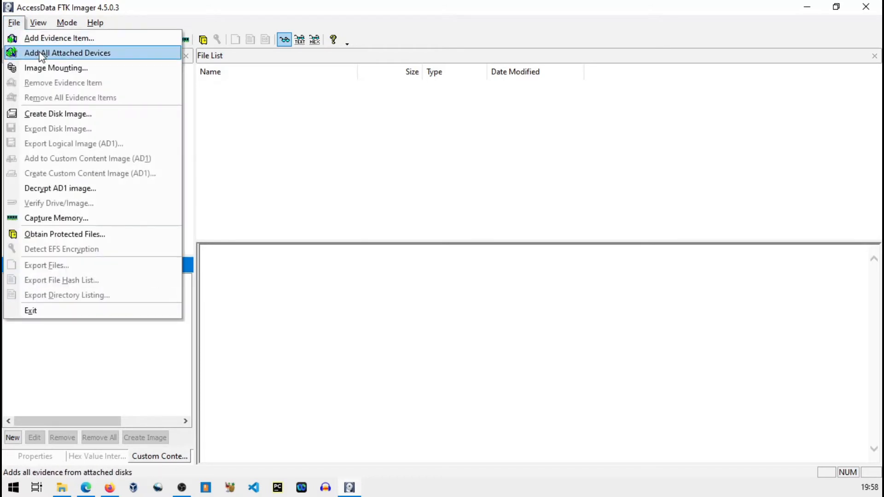
{"action": "left_click", "coordinate": [59, 38]}
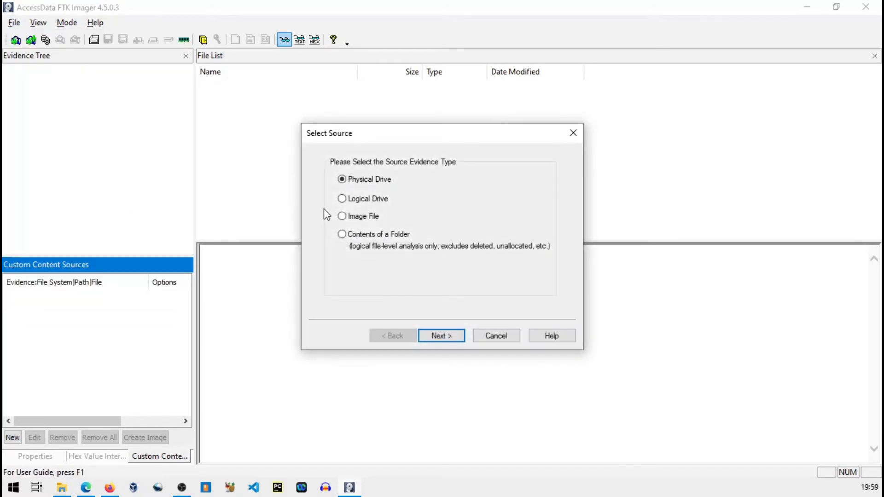
{"action": "mouse_move", "coordinate": [366, 194]}
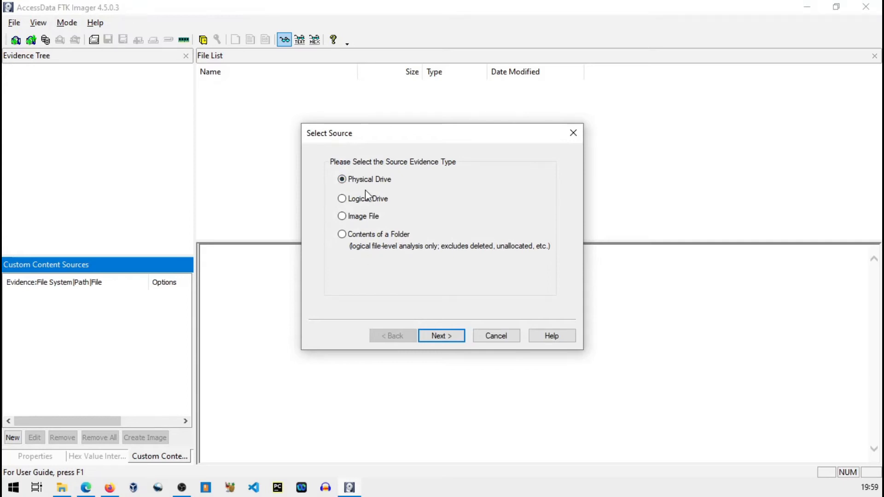
{"action": "mouse_move", "coordinate": [367, 222]}
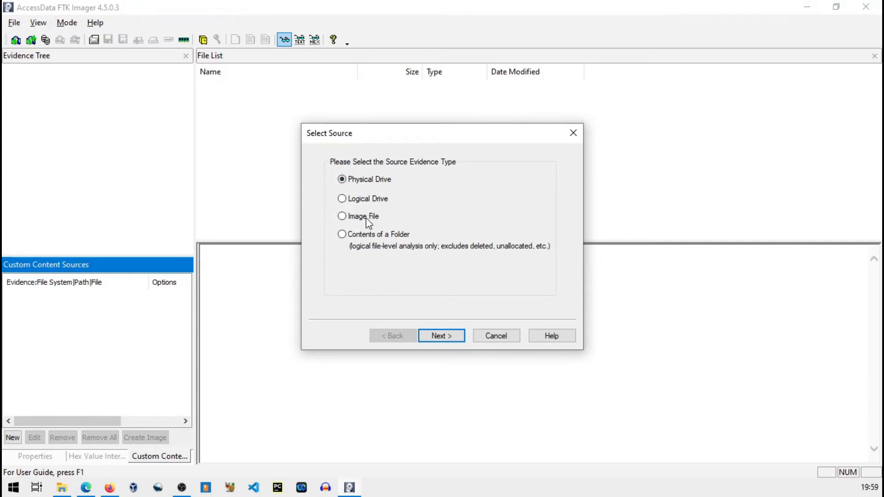
{"action": "mouse_move", "coordinate": [430, 172]}
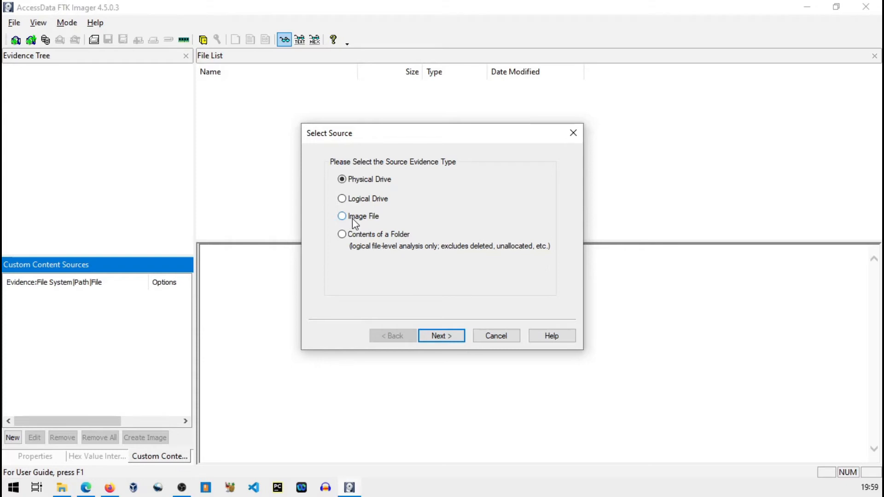
{"action": "mouse_move", "coordinate": [387, 239]}
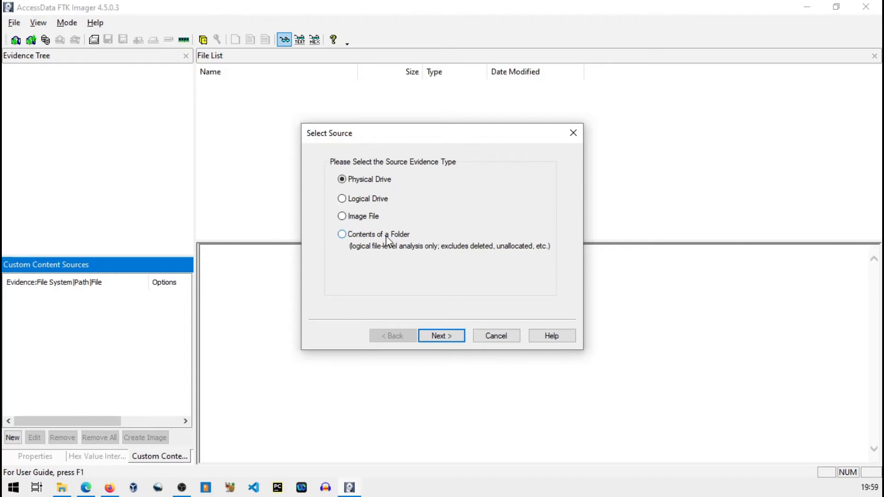
{"action": "mouse_move", "coordinate": [358, 210]}
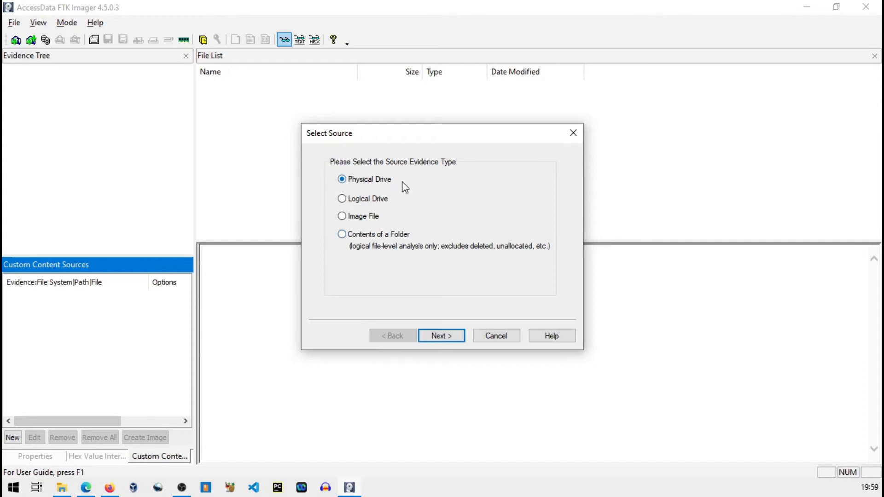
Select PHYSICALDRIVE2 - SanDisk Cruzer Blade USB Device and finish adding it as evidence
{"action": "left_click", "coordinate": [441, 335]}
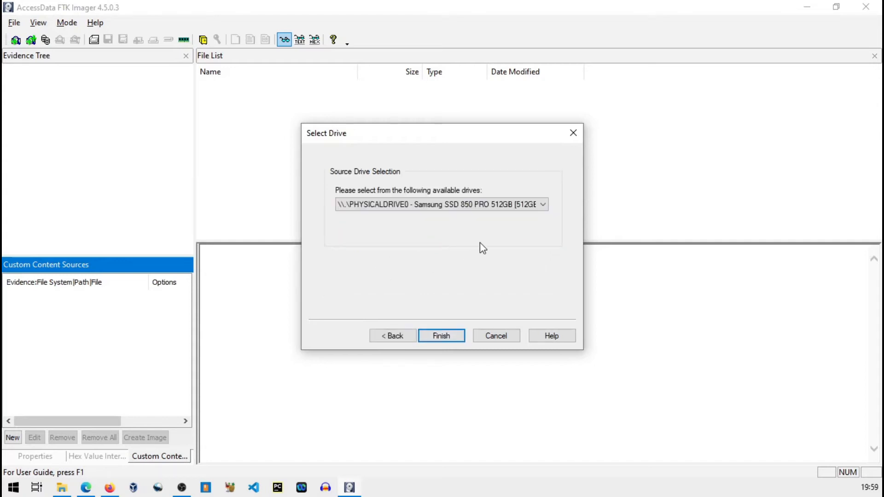
{"action": "left_click", "coordinate": [540, 204]}
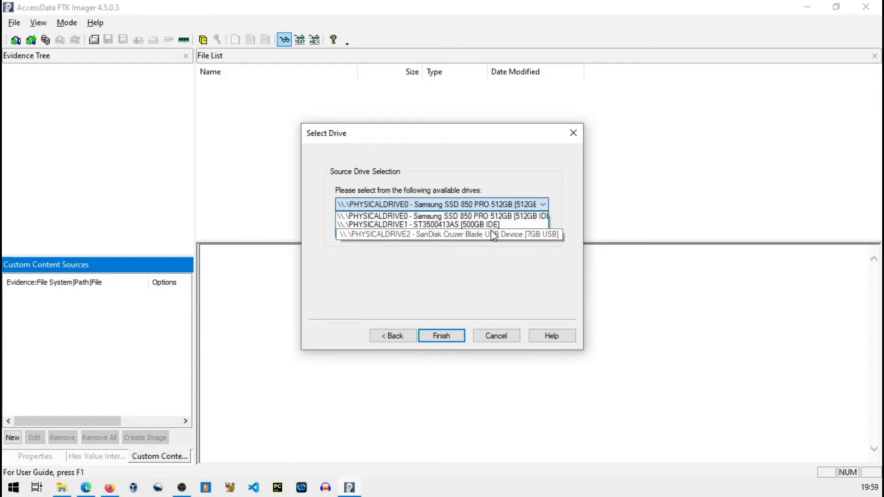
{"action": "mouse_move", "coordinate": [473, 238]}
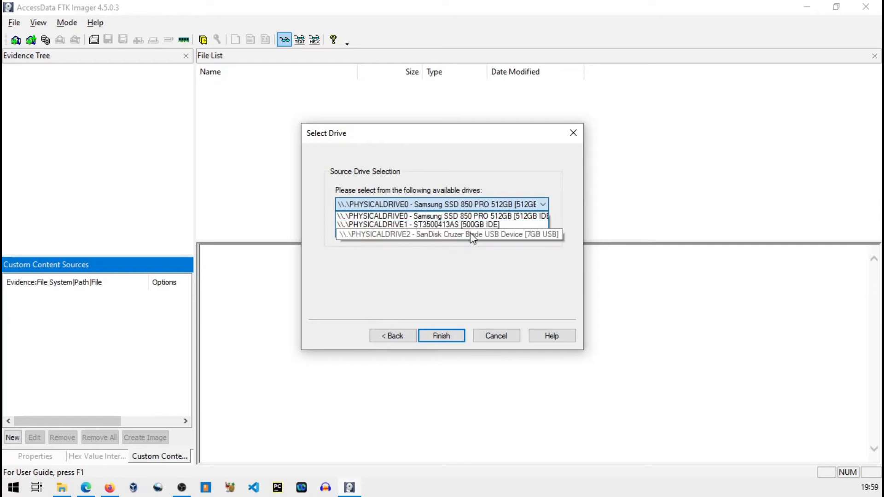
{"action": "mouse_move", "coordinate": [455, 235]}
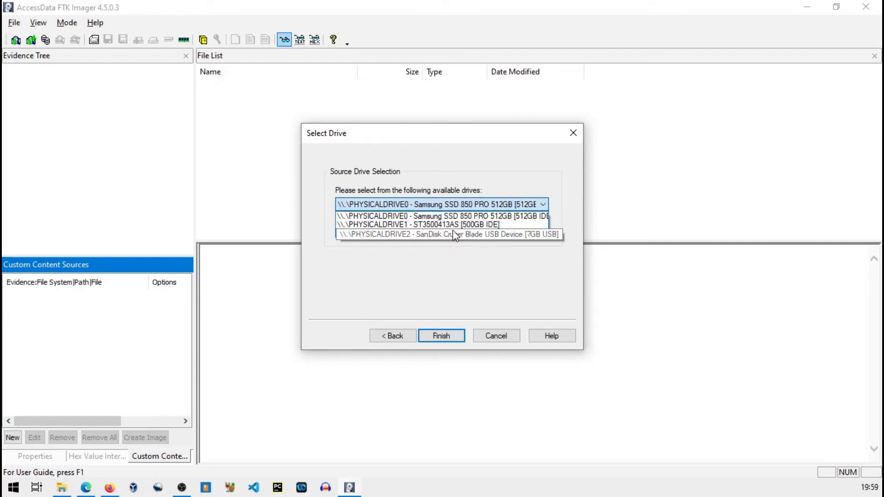
{"action": "left_click", "coordinate": [447, 235]}
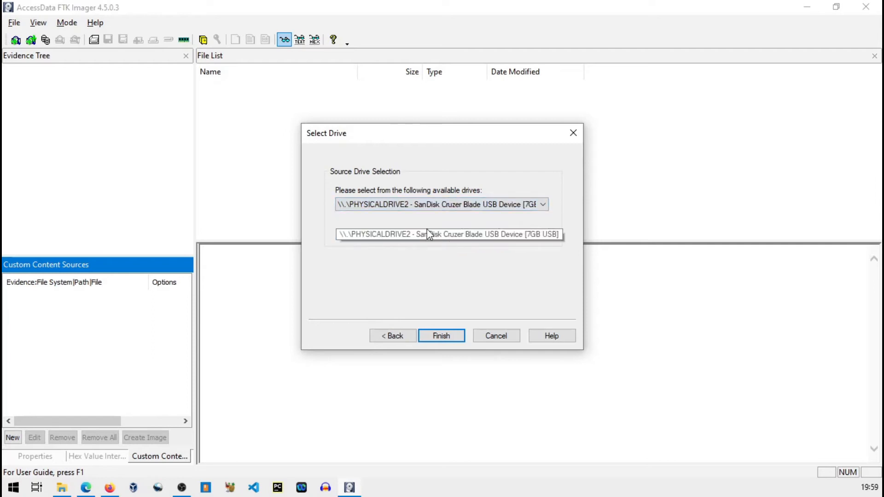
{"action": "left_click", "coordinate": [441, 335]}
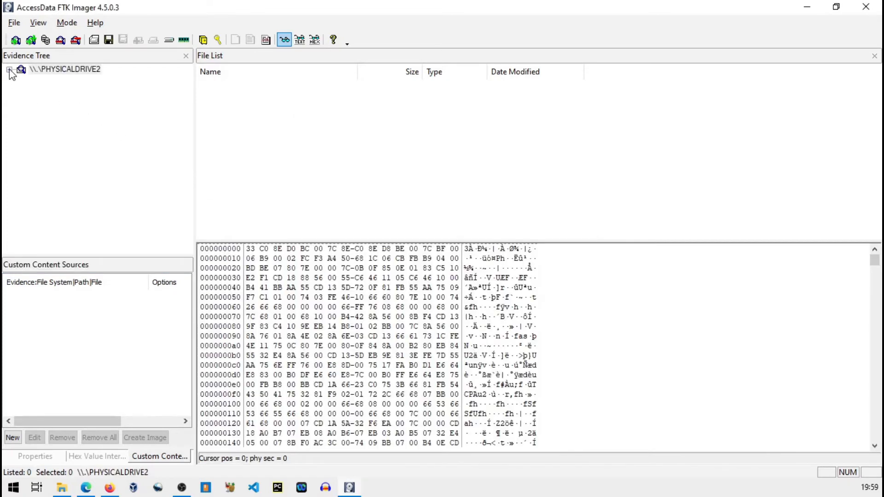
Expand PHYSICALDRIVE2 and SUSDRIVE [FAT32] and list the root folder's six files
{"action": "left_click", "coordinate": [9, 69]}
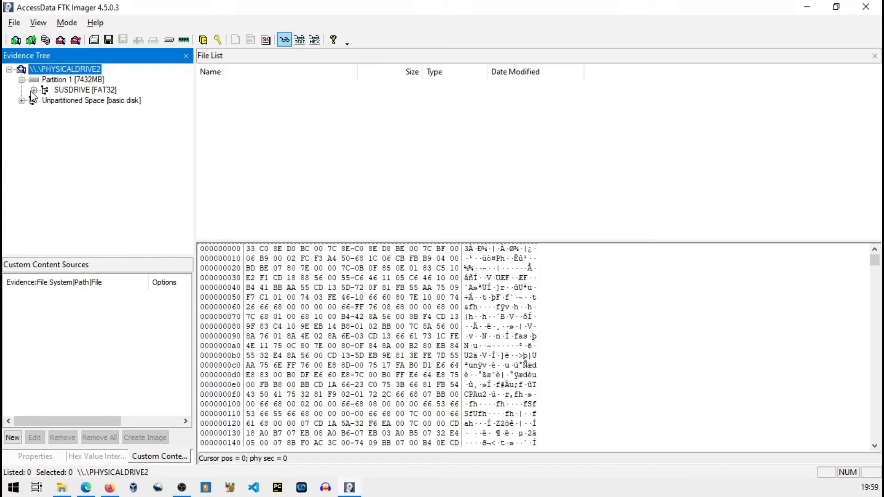
{"action": "left_click", "coordinate": [34, 90]}
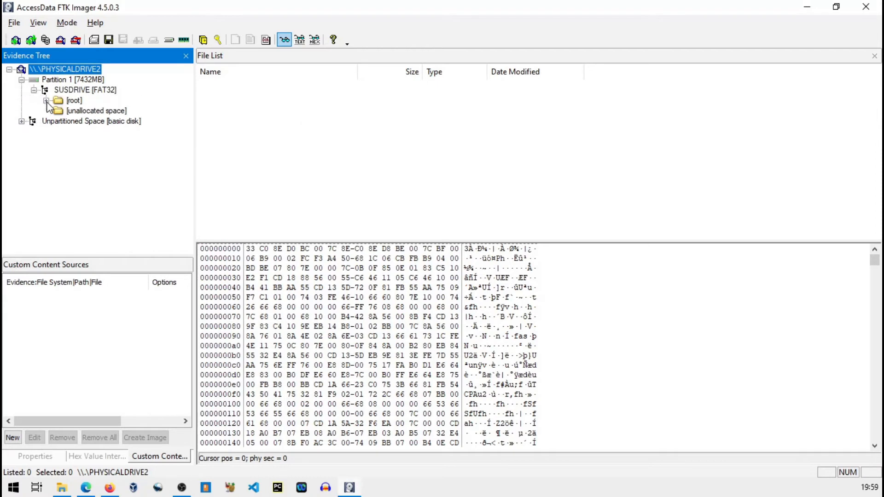
{"action": "left_click", "coordinate": [51, 100]}
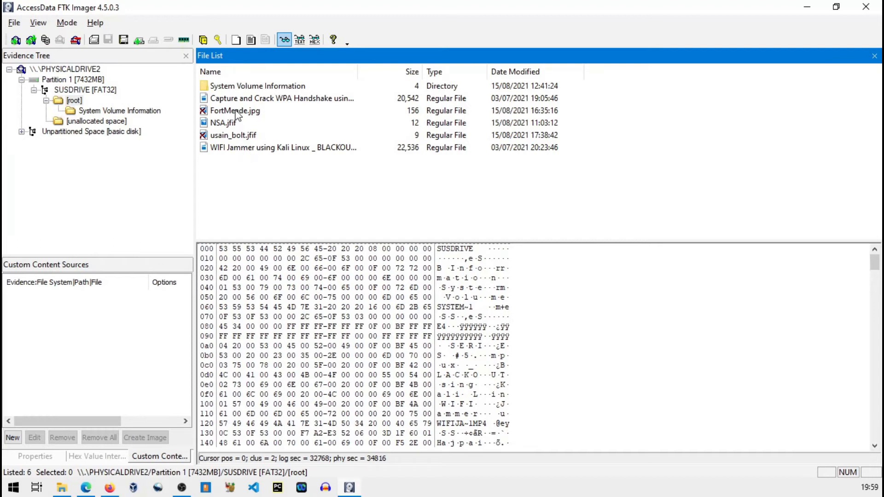
{"action": "mouse_move", "coordinate": [243, 112]}
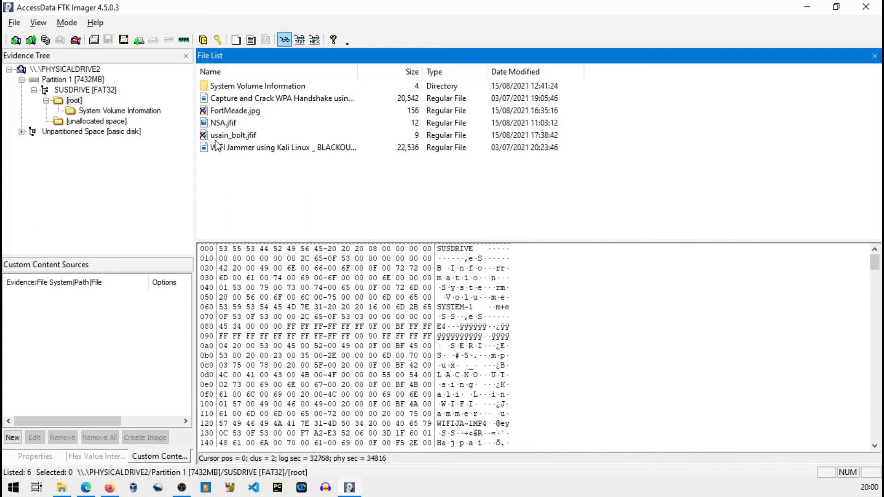
{"action": "mouse_move", "coordinate": [219, 143]}
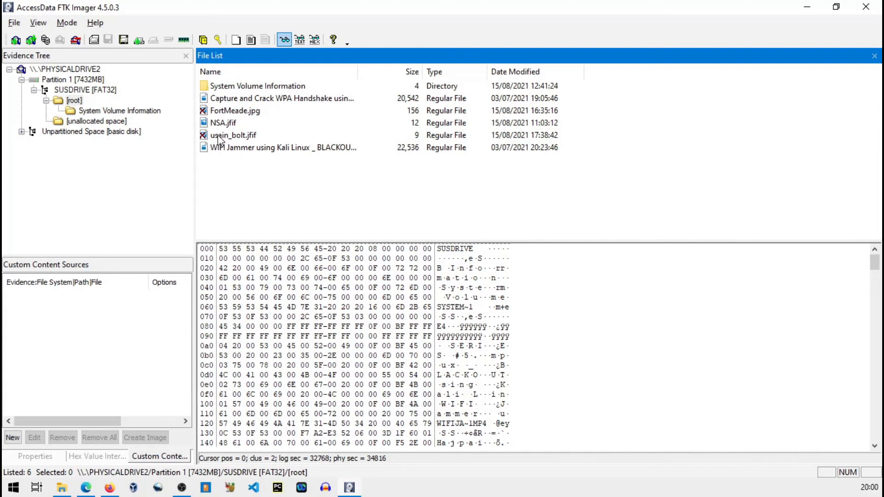
Preview the deleted FortMeade.jpg and usain_bolt.jfif images and check export options for usain_bolt.jfif
{"action": "left_click", "coordinate": [235, 110]}
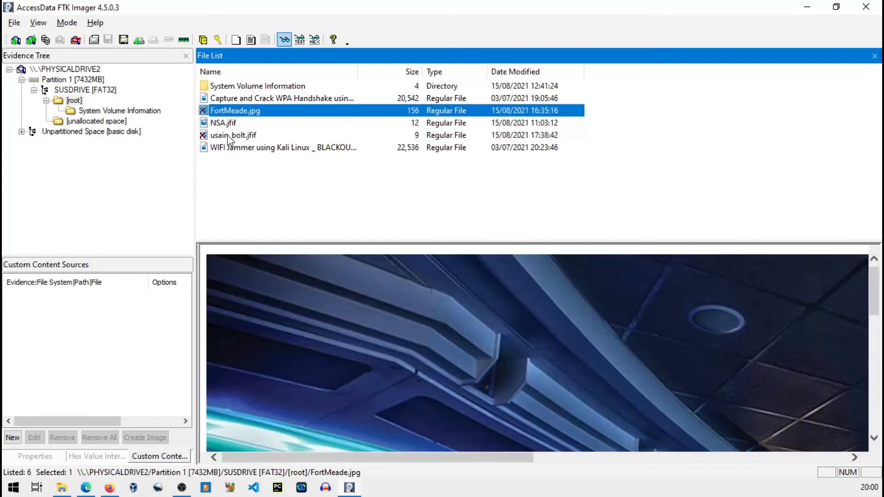
{"action": "mouse_move", "coordinate": [228, 116]}
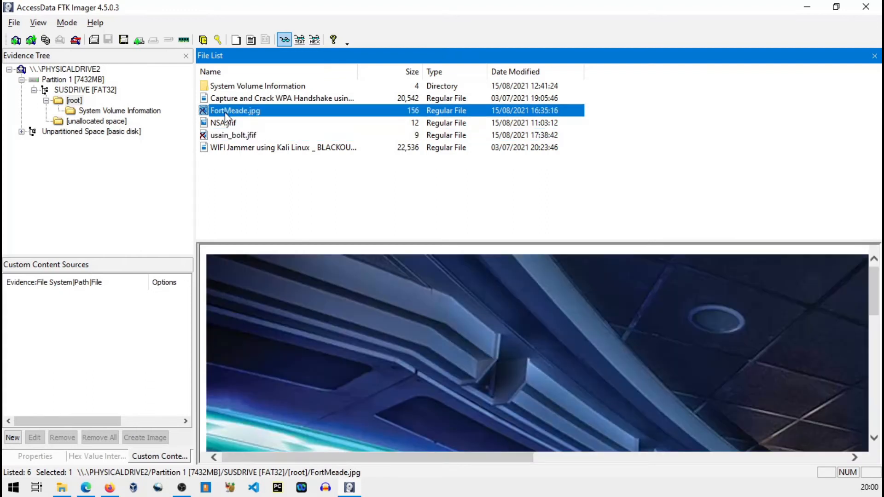
{"action": "left_click", "coordinate": [233, 134]}
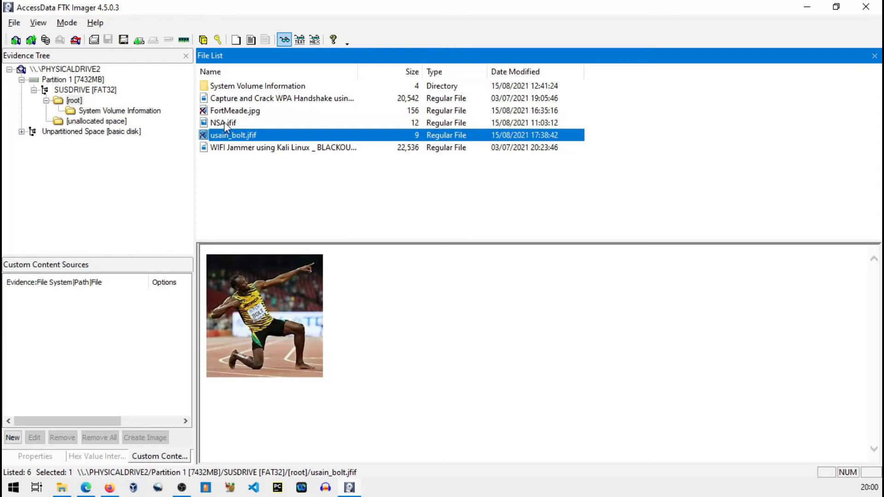
{"action": "left_click", "coordinate": [235, 110]}
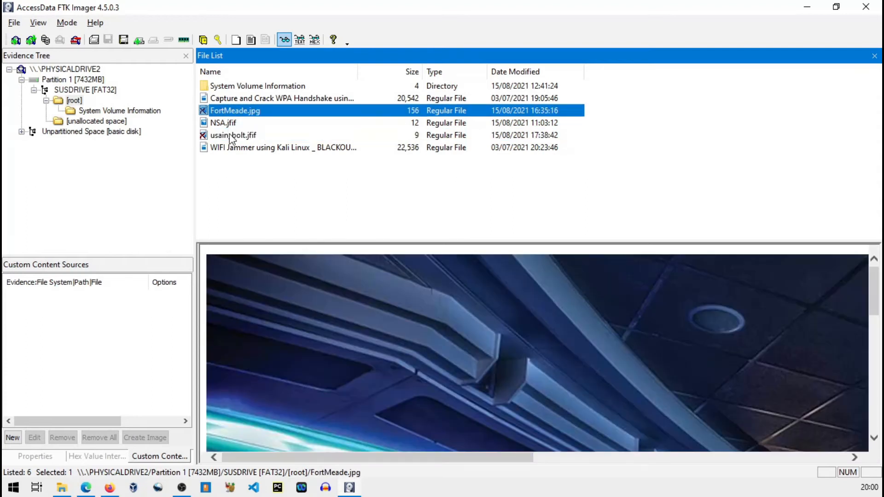
{"action": "left_click", "coordinate": [233, 134]}
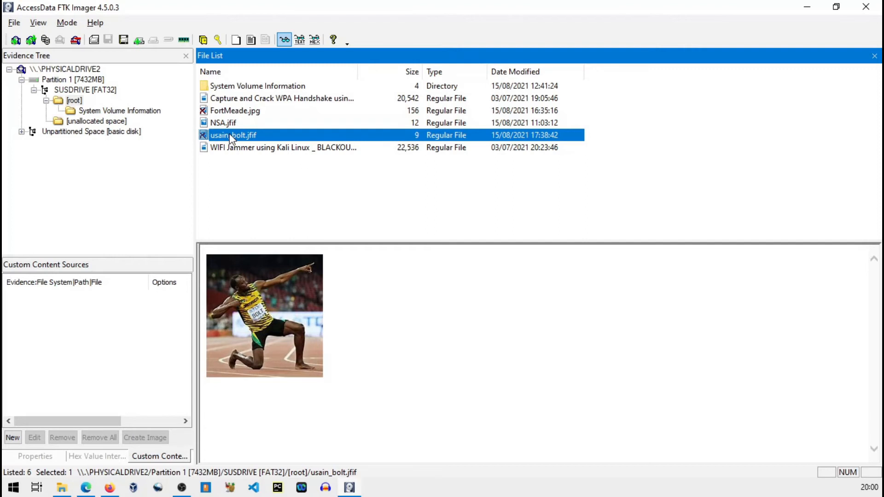
{"action": "right_click", "coordinate": [233, 134]}
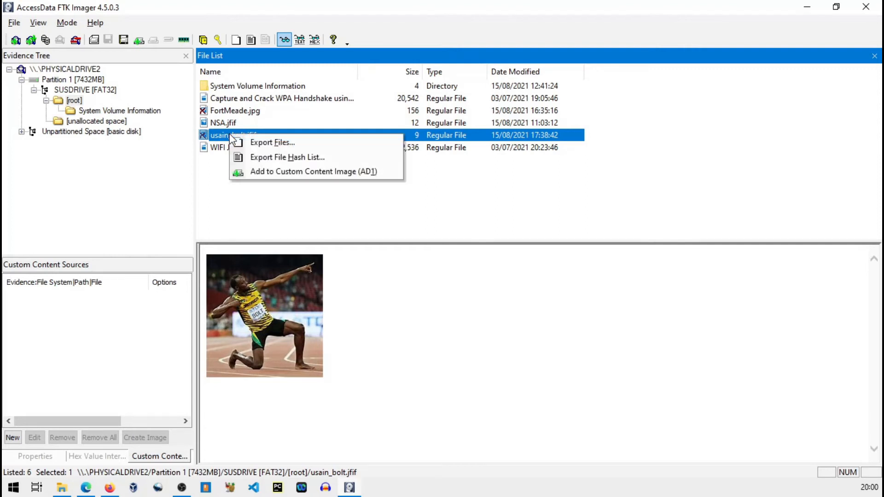
{"action": "mouse_move", "coordinate": [273, 142]}
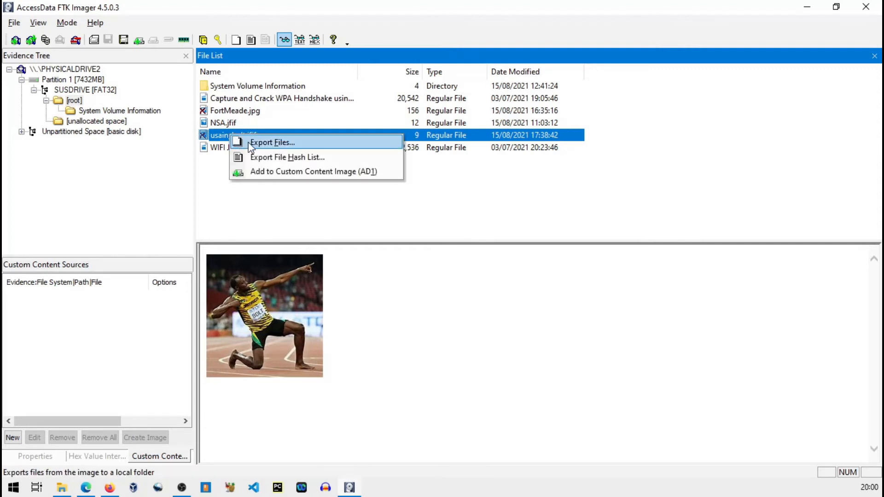
{"action": "mouse_move", "coordinate": [252, 147]}
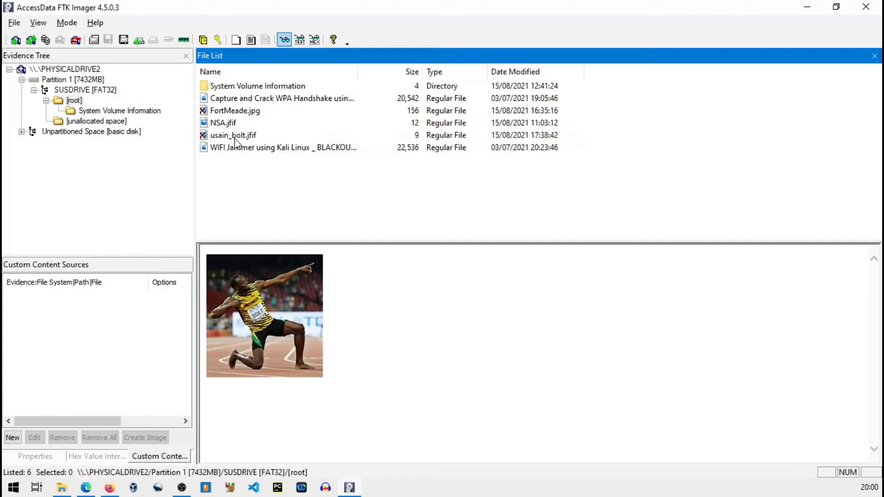
{"action": "mouse_move", "coordinate": [293, 110]}
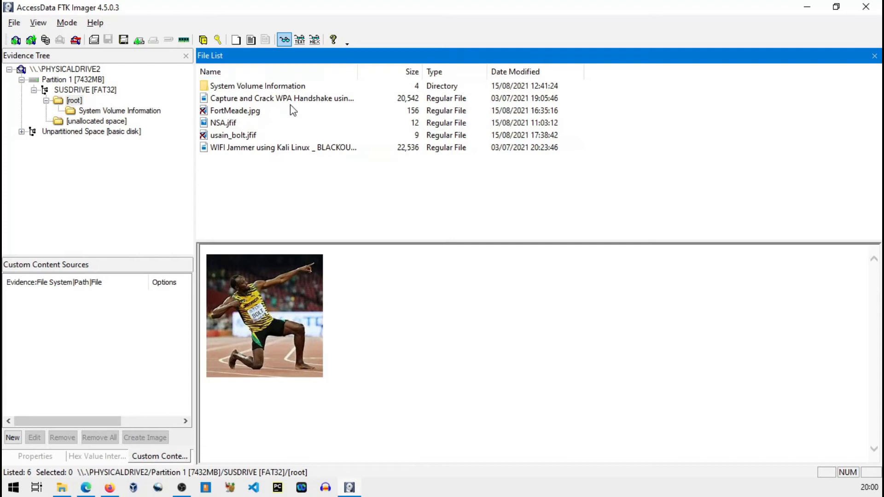
Inspect the WPA handshake video's raw contents, then leave usain_bolt.jfif previewed
{"action": "left_click", "coordinate": [282, 98]}
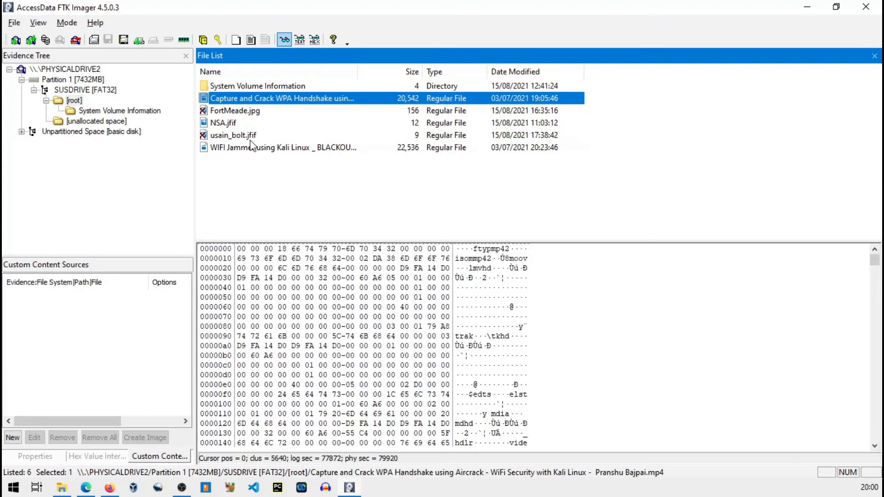
{"action": "left_click", "coordinate": [234, 111]}
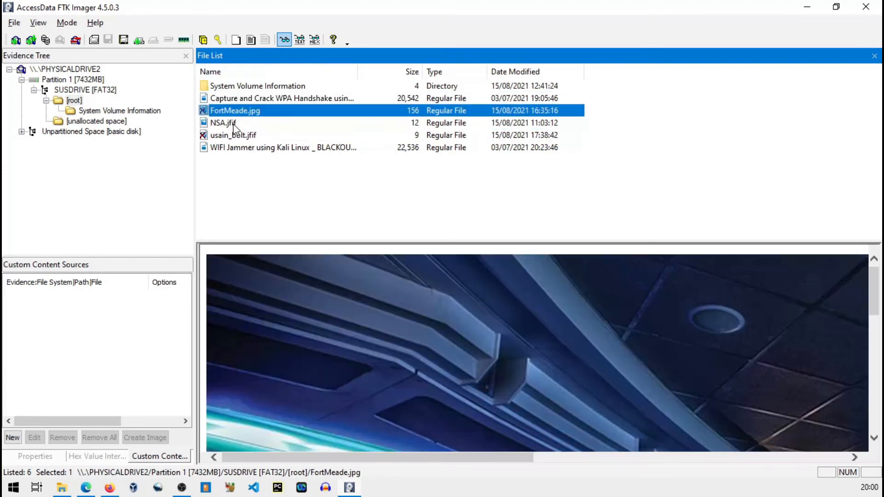
{"action": "left_click", "coordinate": [233, 135]}
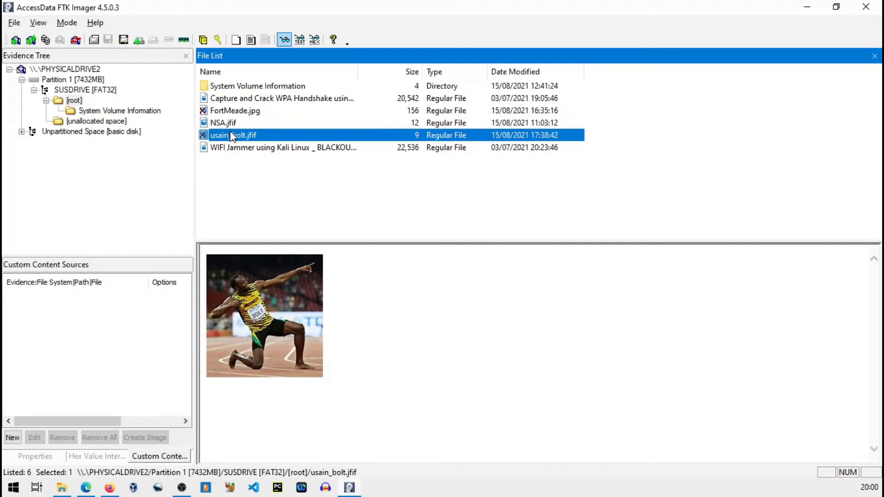
{"action": "mouse_move", "coordinate": [233, 161]}
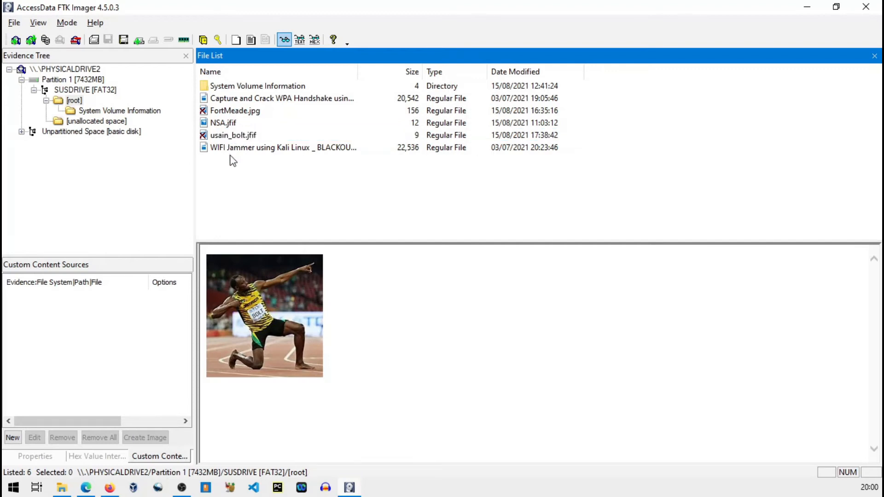
{"action": "mouse_move", "coordinate": [194, 144]}
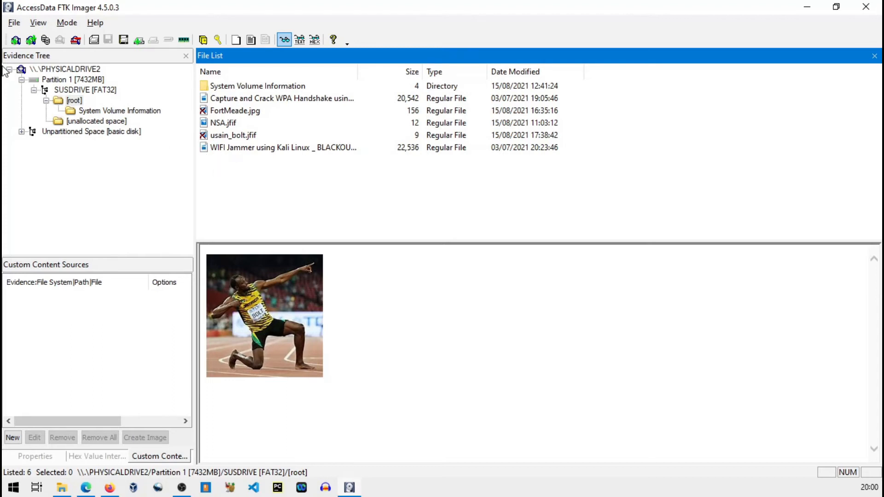
Start Create Disk Image from a physical drive, choosing PHYSICALDRIVE2 - SanDisk Cruzer Blade as source
{"action": "left_click", "coordinate": [14, 22]}
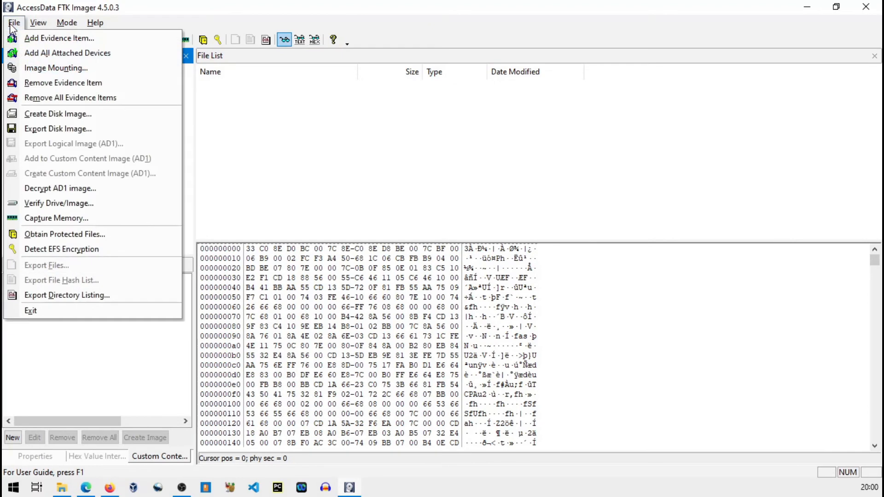
{"action": "mouse_move", "coordinate": [57, 113]}
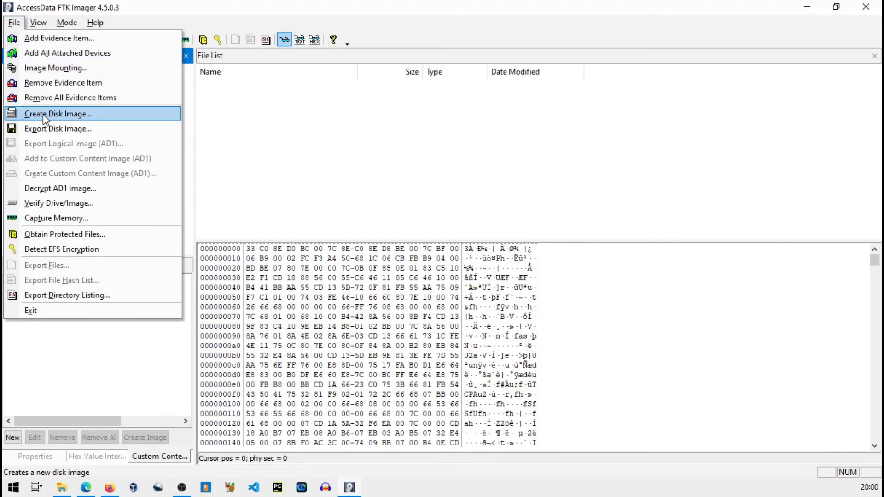
{"action": "left_click", "coordinate": [57, 114]}
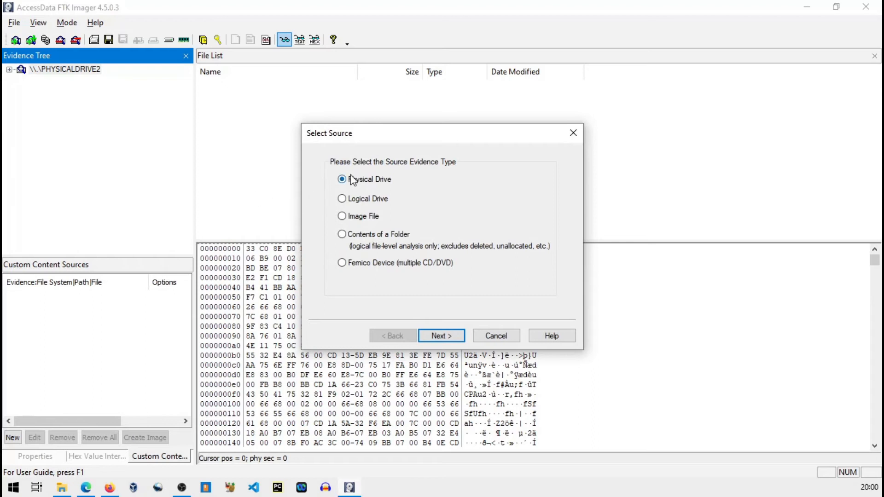
{"action": "mouse_move", "coordinate": [399, 267]}
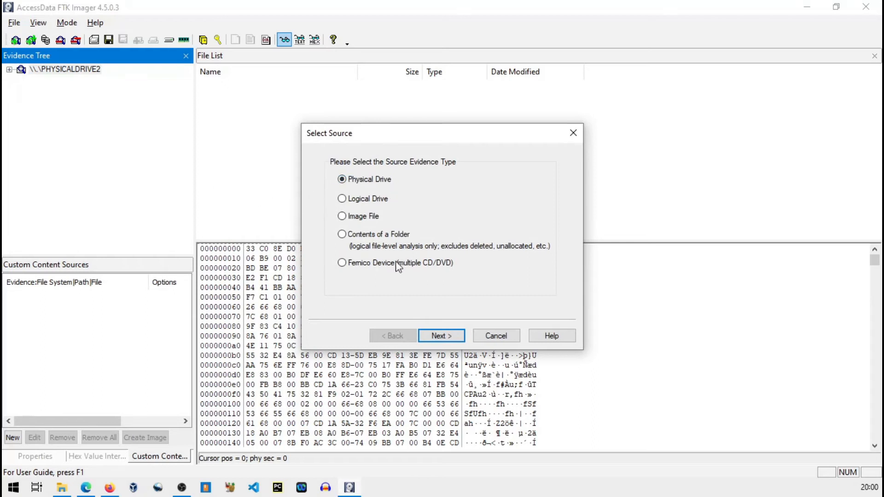
{"action": "left_click", "coordinate": [441, 335]}
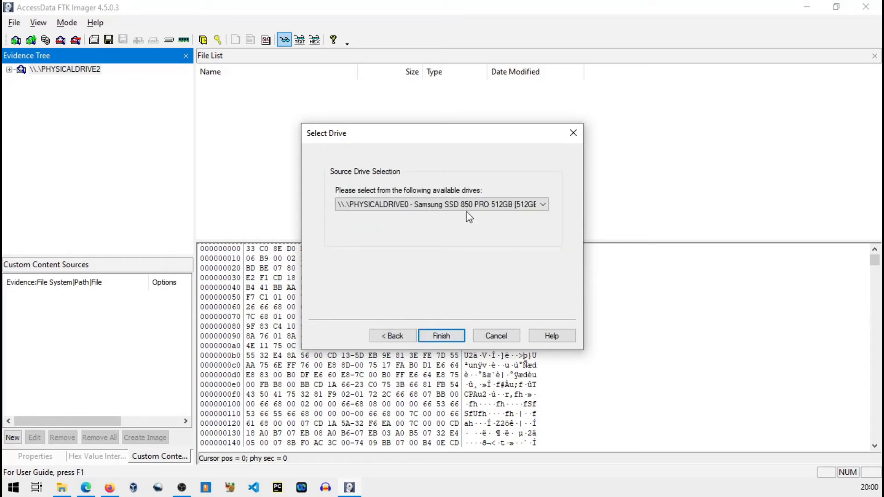
{"action": "left_click", "coordinate": [540, 204]}
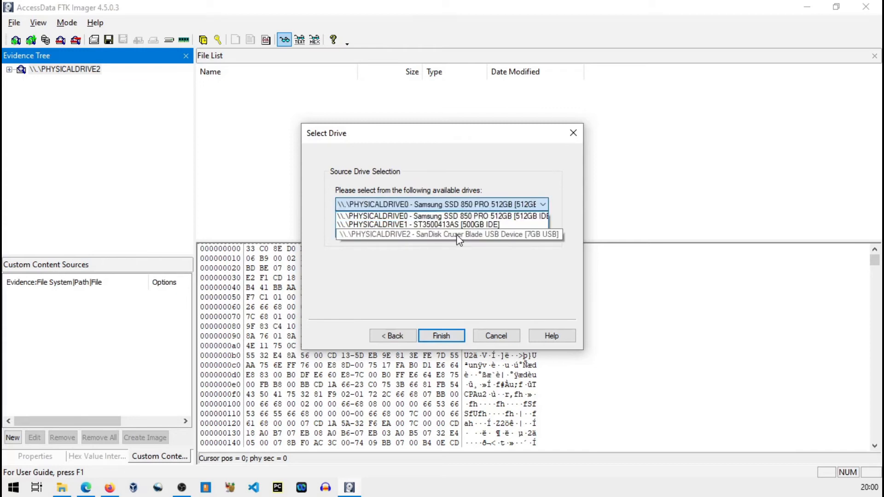
{"action": "left_click", "coordinate": [445, 235]}
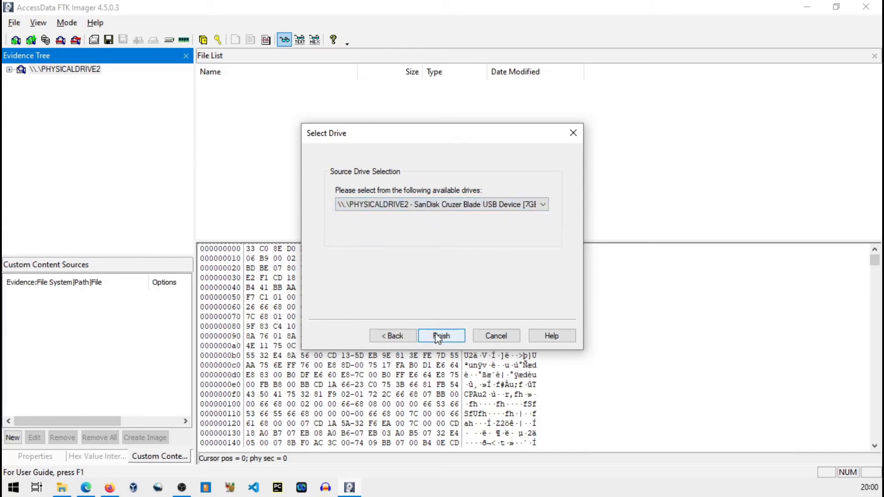
{"action": "left_click", "coordinate": [441, 335]}
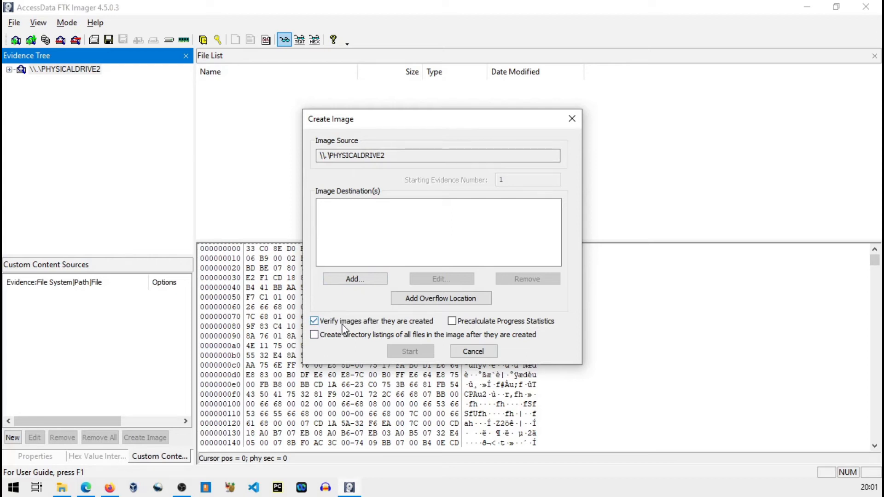
{"action": "mouse_move", "coordinate": [424, 327]}
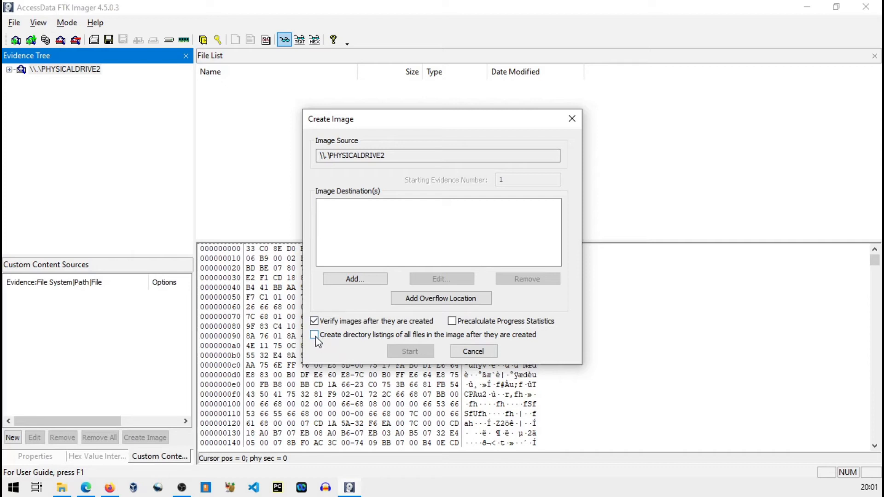
Enable 'Create directory listings of all files in the image' alongside image verification
{"action": "left_click", "coordinate": [314, 334]}
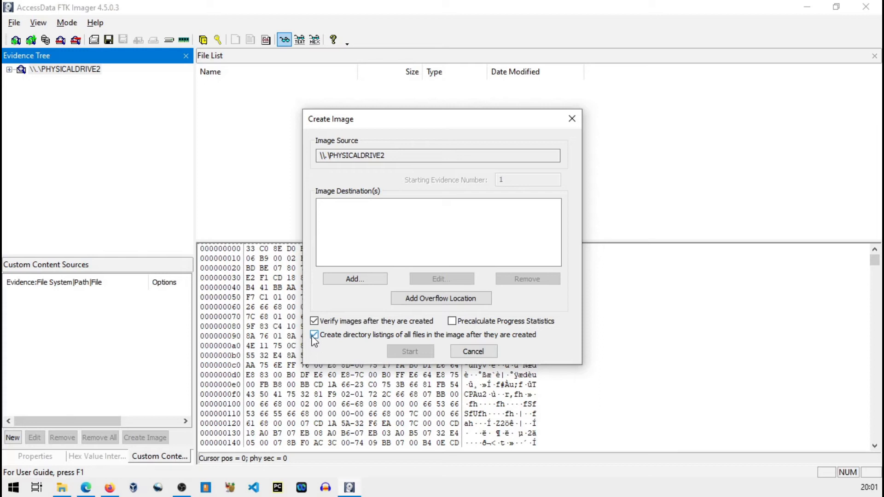
{"action": "left_click", "coordinate": [314, 334]}
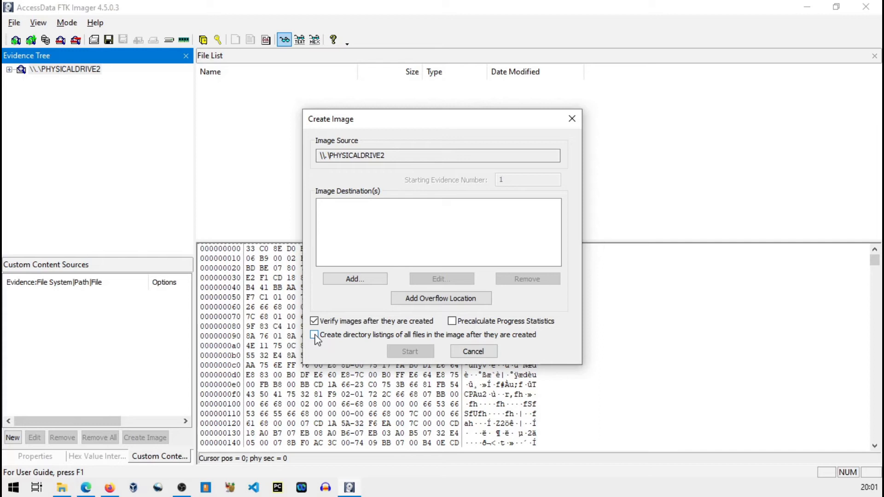
{"action": "left_click", "coordinate": [314, 334]}
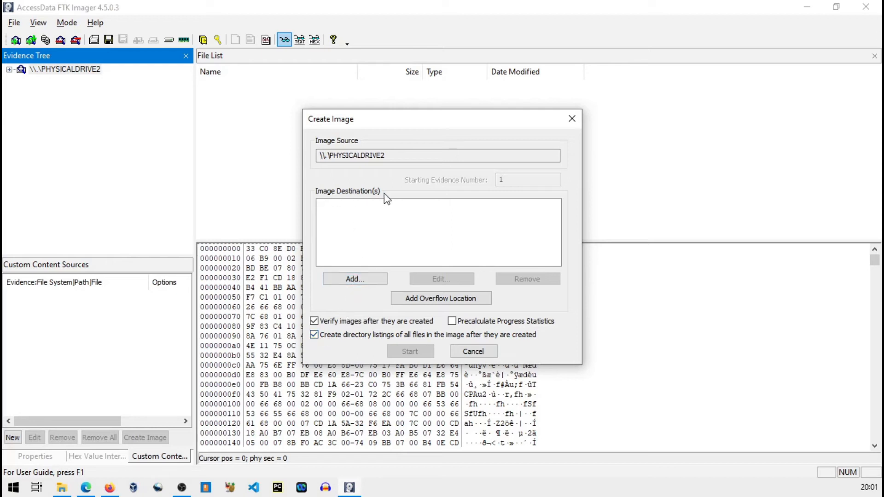
Add a destination image of type Raw (dd) and continue to the evidence details form
{"action": "left_click", "coordinate": [354, 278]}
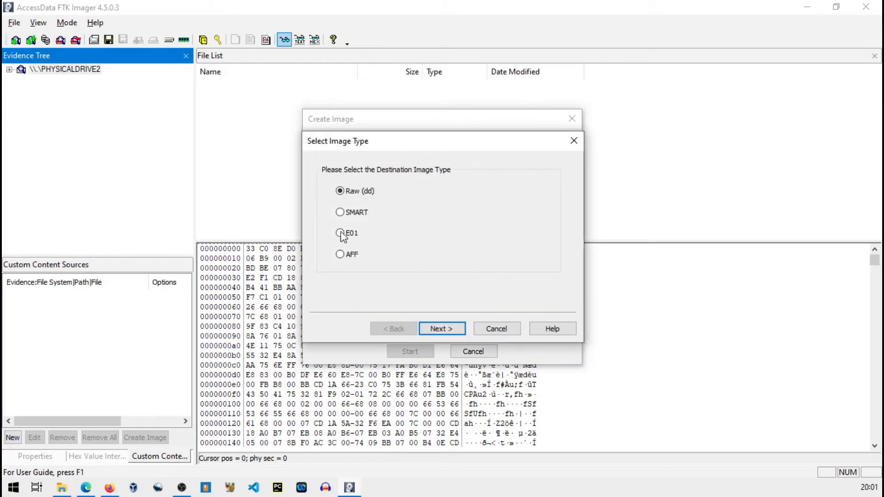
{"action": "mouse_move", "coordinate": [430, 188]}
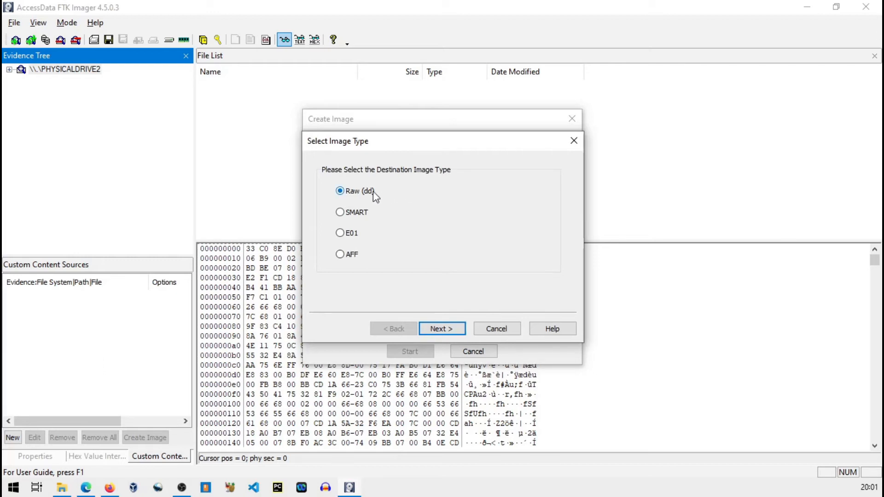
{"action": "mouse_move", "coordinate": [403, 187]}
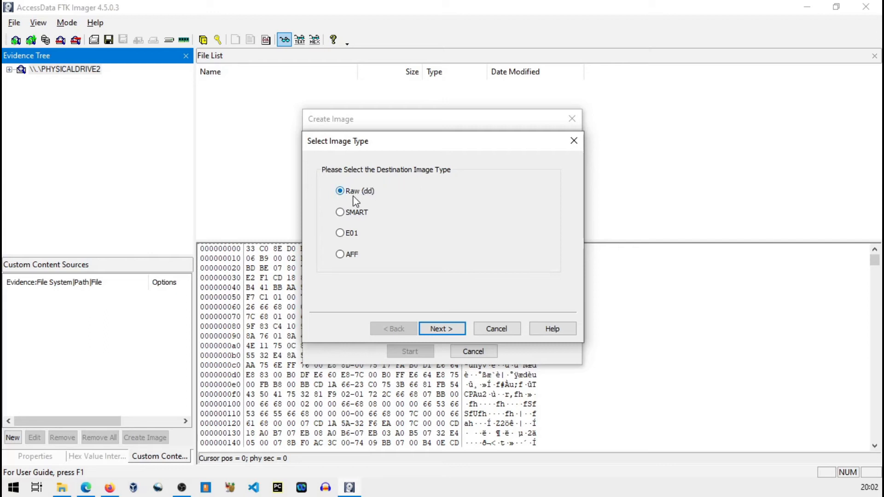
{"action": "mouse_move", "coordinate": [357, 243]}
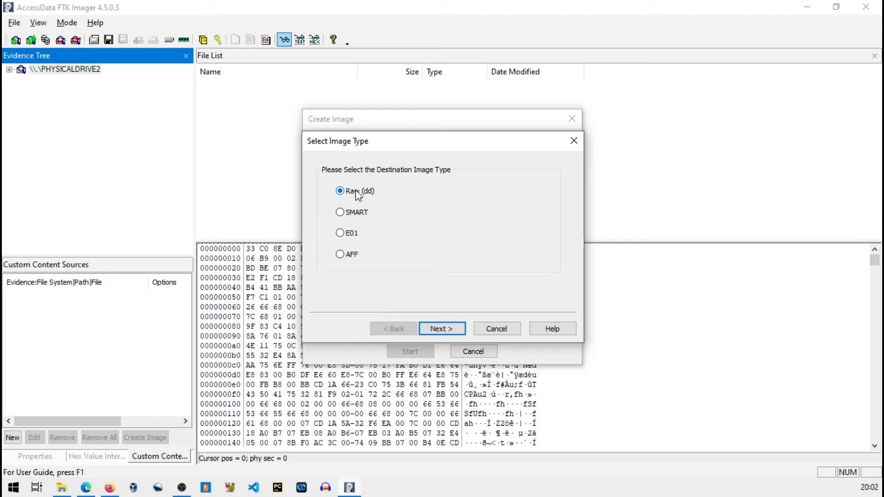
{"action": "mouse_move", "coordinate": [364, 194]}
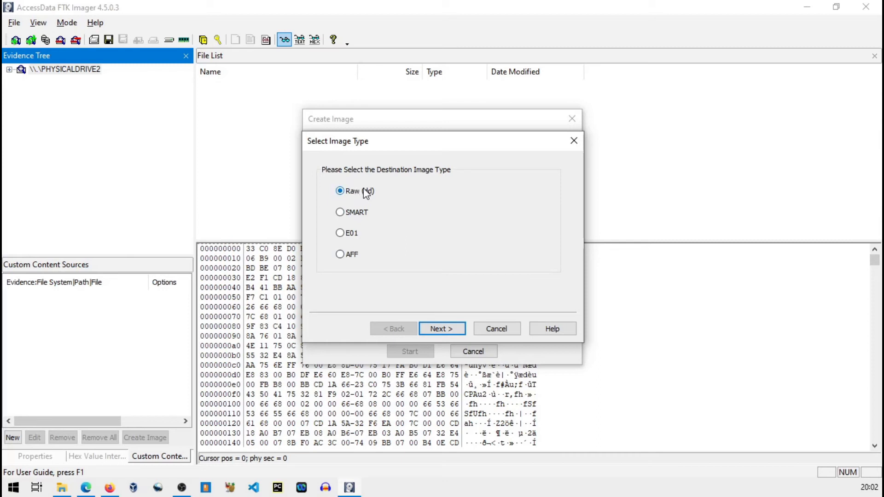
{"action": "mouse_move", "coordinate": [367, 192]}
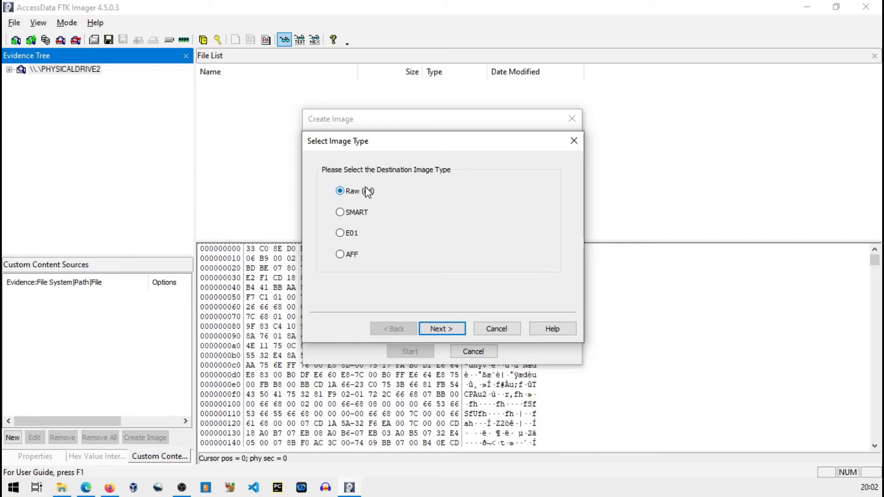
{"action": "left_click", "coordinate": [441, 329]}
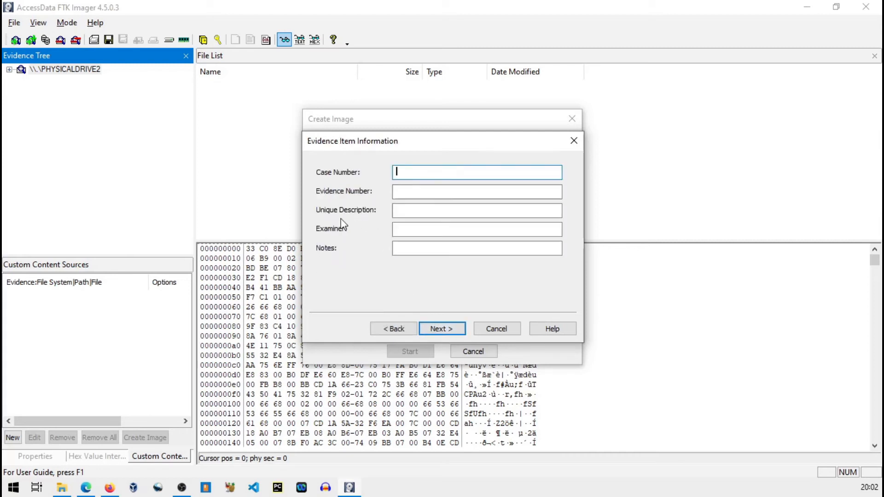
Enter case number FTK01 and evidence number FTK01-02
{"action": "type", "text": "FTK"}
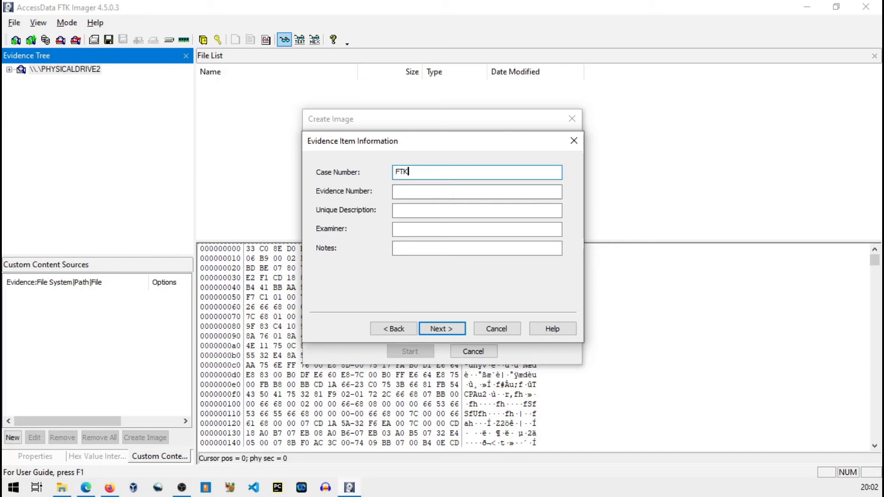
{"action": "type", "text": "01"}
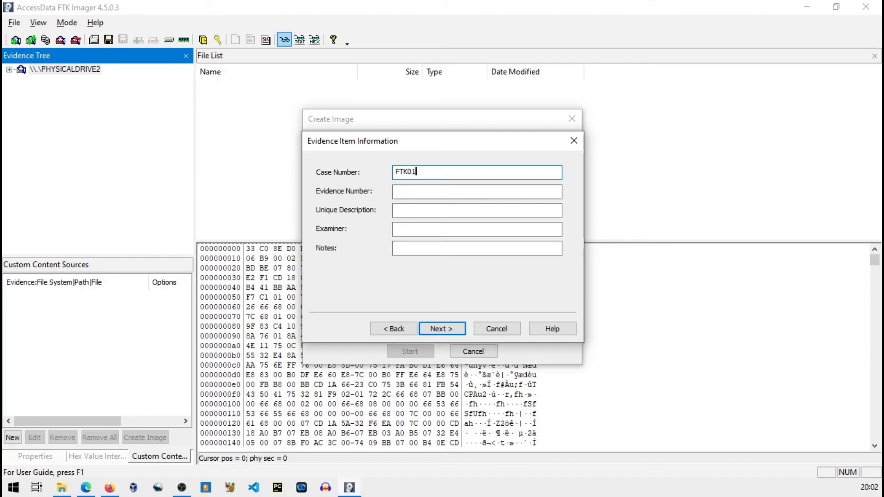
{"action": "left_click", "coordinate": [475, 192]}
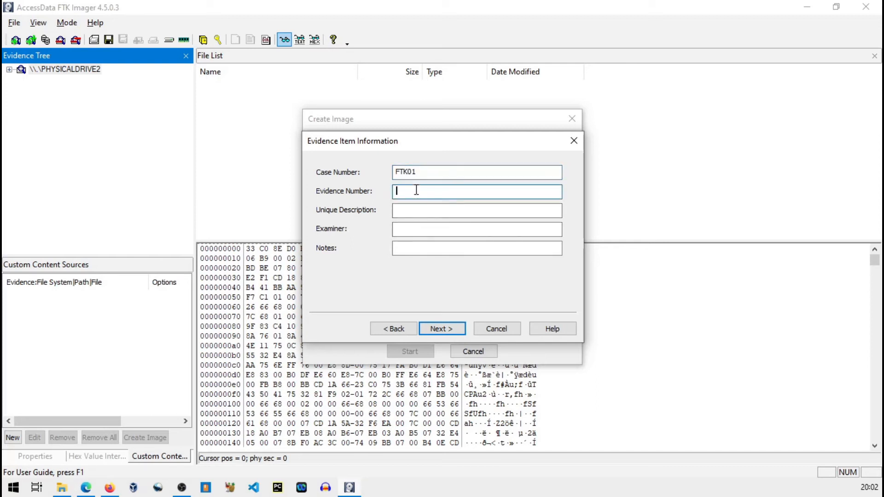
{"action": "type", "text": "F"}
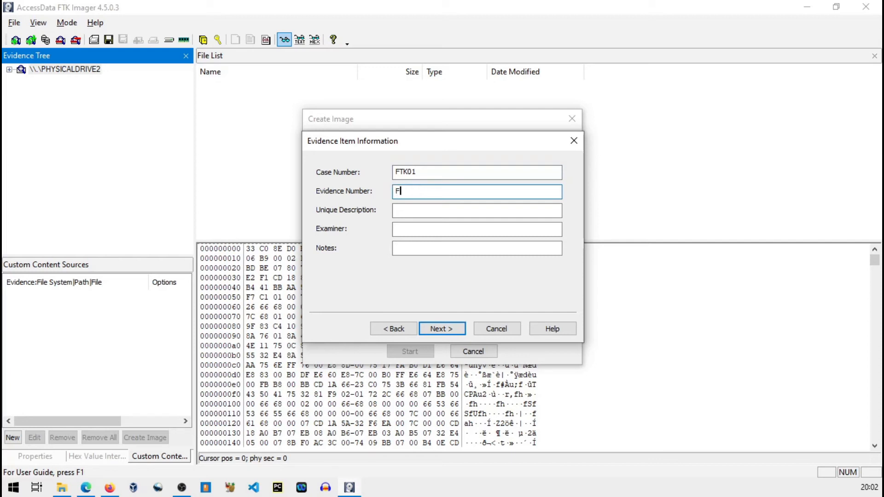
{"action": "type", "text": "TK01"}
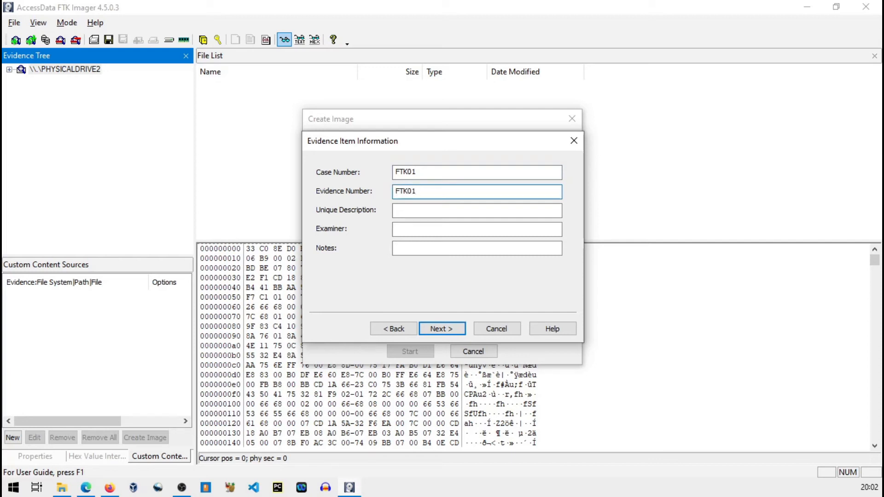
{"action": "type", "text": "-021"}
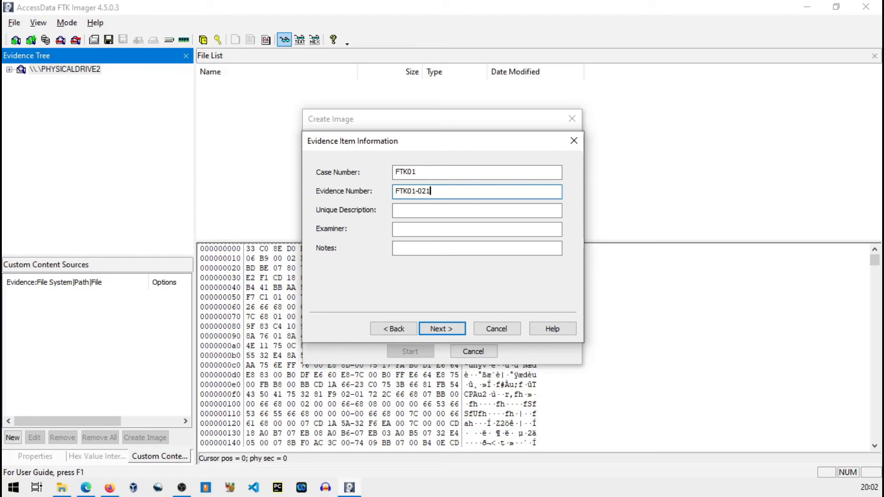
{"action": "key", "text": "BackSpace"}
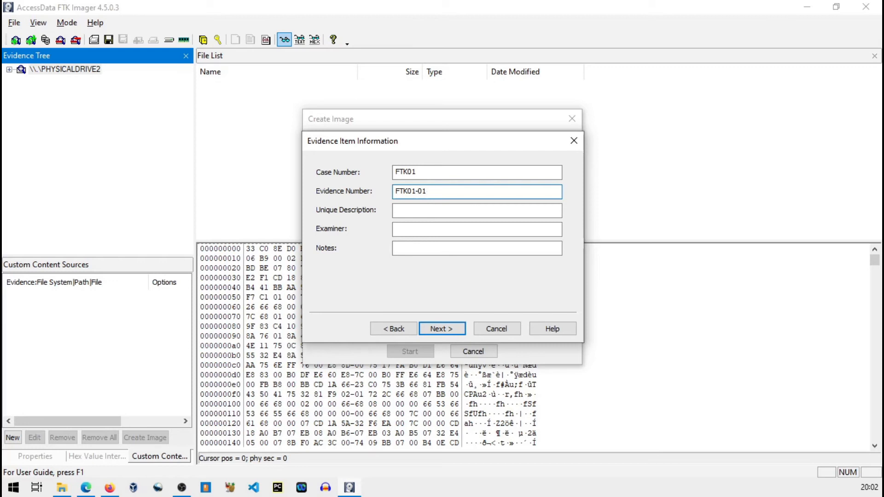
Describe the evidence as 'Pen drive of Ex Nsa Em', set examiner John Cena, leave Notes empty and continue
{"action": "left_click", "coordinate": [476, 210]}
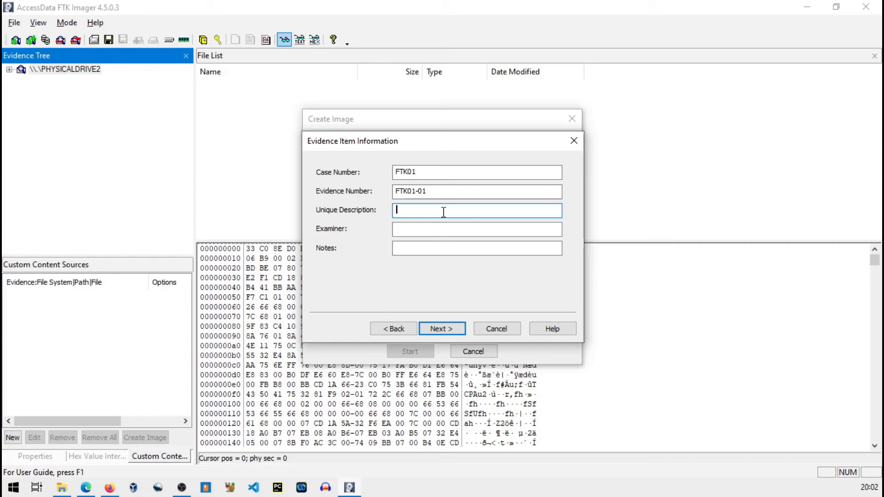
{"action": "type", "text": "Pen"}
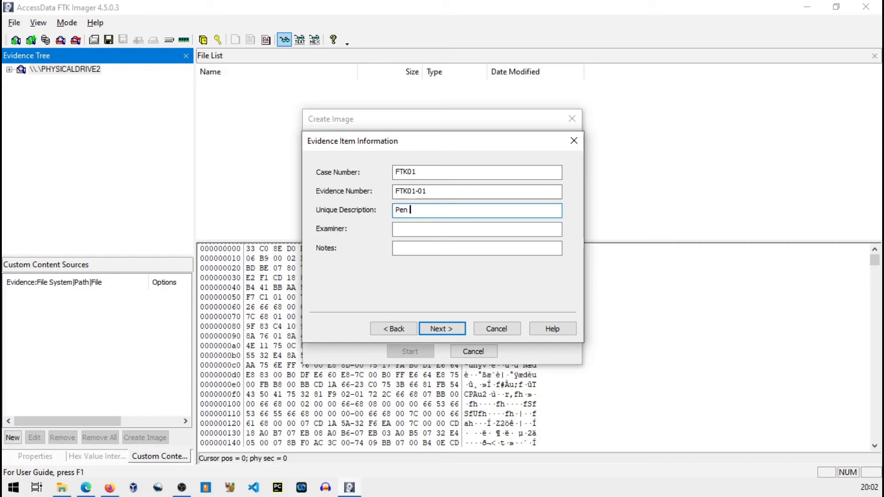
{"action": "type", "text": "drive of"}
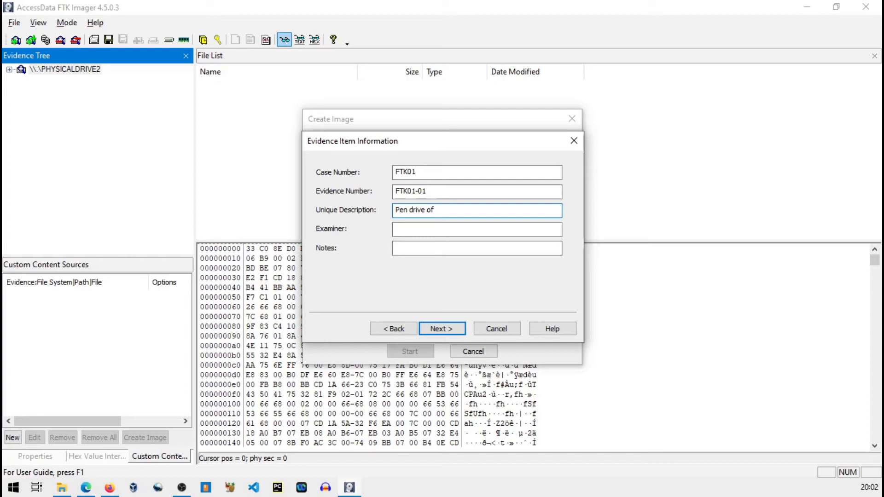
{"action": "type", "text": "Ex Ns"}
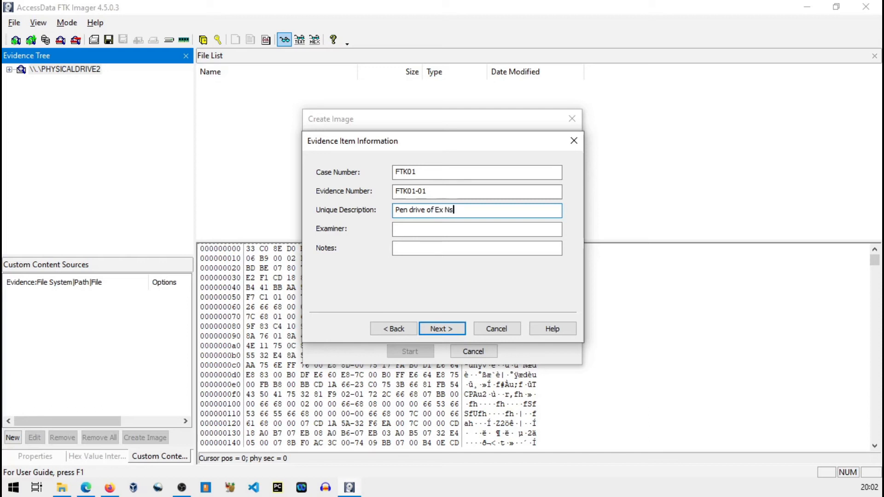
{"action": "type", "text": "a Employee"}
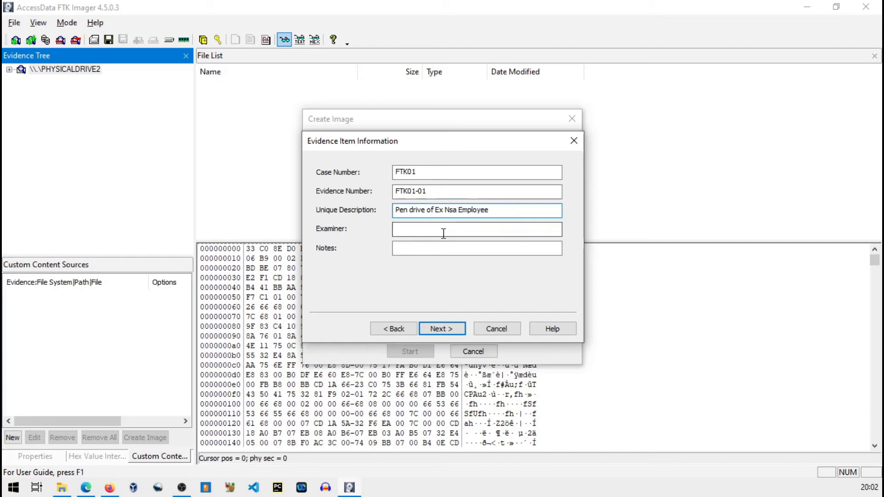
{"action": "left_click", "coordinate": [476, 229]}
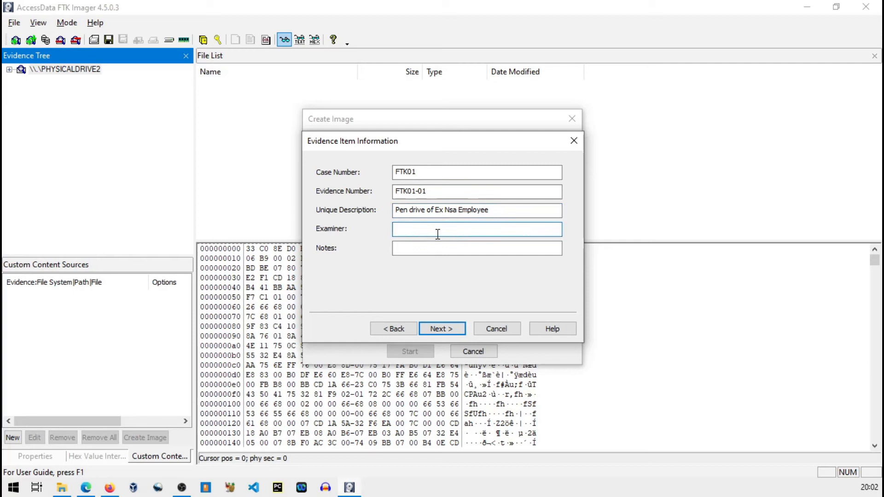
{"action": "type", "text": "John"}
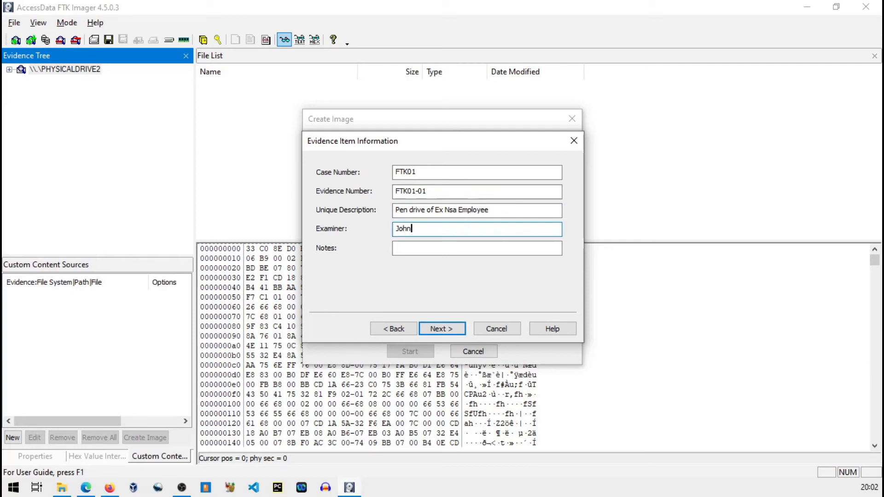
{"action": "type", "text": "Cena"}
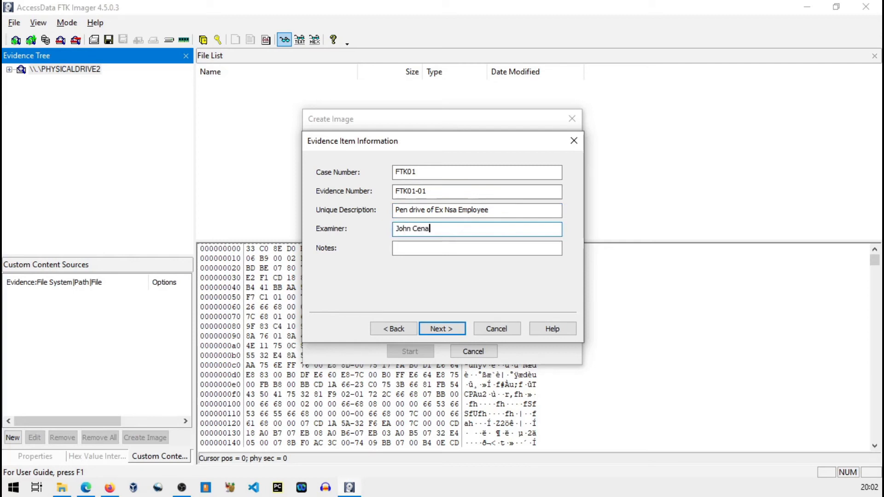
{"action": "left_click", "coordinate": [476, 247]}
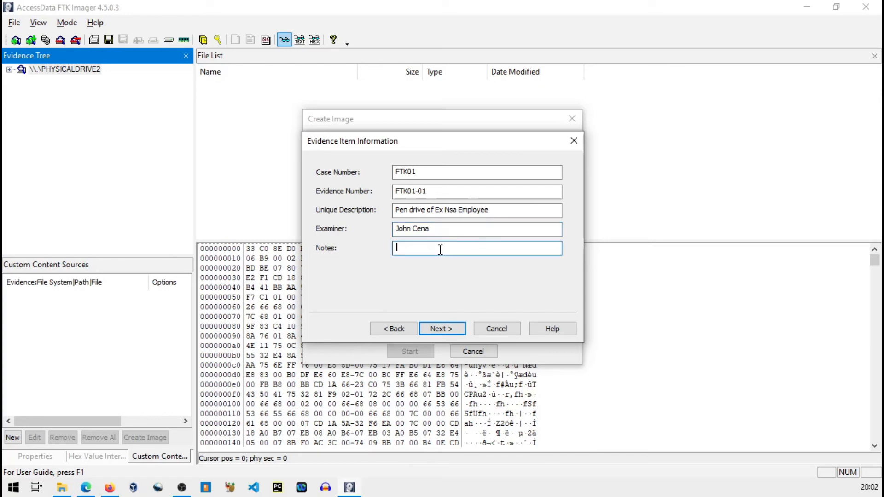
{"action": "mouse_move", "coordinate": [441, 328]}
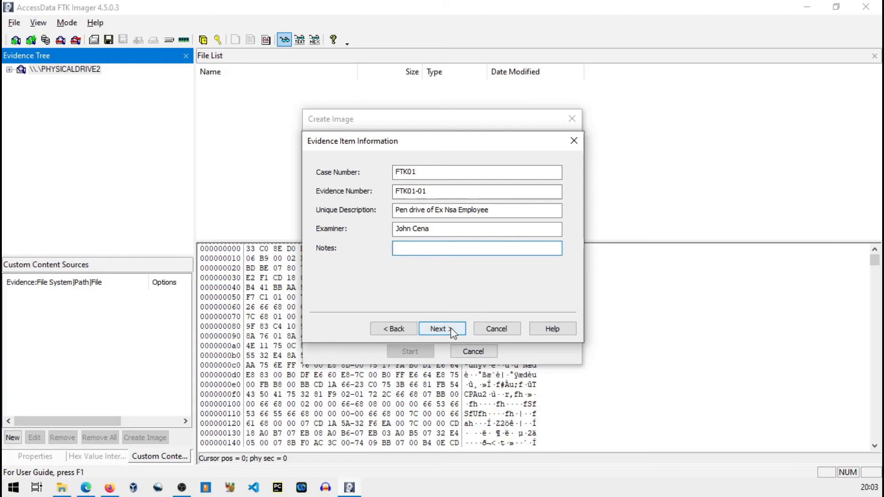
{"action": "left_click", "coordinate": [442, 328]}
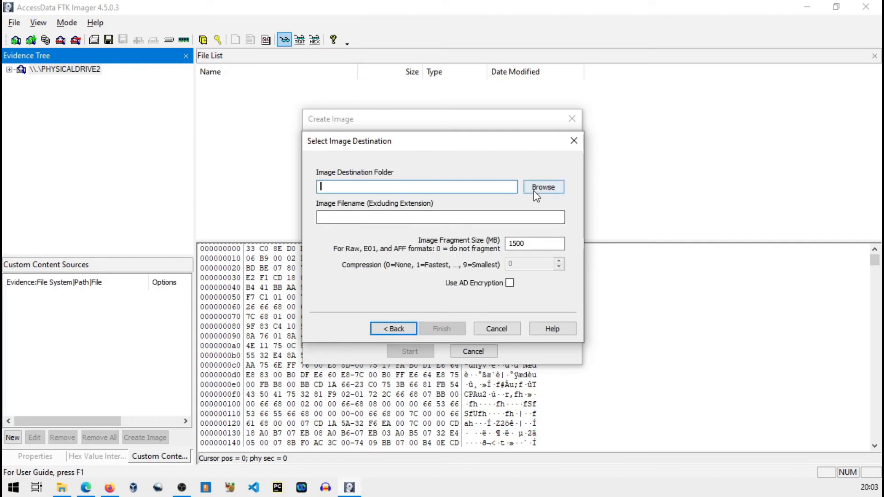
Set the image destination to the Desktop with filename pdimage and finish the destination setup
{"action": "left_click", "coordinate": [541, 187]}
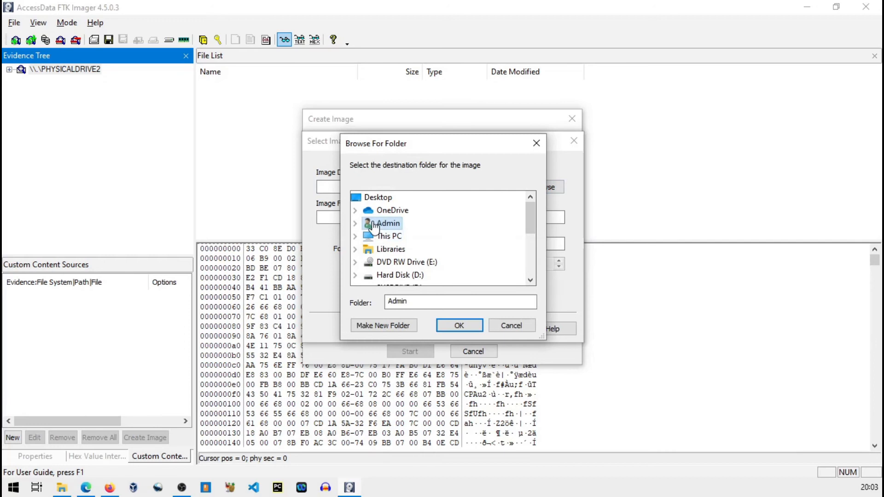
{"action": "mouse_move", "coordinate": [383, 261]}
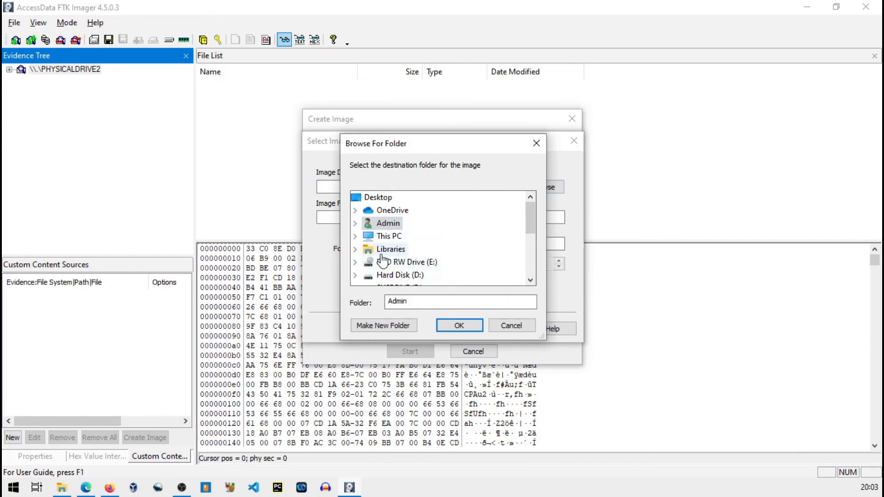
{"action": "left_click", "coordinate": [378, 197]}
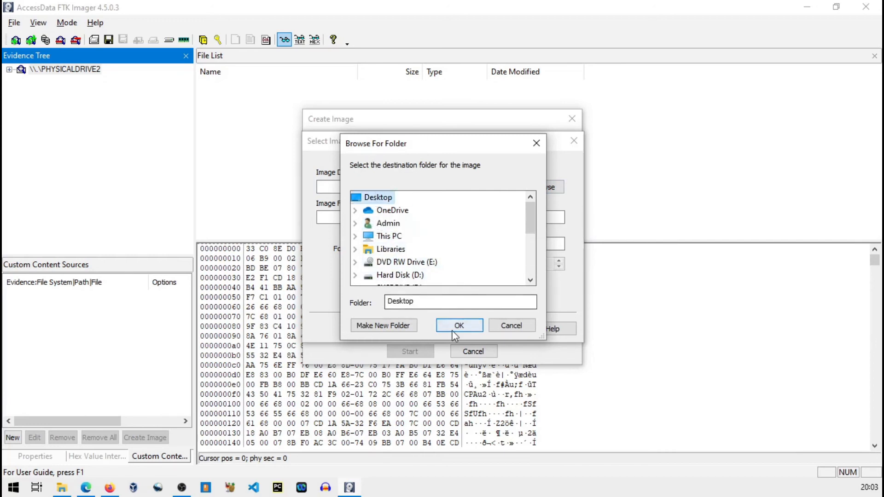
{"action": "left_click", "coordinate": [458, 325]}
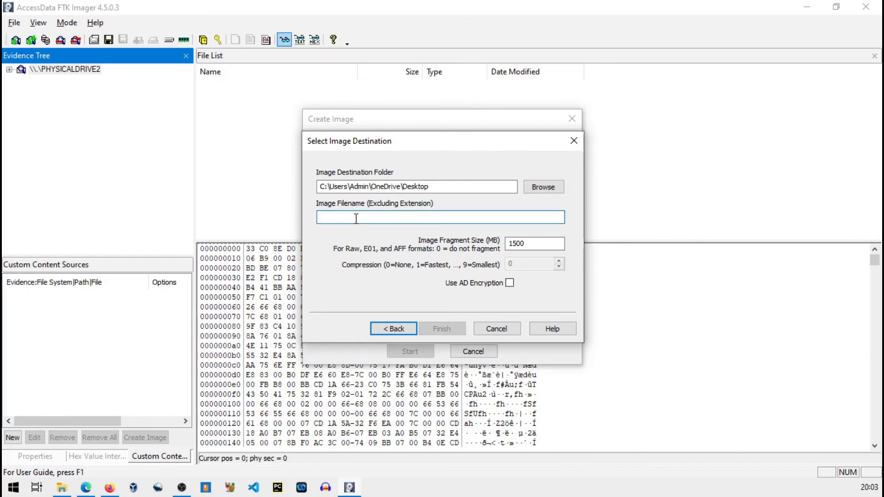
{"action": "type", "text": "p"}
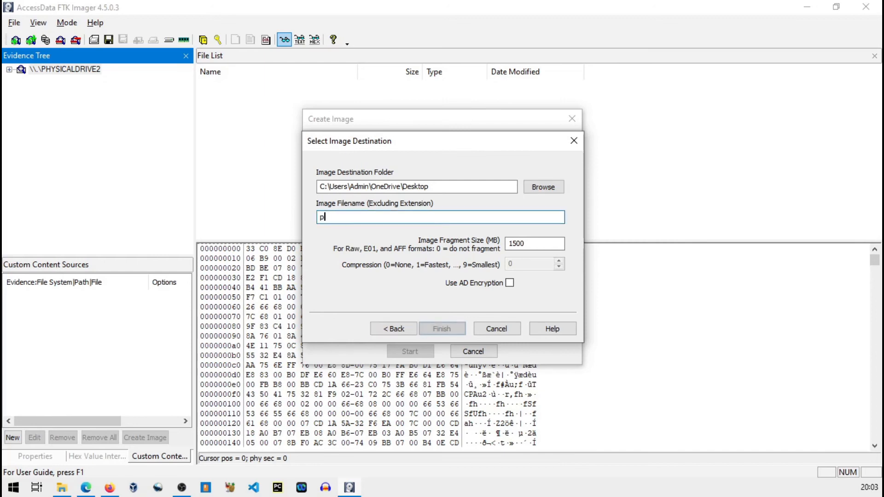
{"action": "type", "text": "dimage"}
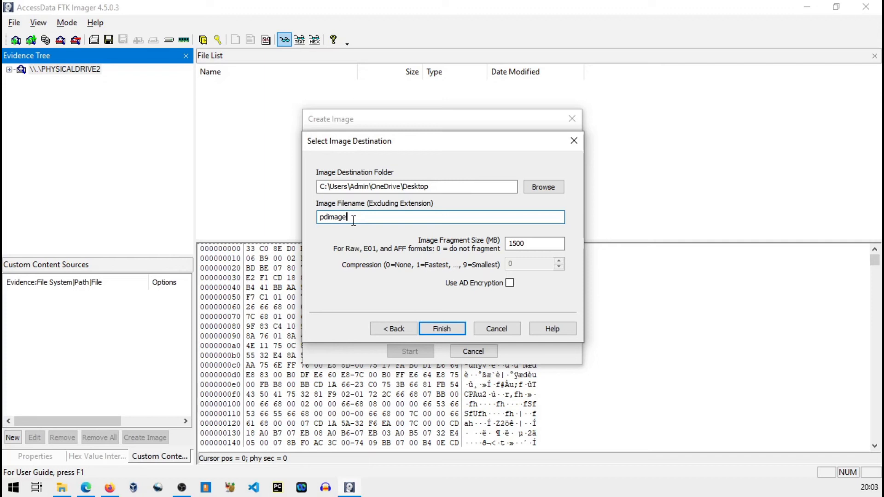
{"action": "mouse_move", "coordinate": [375, 239]}
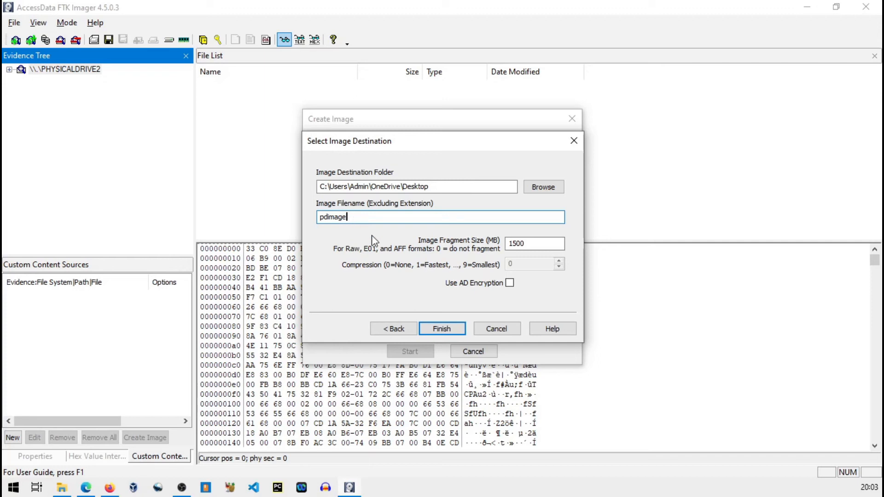
{"action": "mouse_move", "coordinate": [442, 329]}
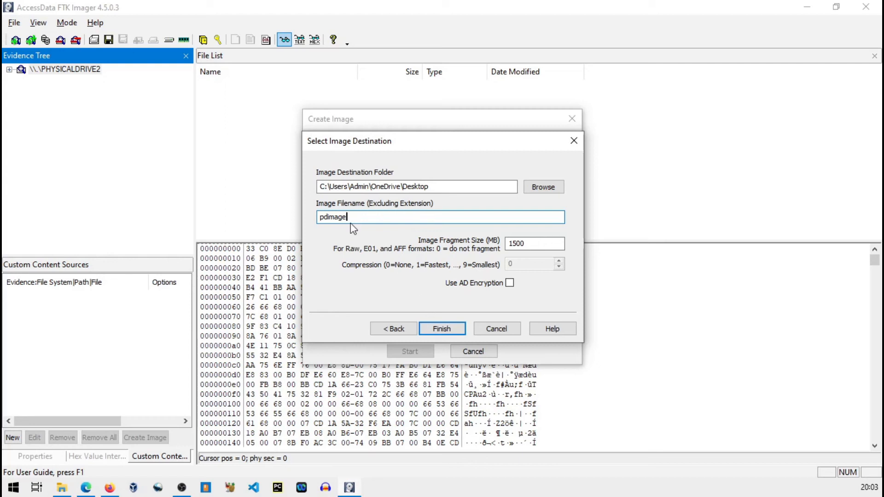
{"action": "mouse_move", "coordinate": [448, 316]}
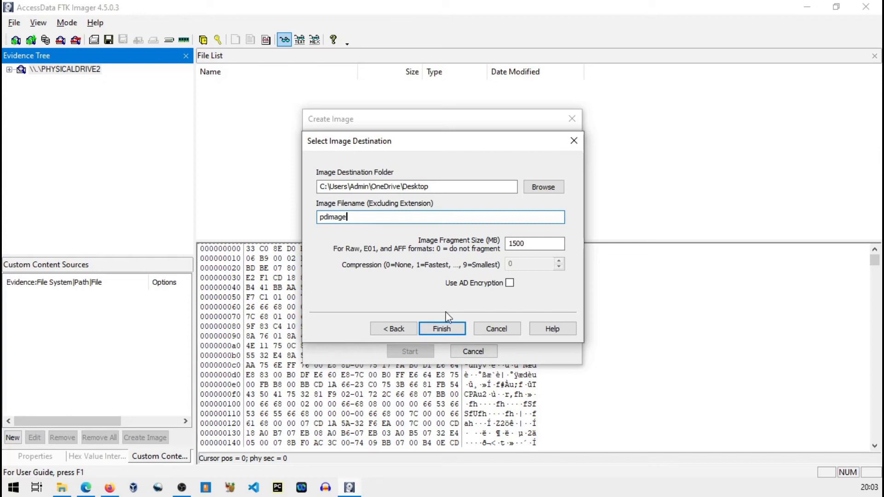
{"action": "left_click", "coordinate": [442, 328]}
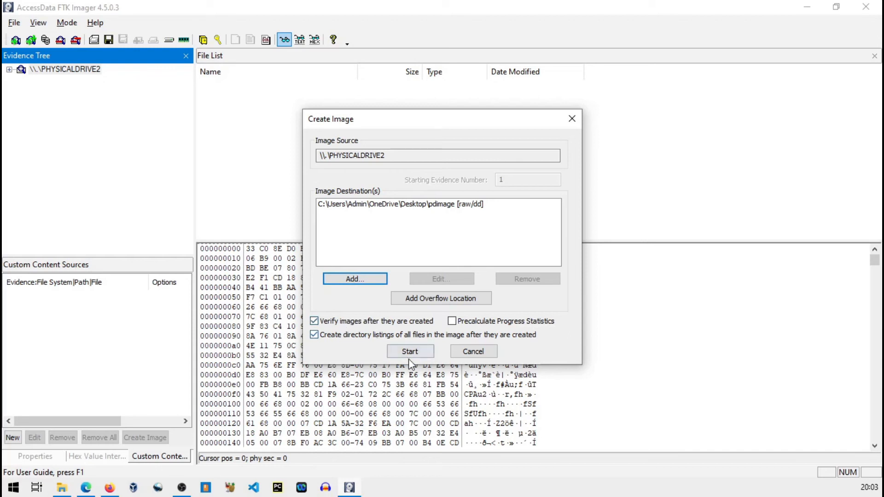
Run the imaging and review the verify results showing matching MD5 and SHA1 hashes with no bad blocks
{"action": "left_click", "coordinate": [410, 351]}
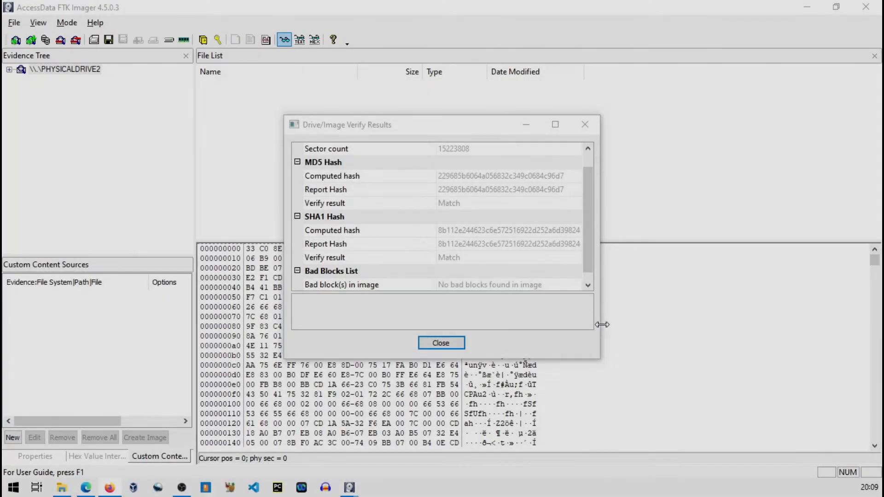
{"action": "mouse_move", "coordinate": [471, 177]}
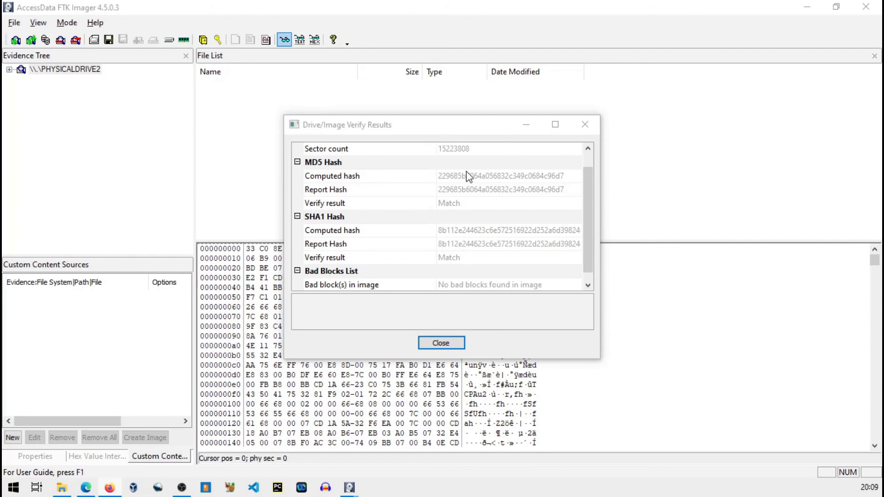
{"action": "mouse_move", "coordinate": [356, 160]}
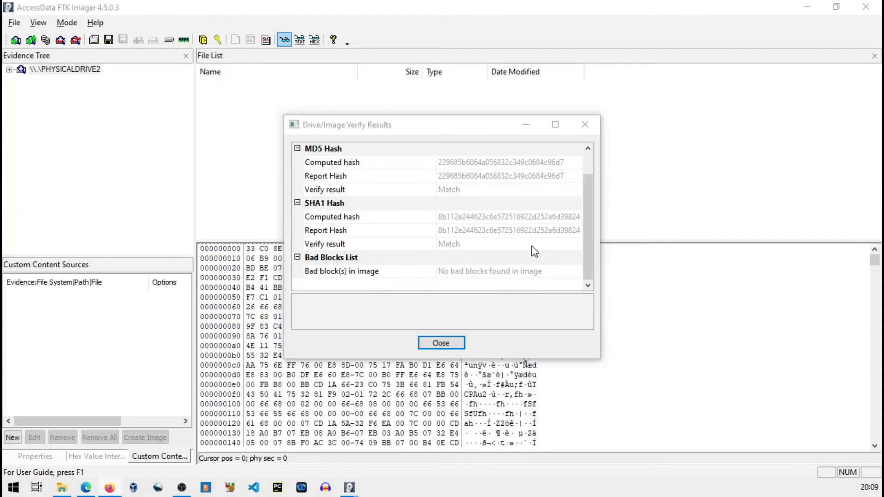
{"action": "scroll", "scroll_direction": "up", "scroll_amount": 3}
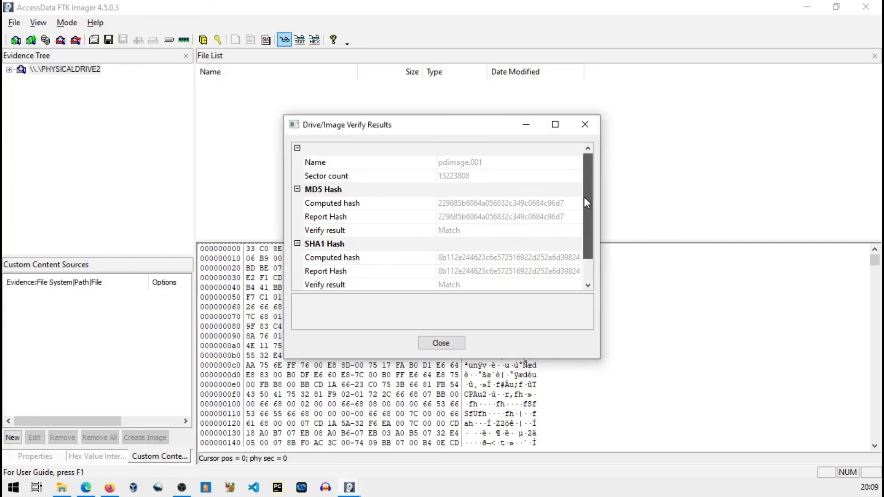
{"action": "mouse_move", "coordinate": [592, 217]}
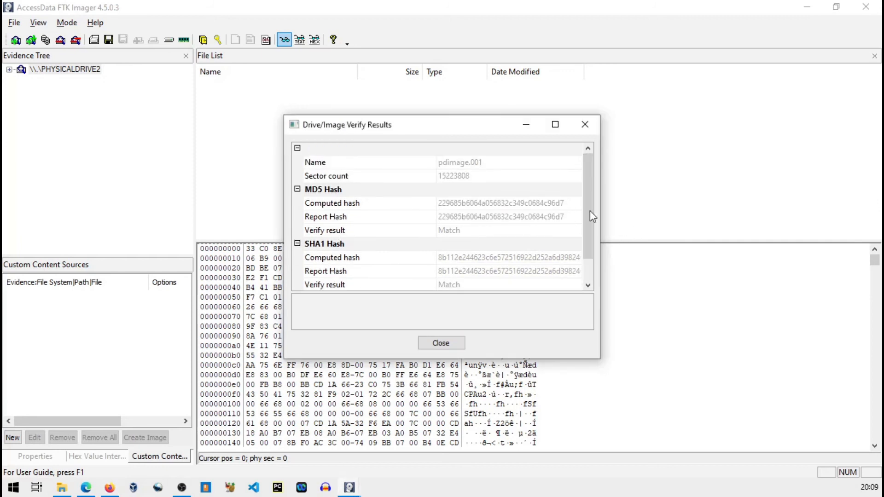
{"action": "mouse_move", "coordinate": [609, 210]}
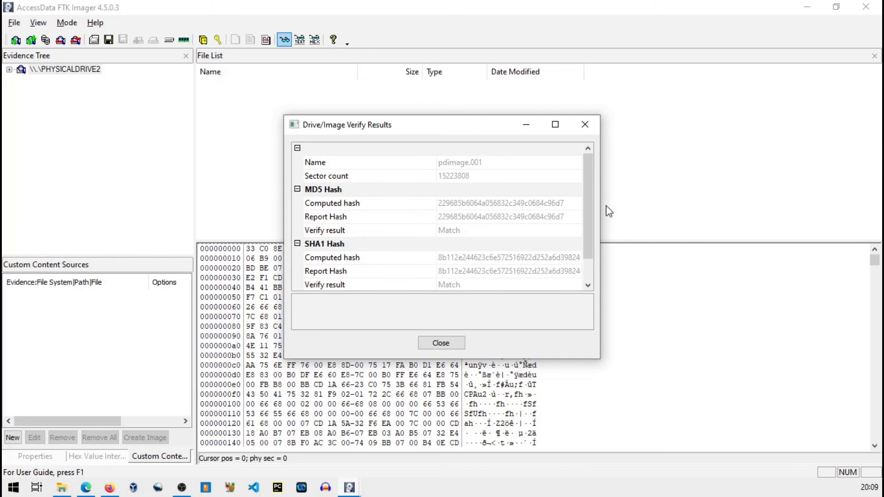
{"action": "scroll", "scroll_direction": "down", "scroll_amount": 3}
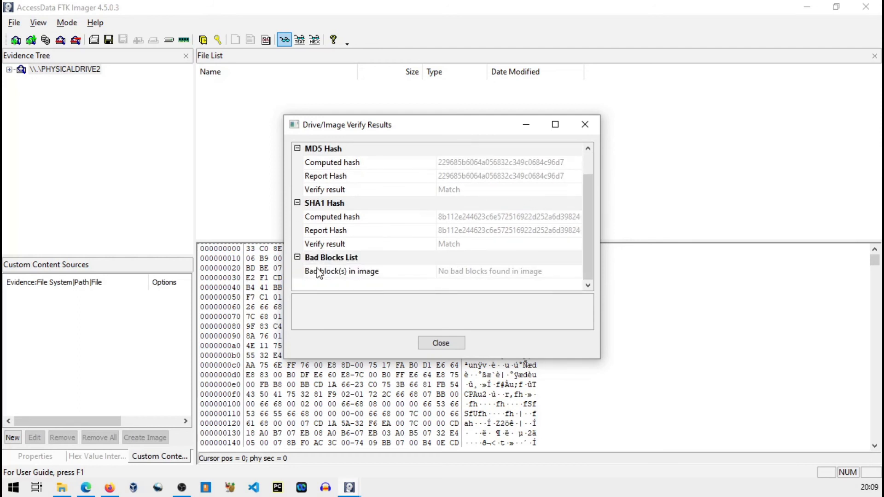
{"action": "mouse_move", "coordinate": [600, 224]}
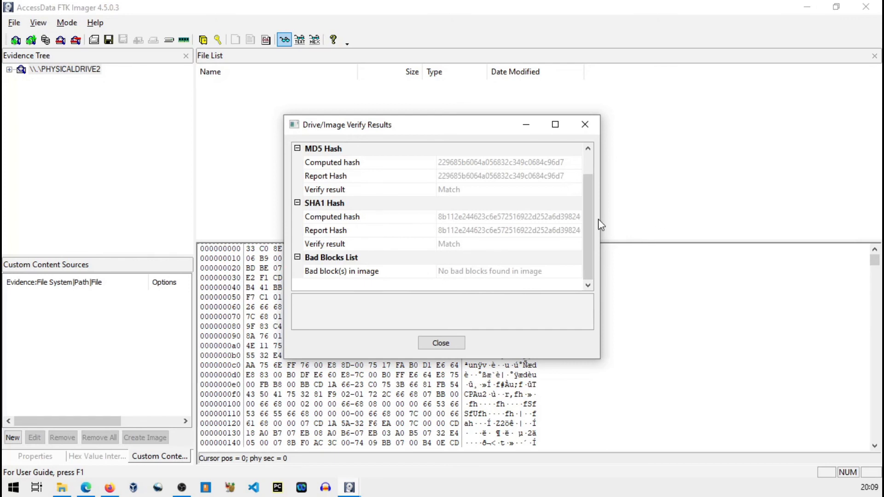
{"action": "scroll", "scroll_direction": "up", "scroll_amount": 3}
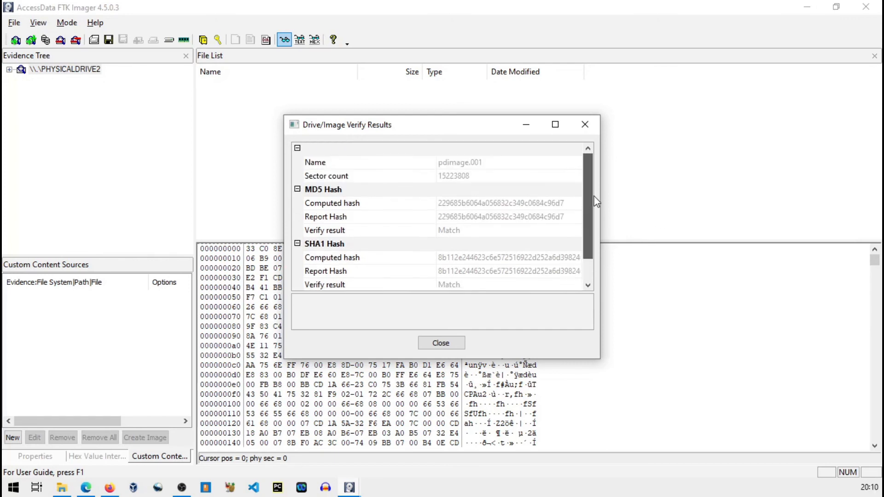
{"action": "scroll", "scroll_direction": "down", "scroll_amount": 3}
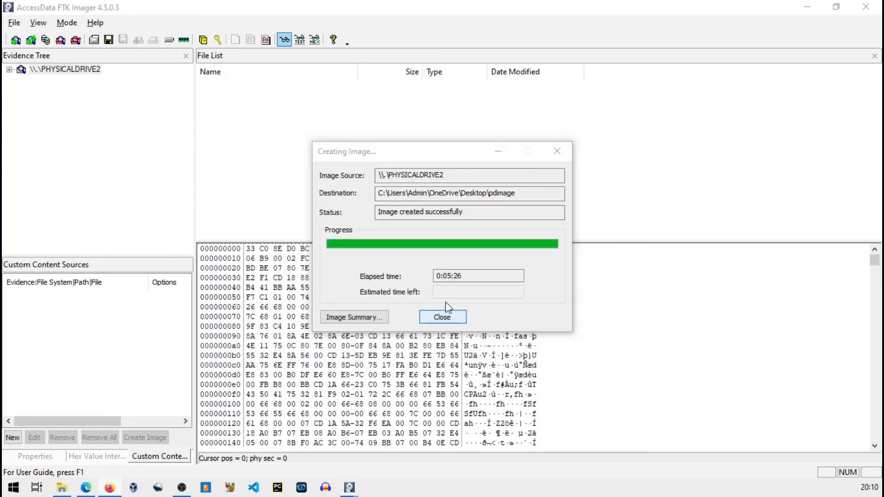
Dismiss the progress window and remove the PHYSICALDRIVE2 evidence item
{"action": "left_click", "coordinate": [441, 317]}
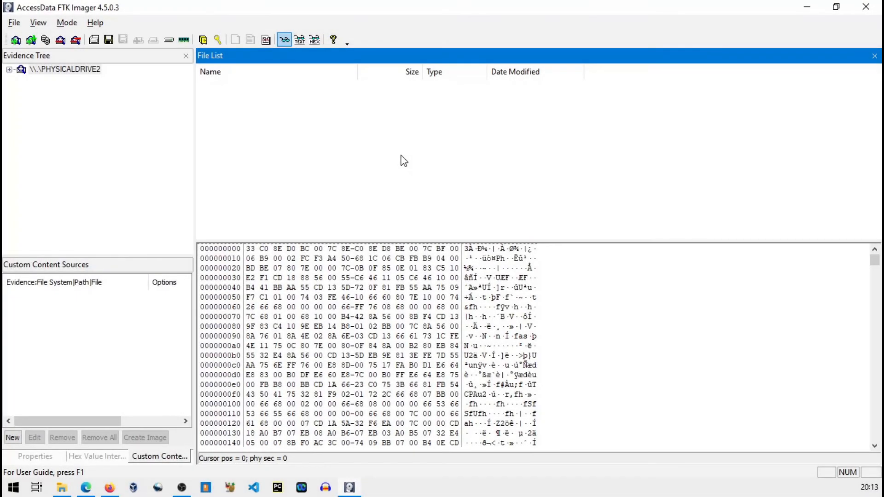
{"action": "mouse_move", "coordinate": [165, 140]}
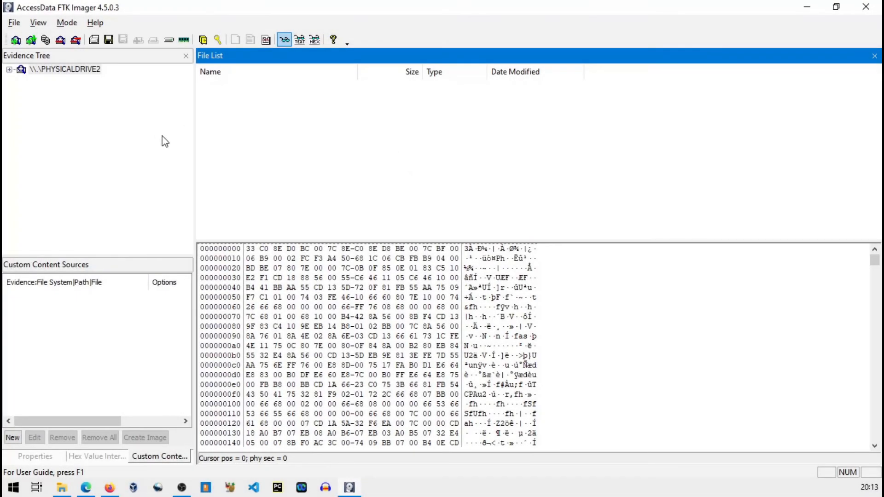
{"action": "left_click", "coordinate": [9, 69]}
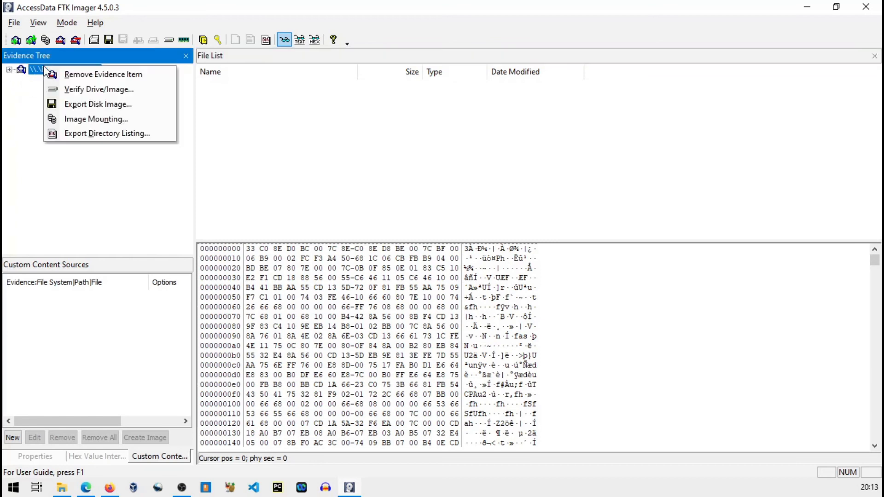
{"action": "mouse_move", "coordinate": [103, 74]}
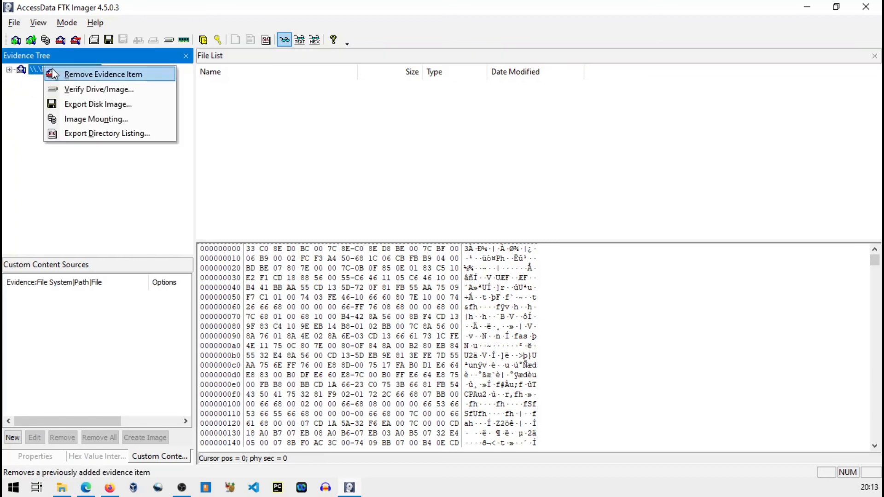
{"action": "mouse_move", "coordinate": [72, 77]}
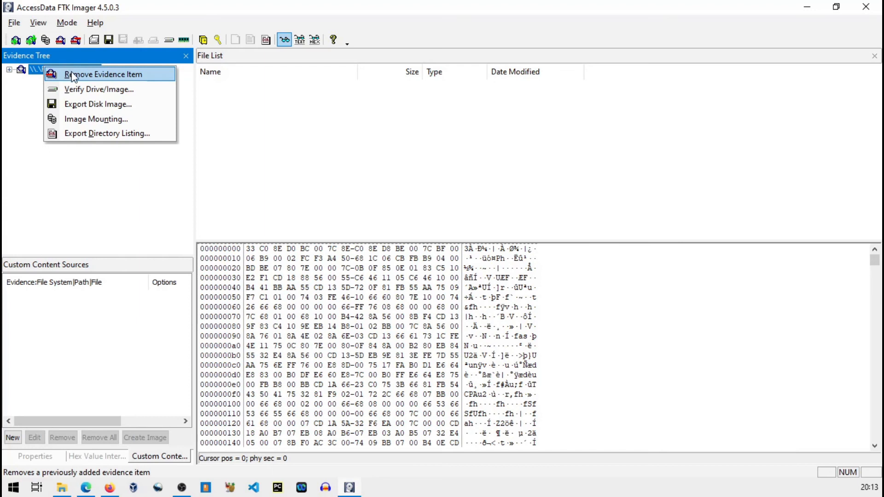
{"action": "left_click", "coordinate": [102, 73]}
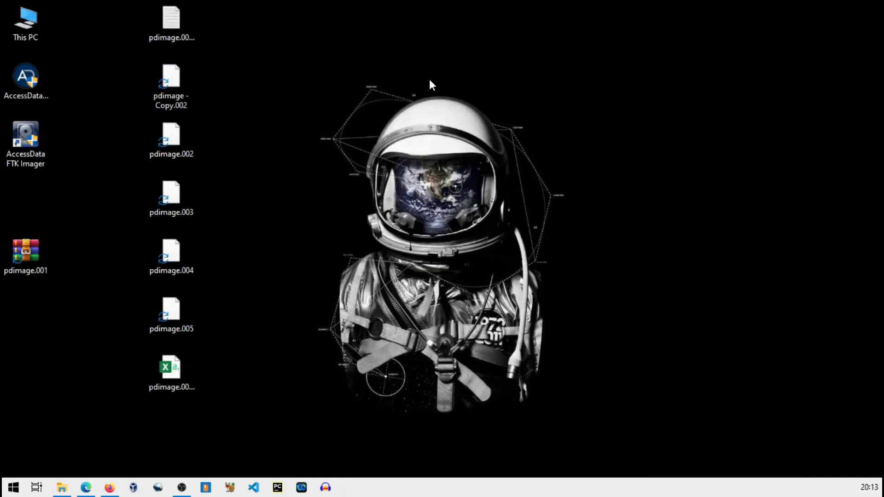
{"action": "mouse_move", "coordinate": [218, 42]}
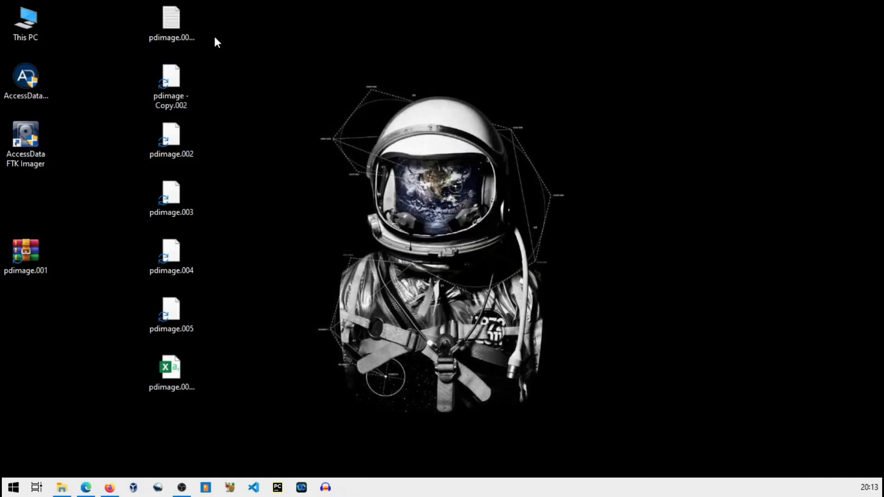
{"action": "mouse_move", "coordinate": [203, 353]}
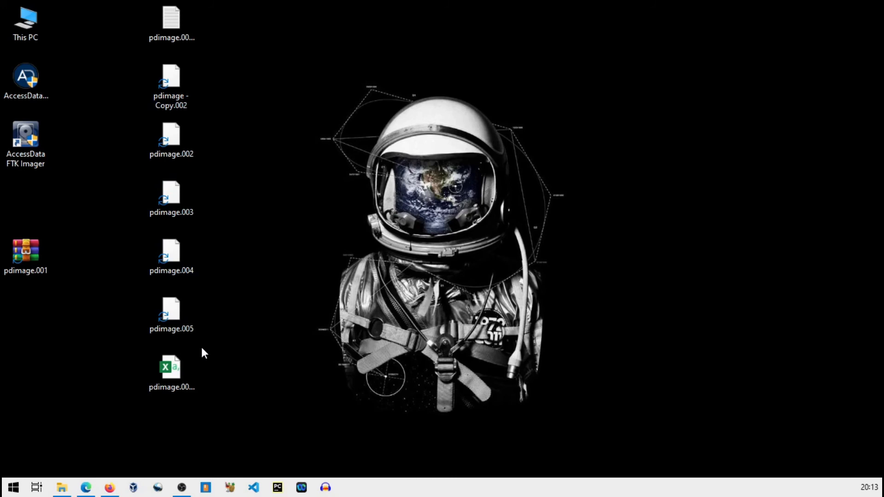
{"action": "mouse_move", "coordinate": [171, 369]}
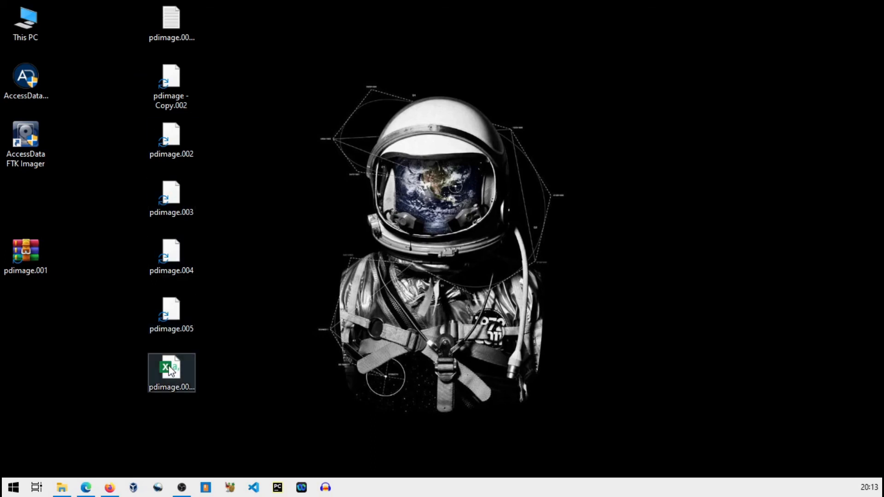
Open the pdimage.001.csv directory listing from the desktop in Excel
{"action": "double_click", "coordinate": [171, 372]}
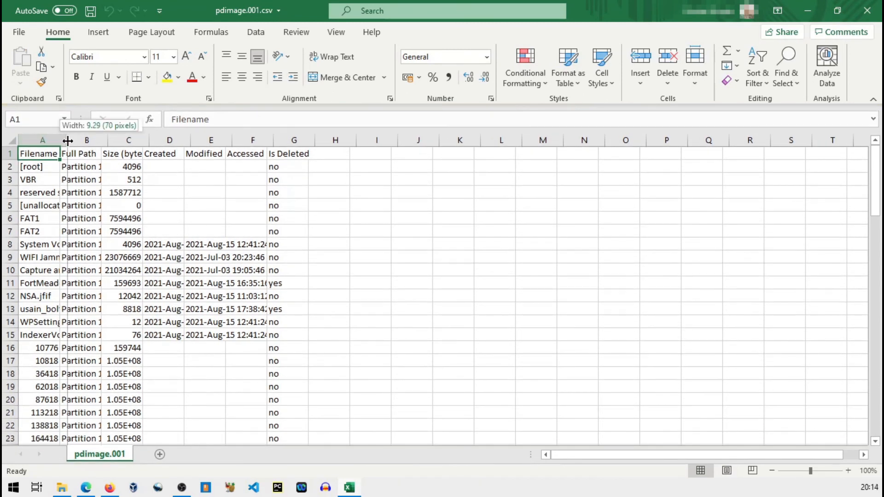
Widen the Filename and Full Path columns so names like the WIFI Jammer video show fully
{"action": "left_click_drag", "start_coordinate": [67, 140], "coordinate": [239, 139]}
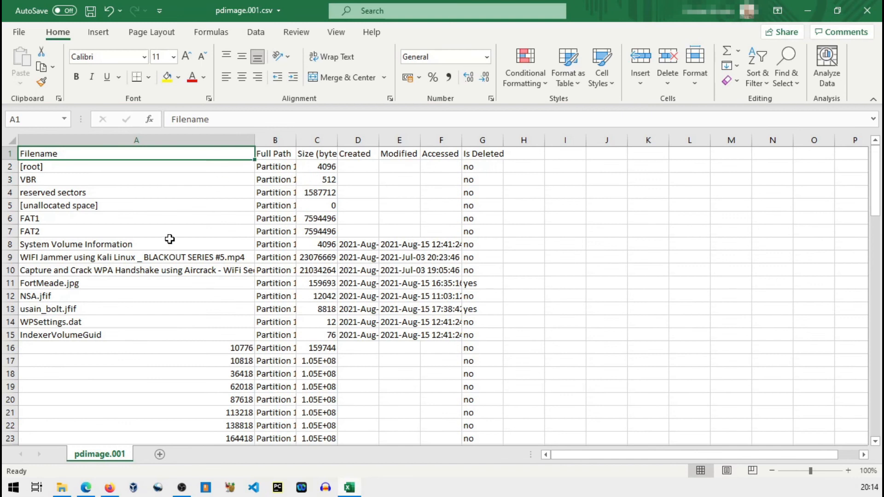
{"action": "left_click", "coordinate": [48, 283]}
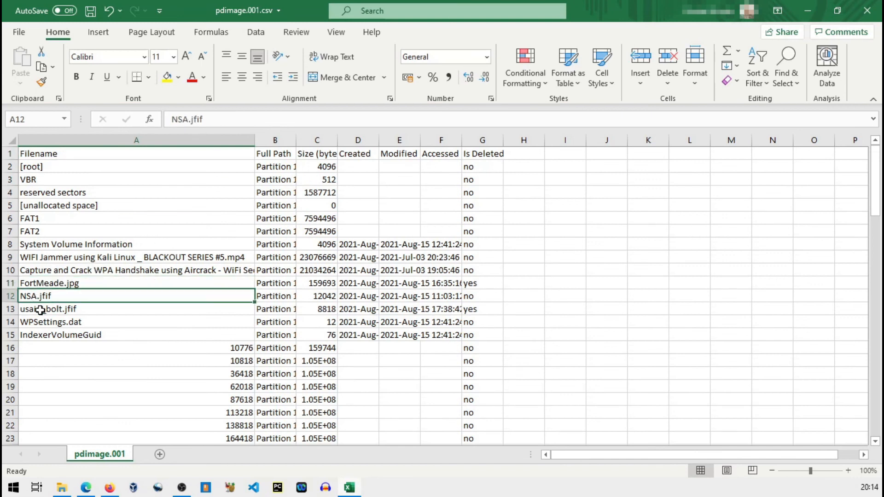
{"action": "left_click", "coordinate": [130, 257]}
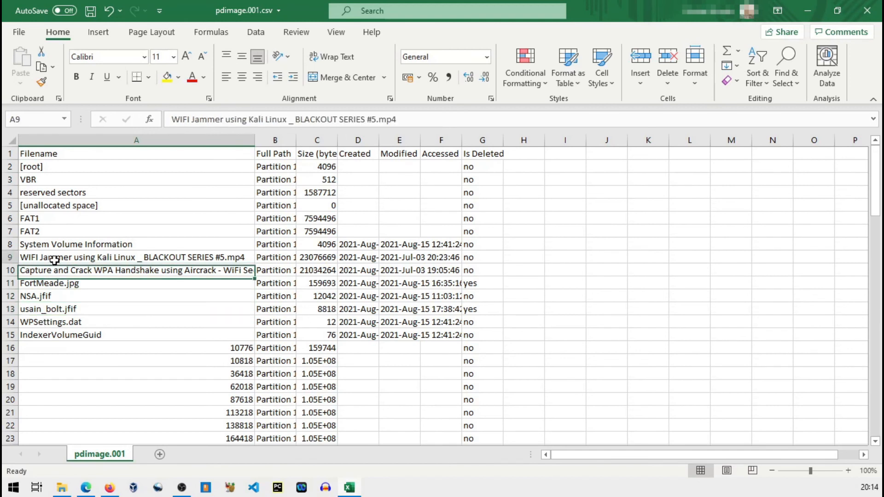
{"action": "left_click", "coordinate": [135, 270]}
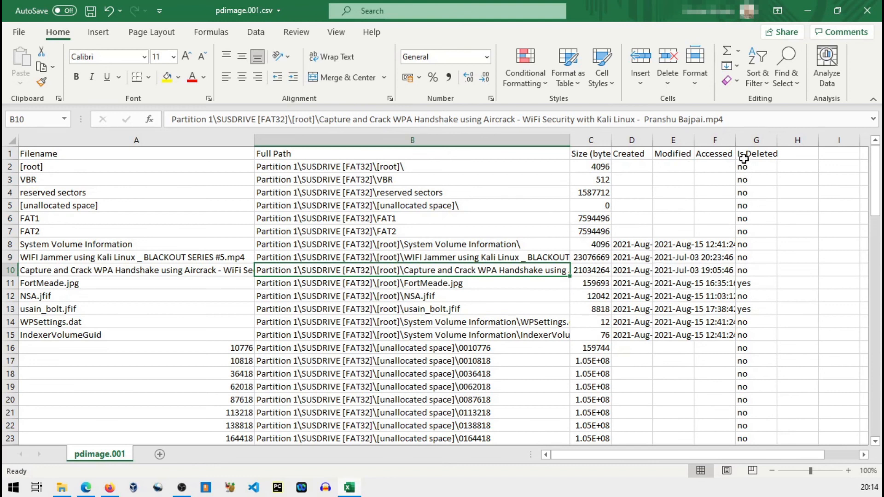
Review the Is Deleted column, noting FortMeade.jpg and usain_bolt.jfif marked deleted
{"action": "left_click", "coordinate": [756, 153]}
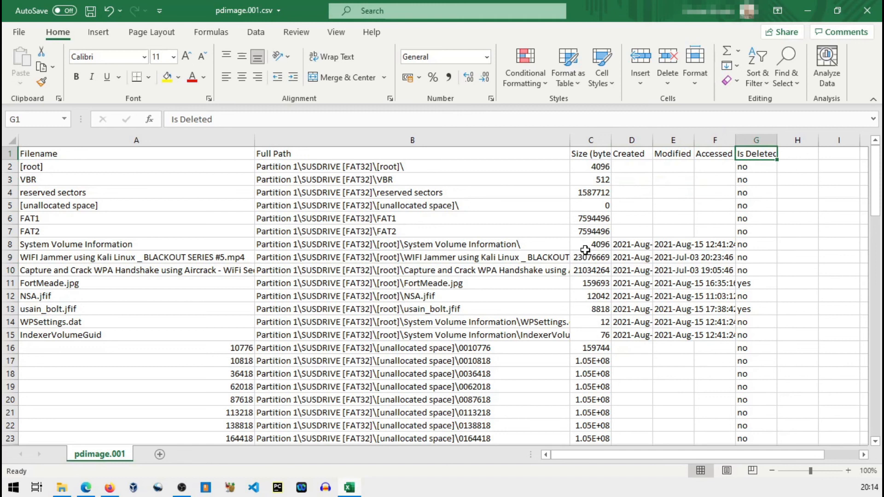
{"action": "mouse_move", "coordinate": [704, 270]}
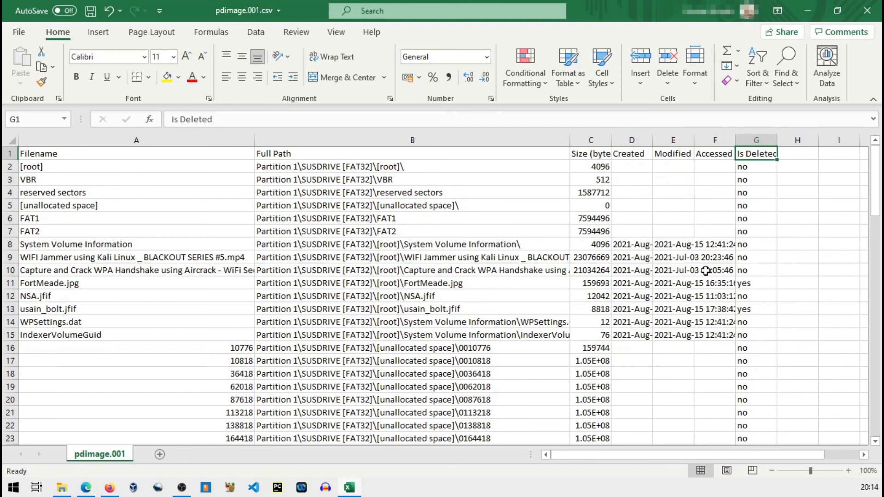
{"action": "left_click", "coordinate": [755, 283]}
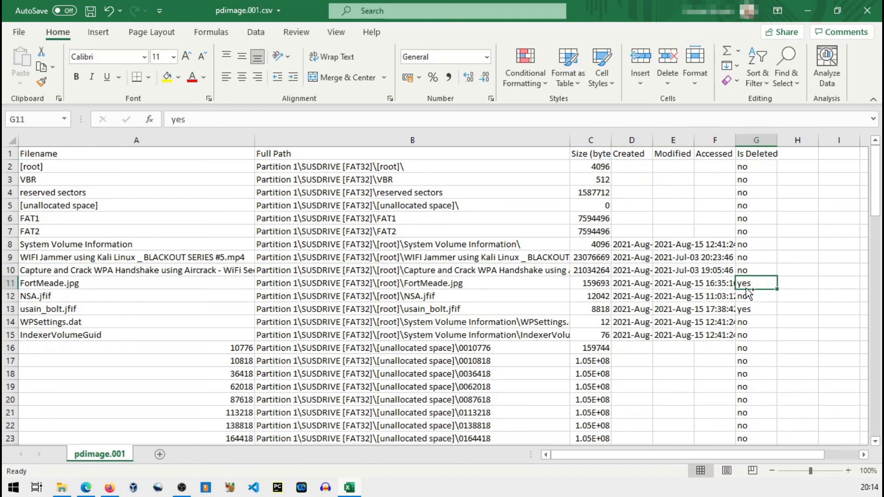
{"action": "left_click", "coordinate": [756, 309]}
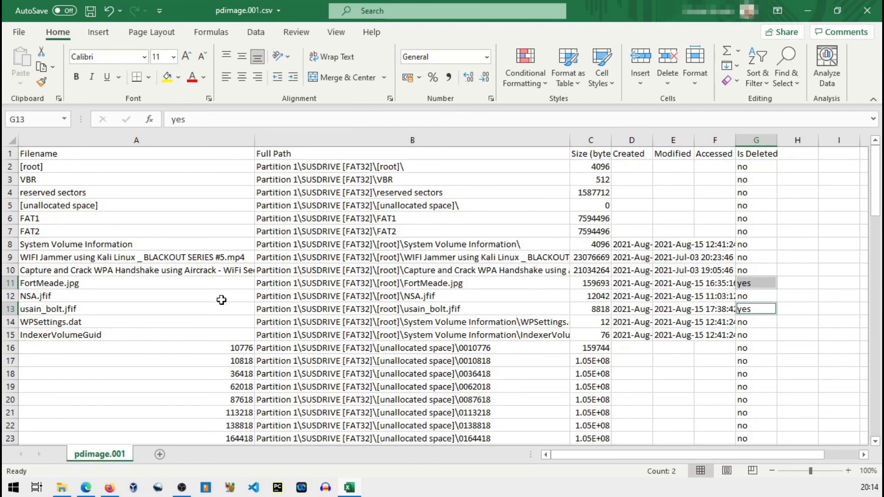
{"action": "left_click", "coordinate": [136, 308]}
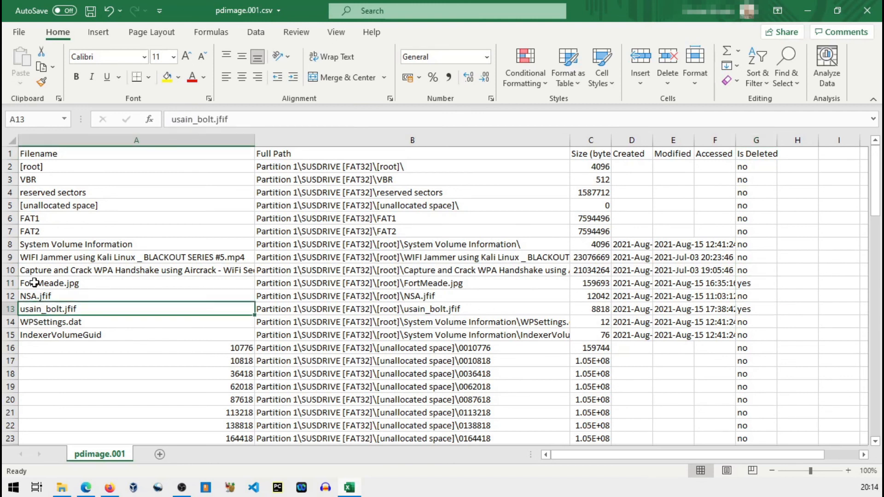
{"action": "left_click", "coordinate": [75, 244]}
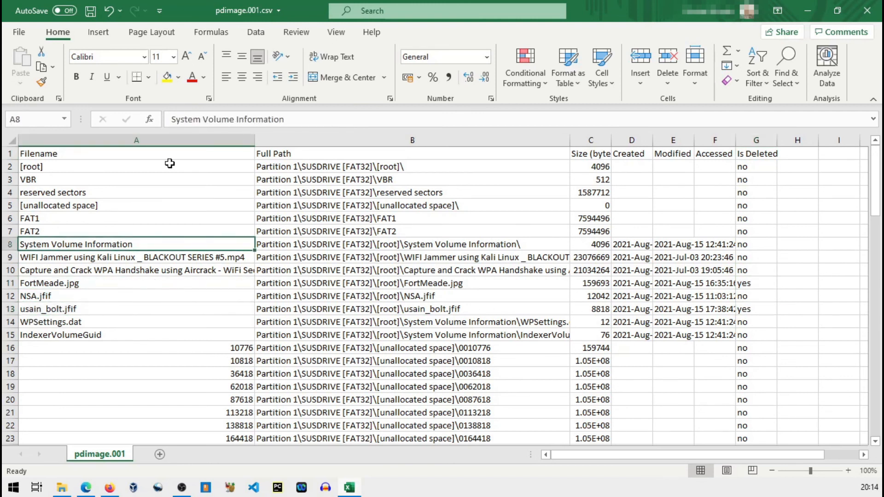
{"action": "mouse_move", "coordinate": [327, 288]}
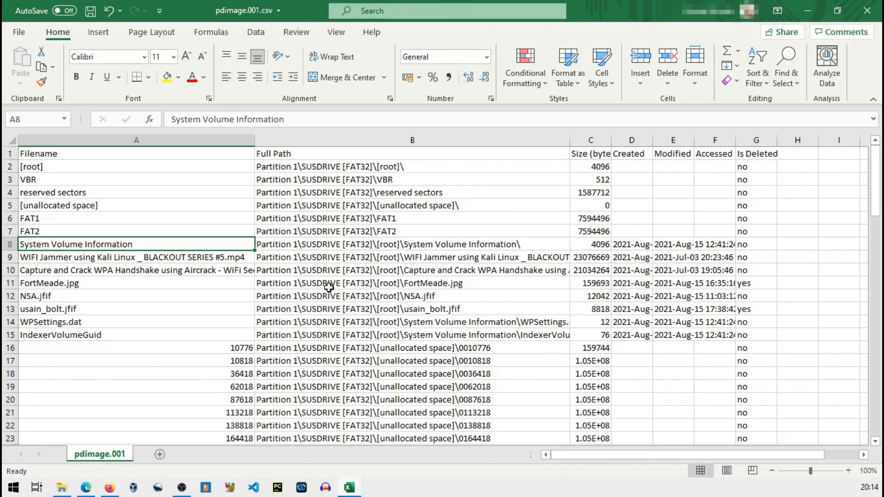
{"action": "mouse_move", "coordinate": [348, 282]}
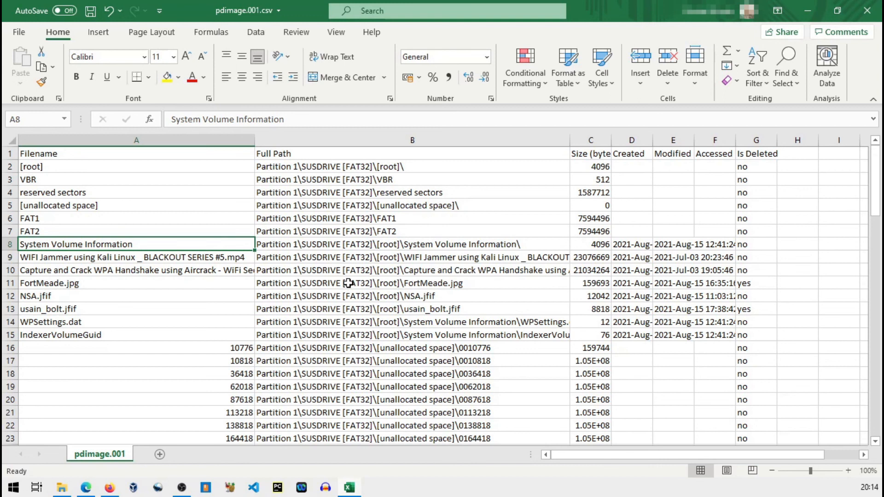
{"action": "mouse_move", "coordinate": [402, 240]}
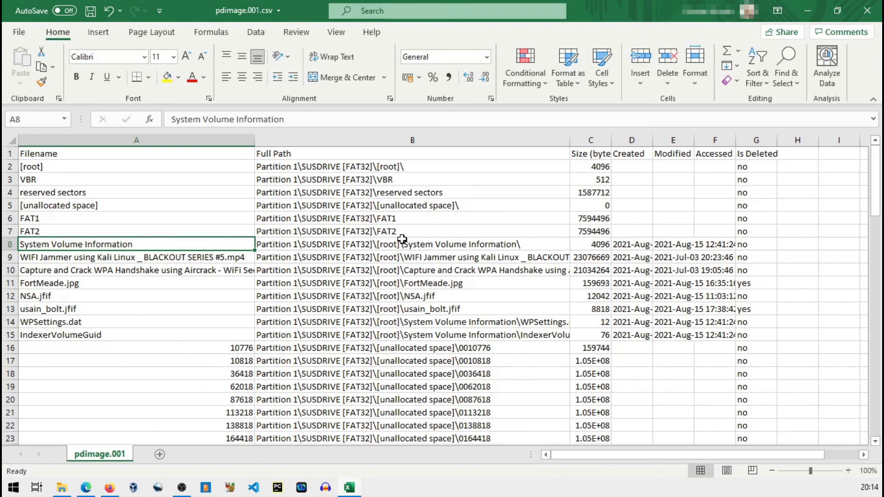
Close the CSV directory listing workbook back to the desktop
{"action": "left_click", "coordinate": [873, 10]}
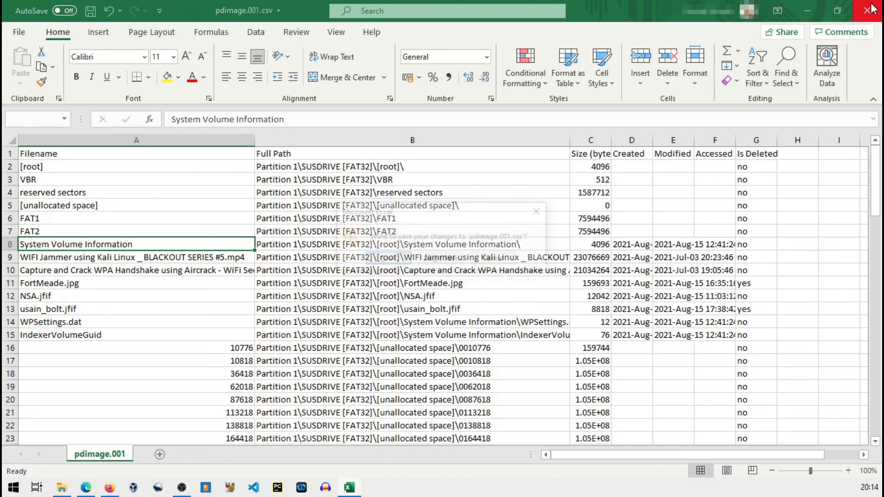
{"action": "left_click", "coordinate": [871, 9]}
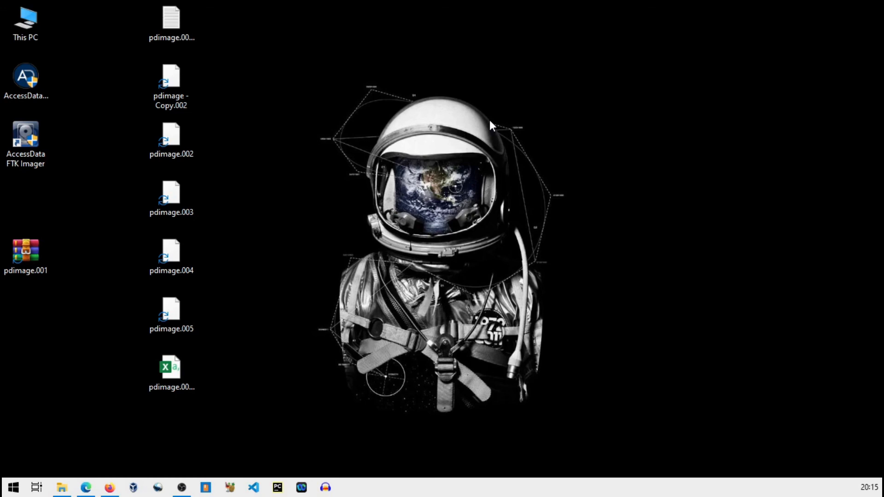
{"action": "mouse_move", "coordinate": [483, 53]}
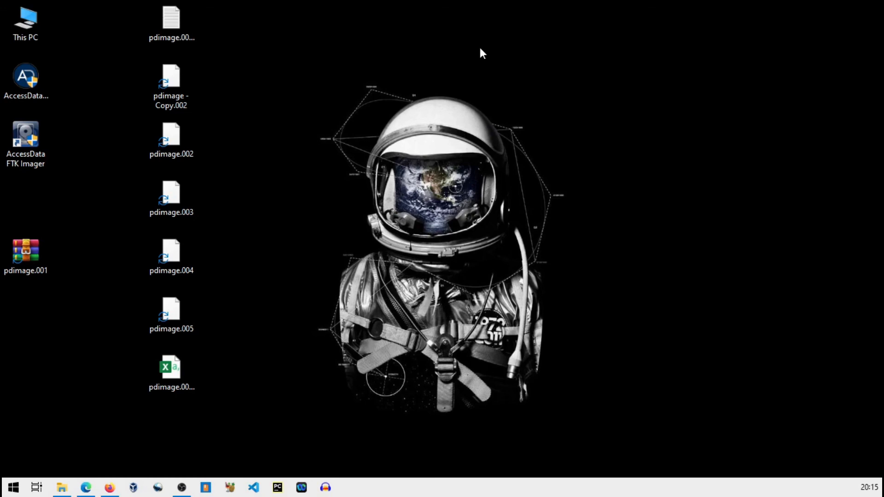
{"action": "left_click", "coordinate": [172, 255]}
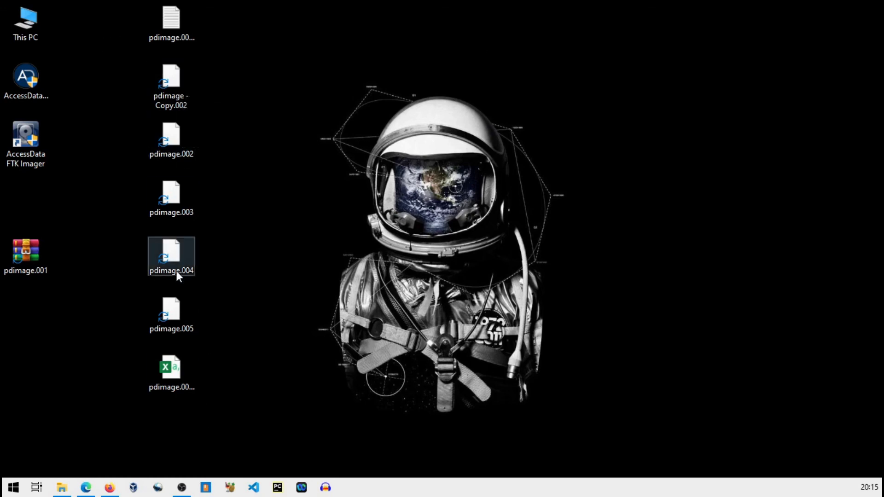
{"action": "mouse_move", "coordinate": [171, 372]}
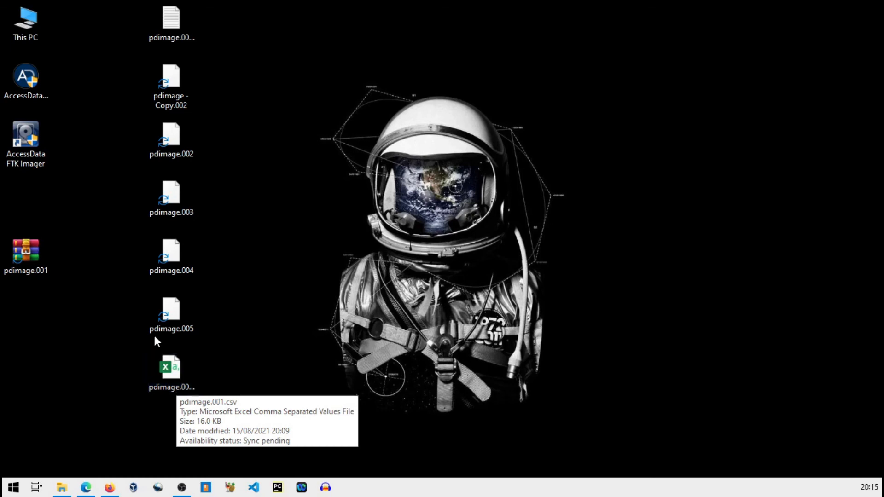
{"action": "mouse_move", "coordinate": [489, 266]}
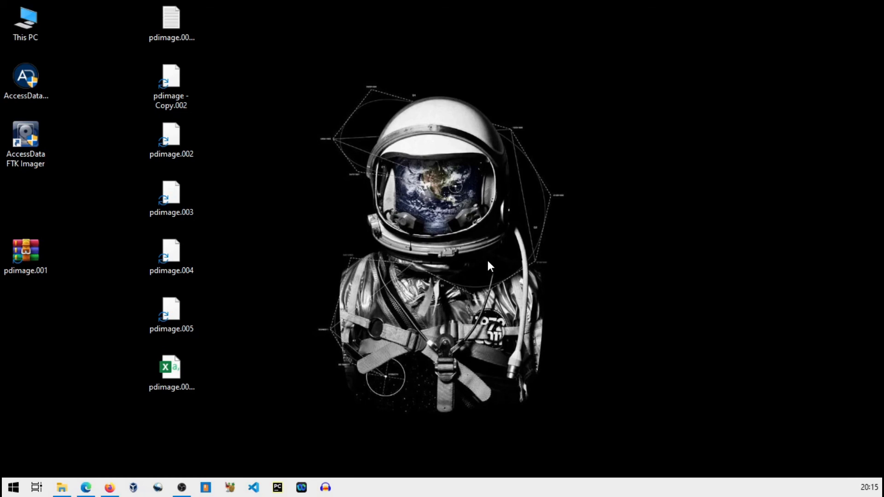